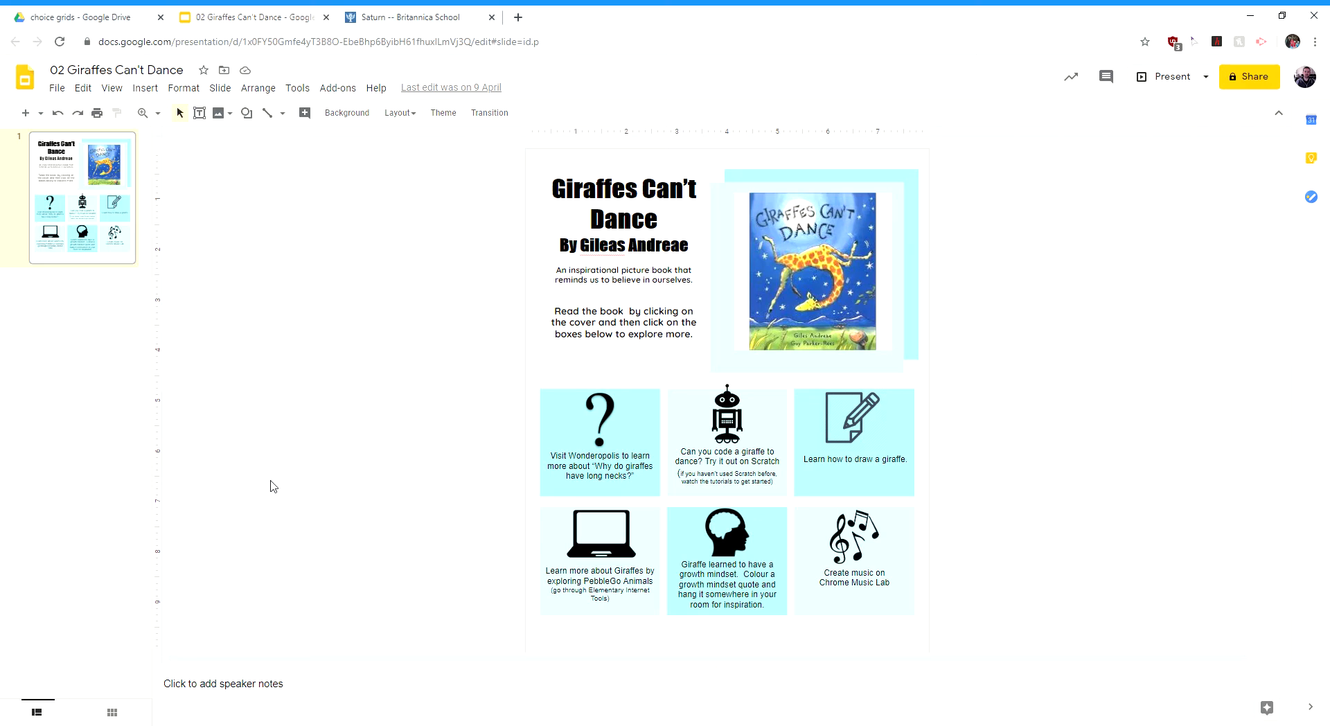
pyautogui.moveTo(265, 458)
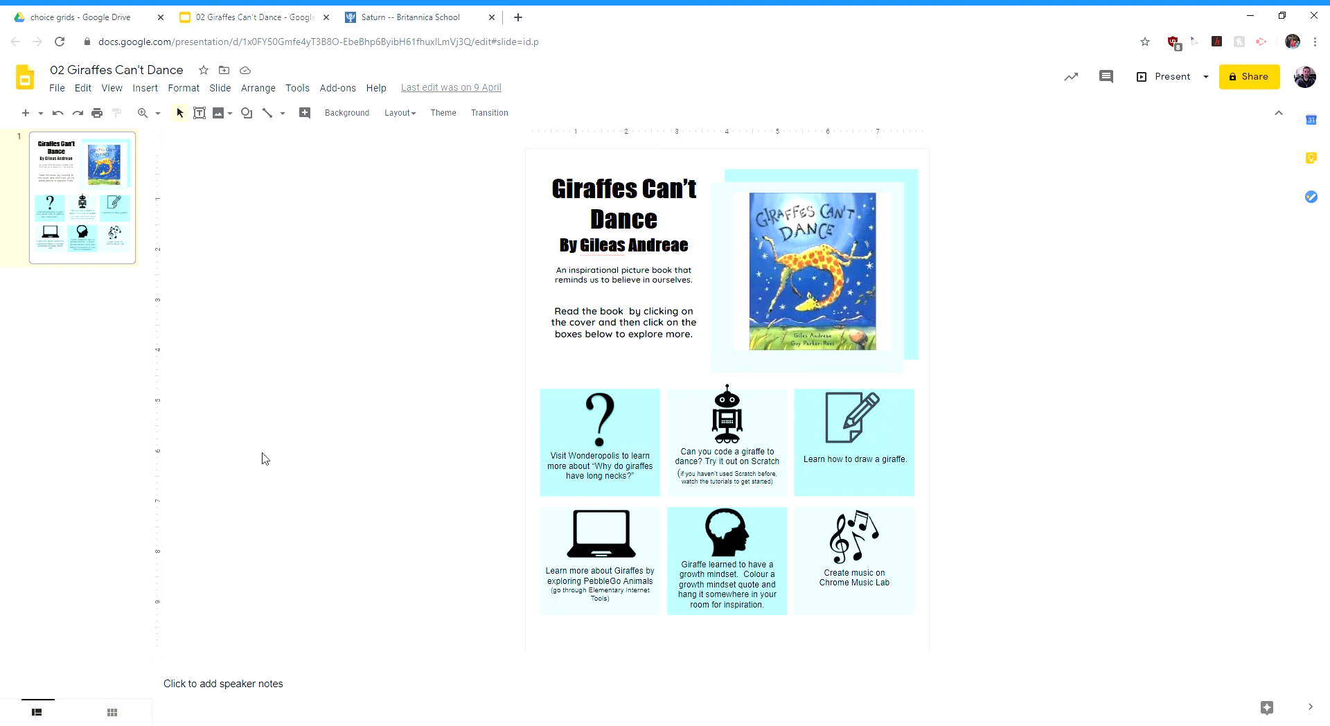
pyautogui.moveTo(514, 378)
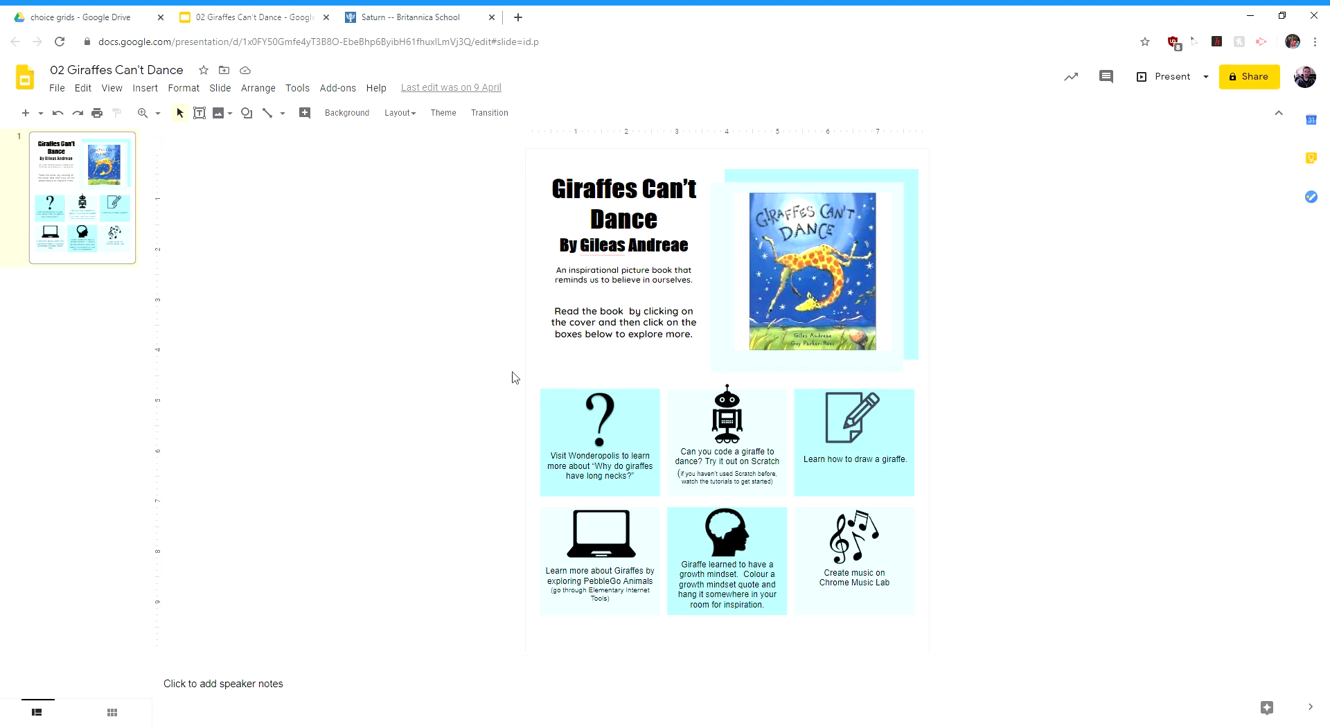
pyautogui.moveTo(619, 376)
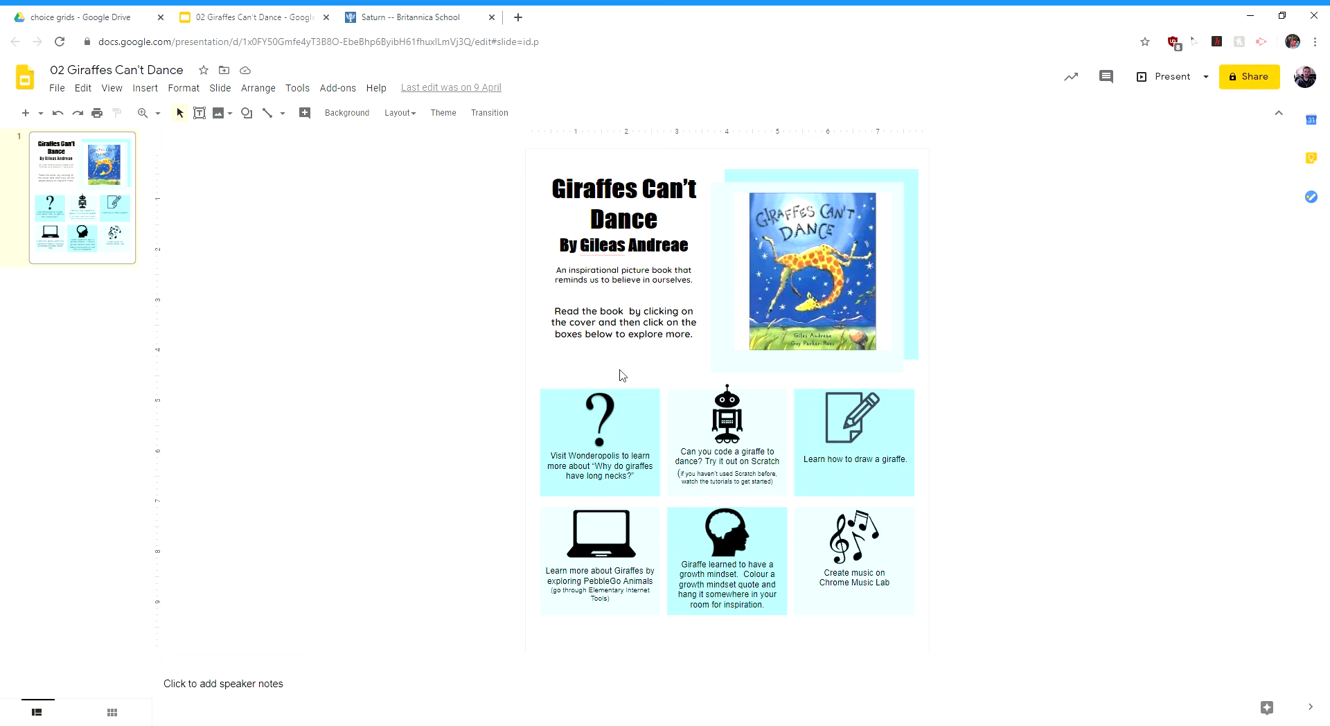
pyautogui.moveTo(607, 387)
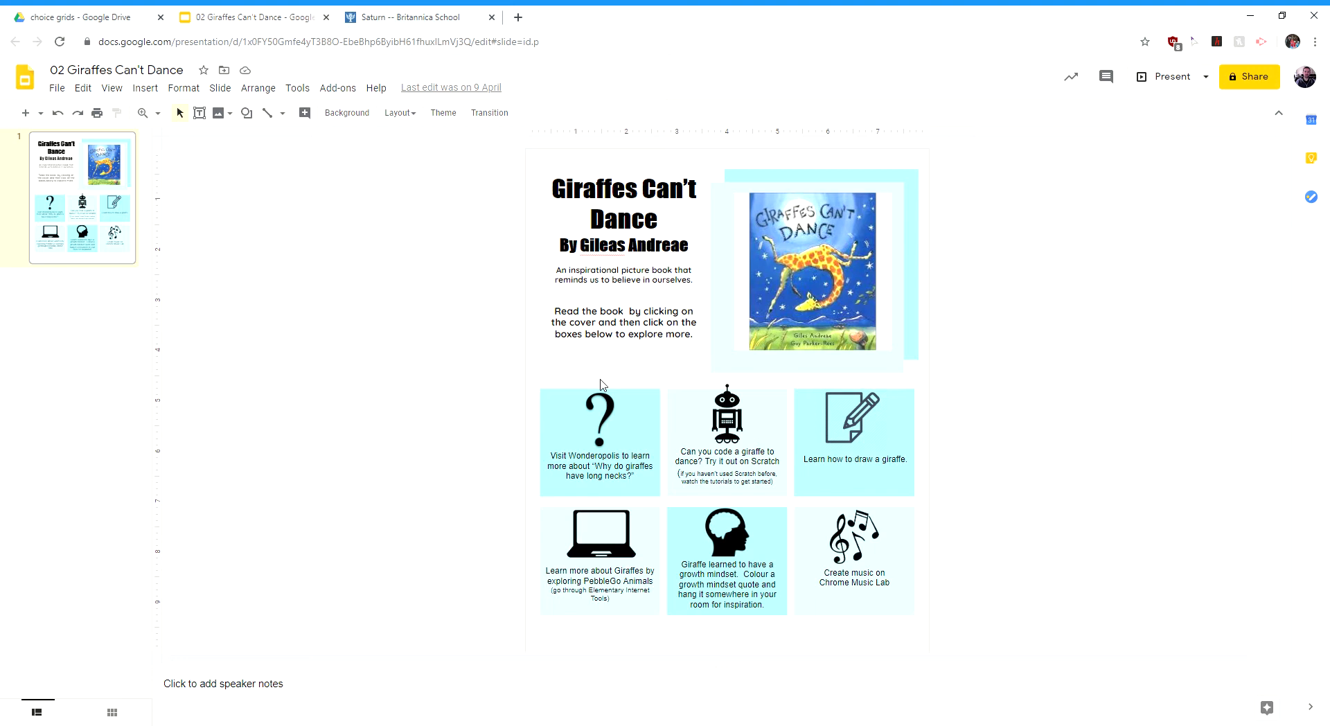
pyautogui.moveTo(523, 366)
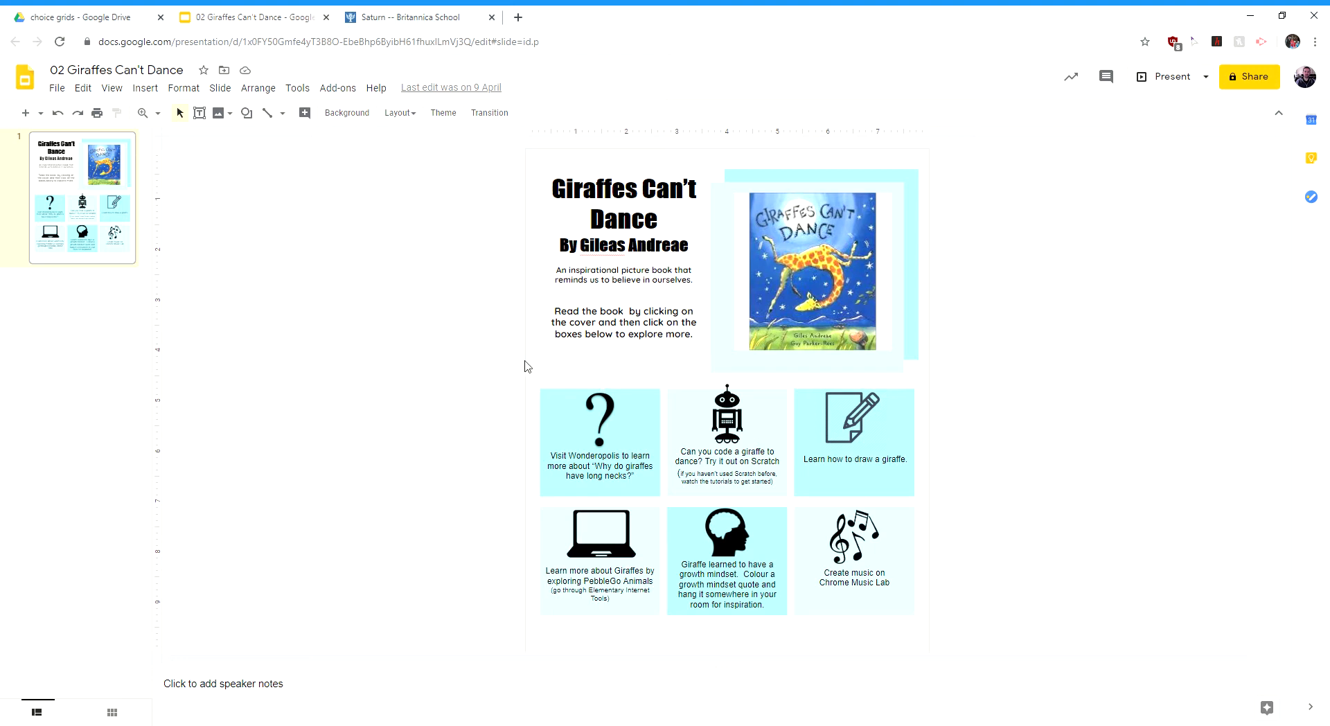
pyautogui.moveTo(500, 390)
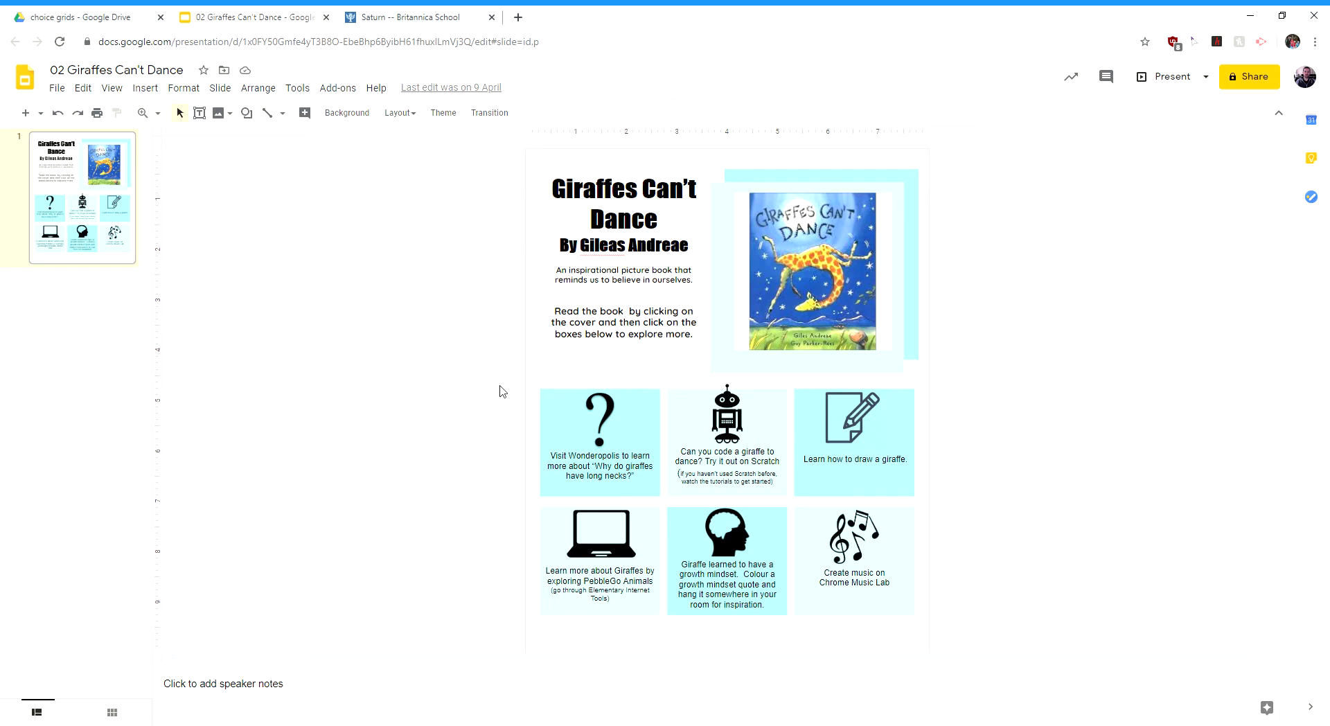
pyautogui.moveTo(487, 389)
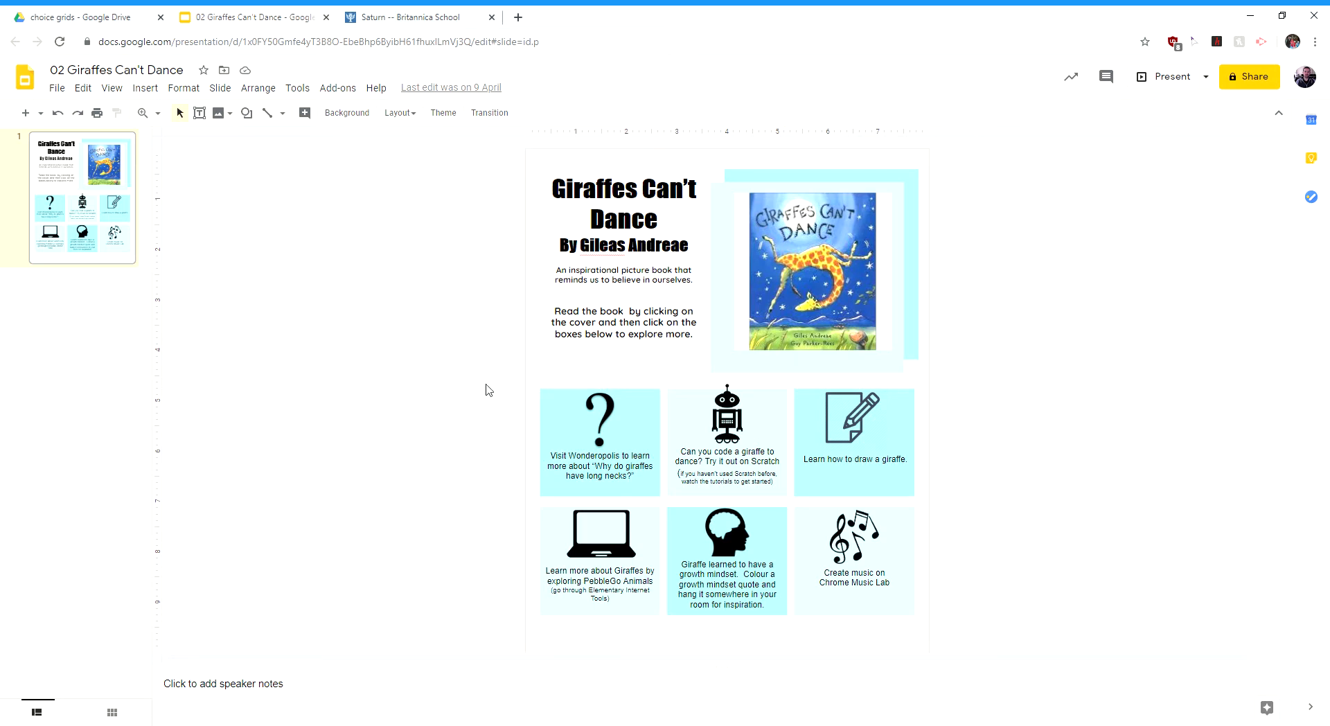
pyautogui.moveTo(411, 457)
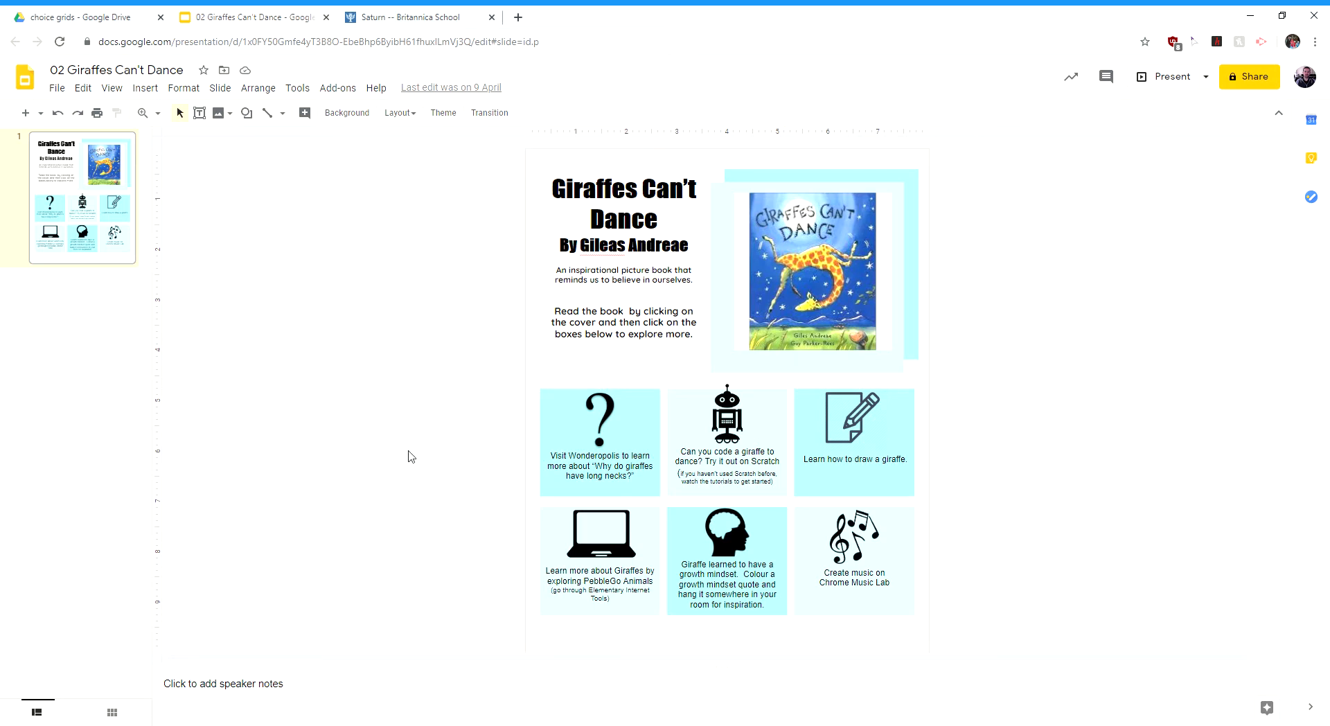
pyautogui.moveTo(827, 439)
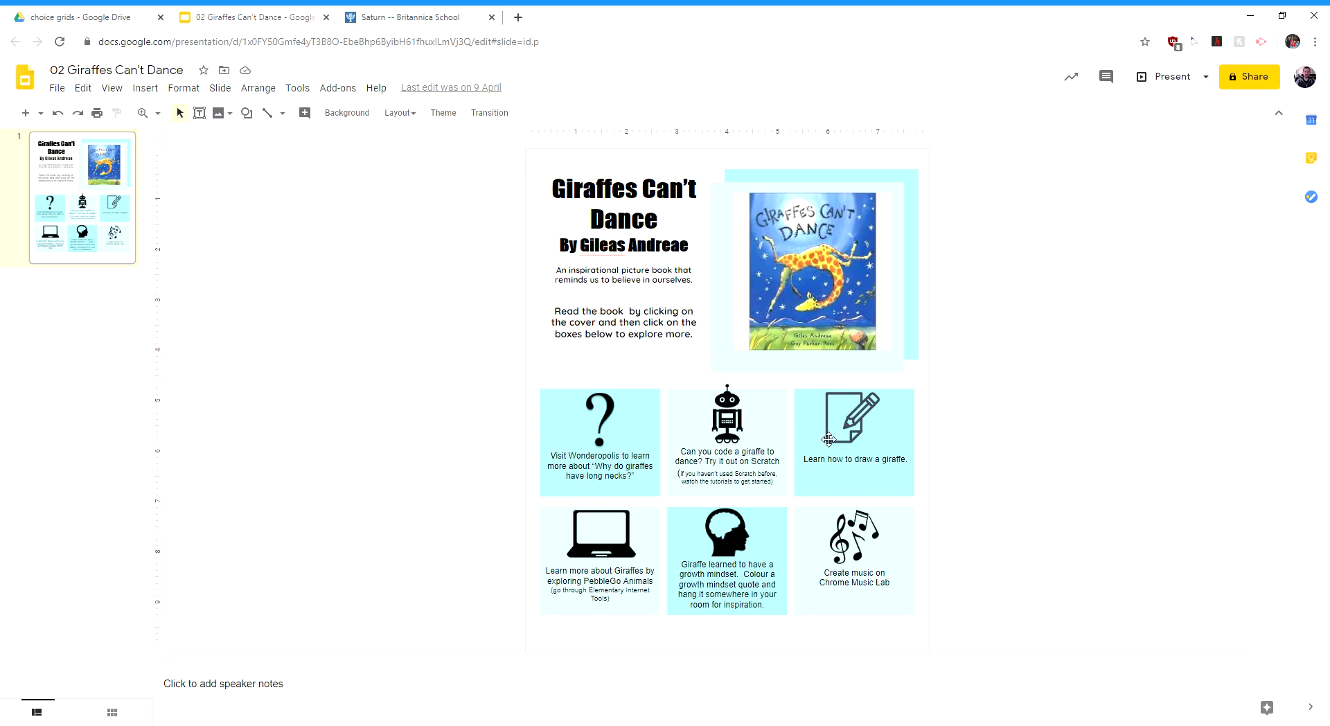
pyautogui.moveTo(820, 295)
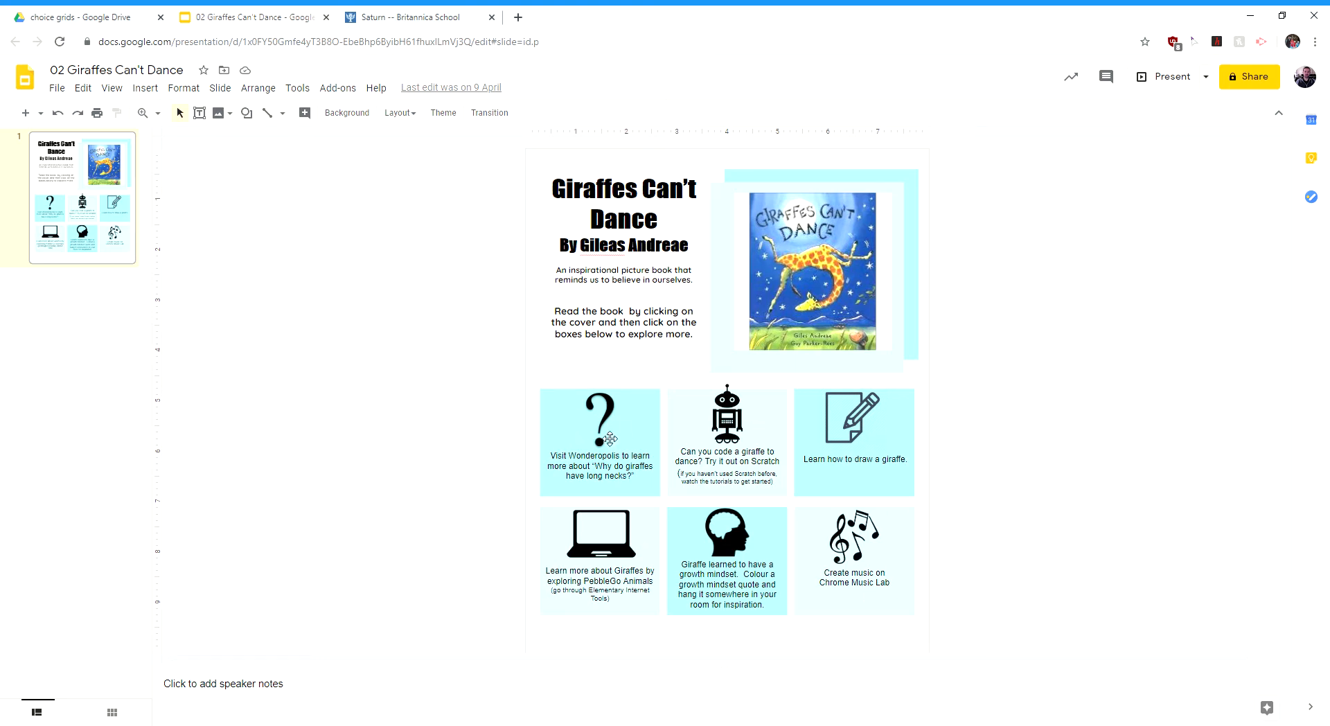
pyautogui.moveTo(1105, 76)
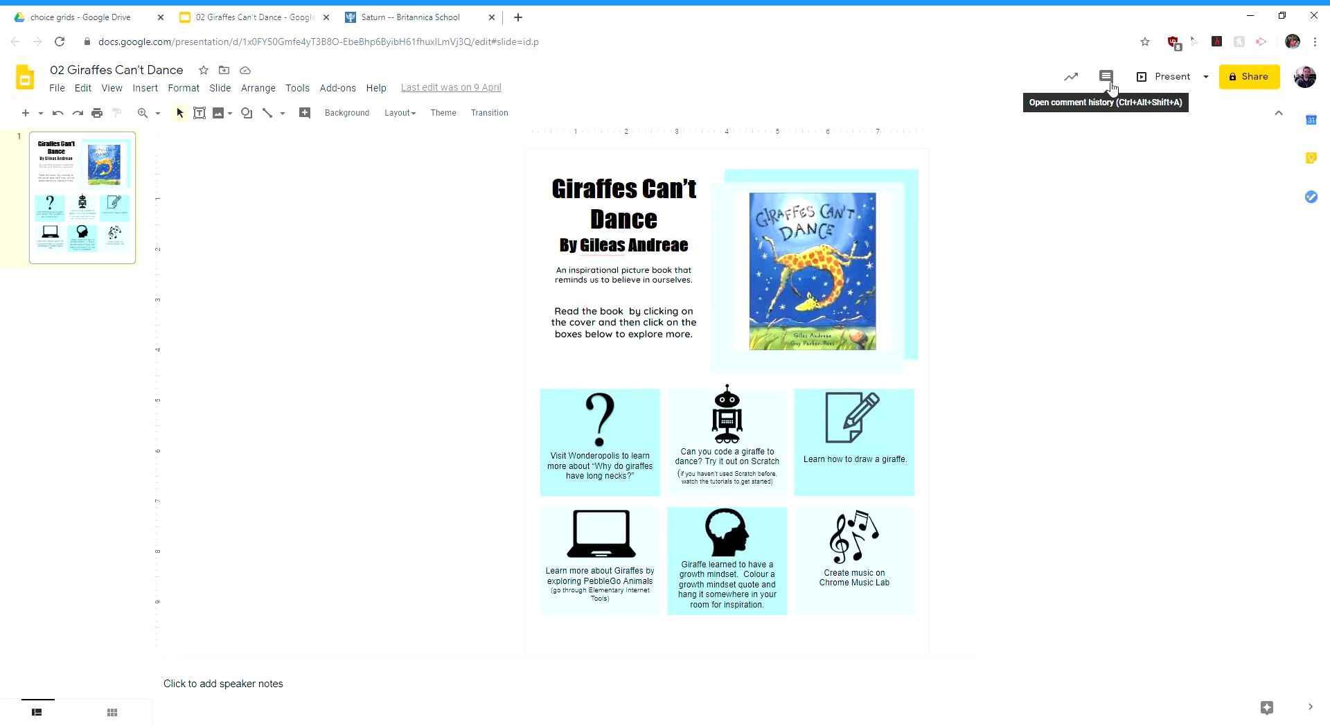
pyautogui.moveTo(1170, 76)
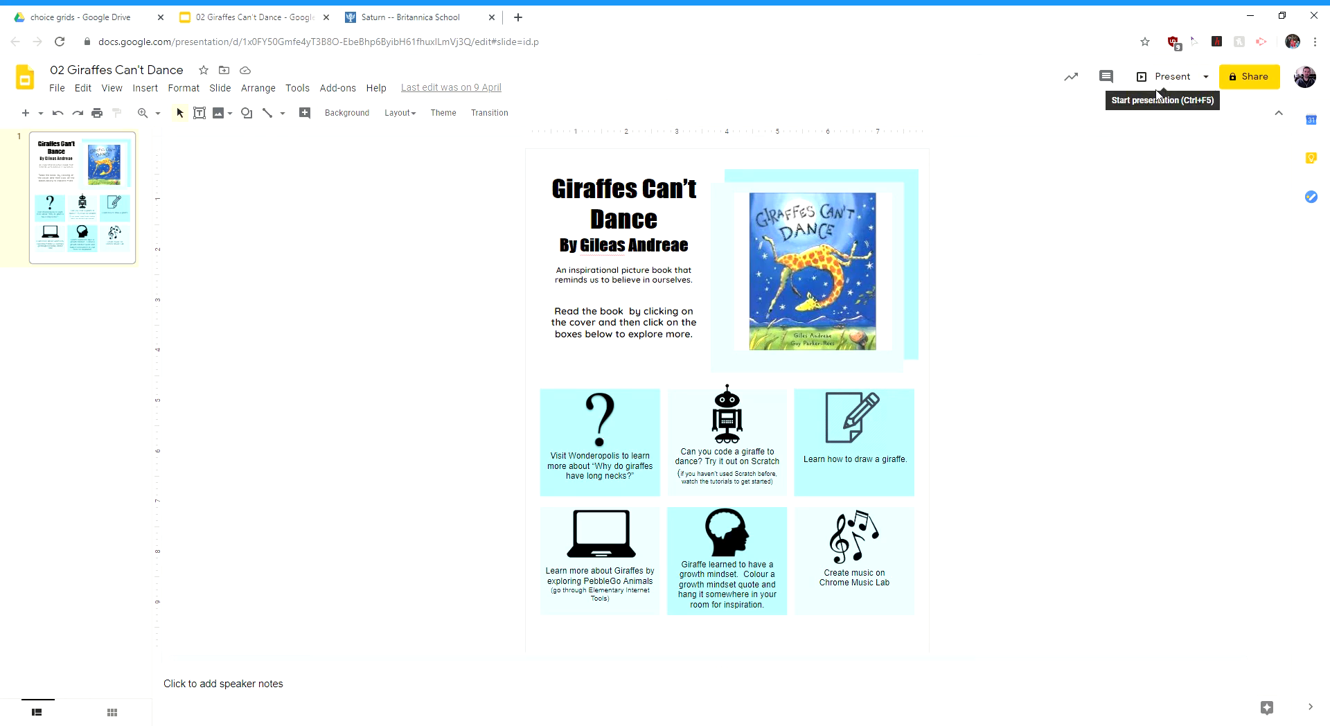
pyautogui.moveTo(1086, 275)
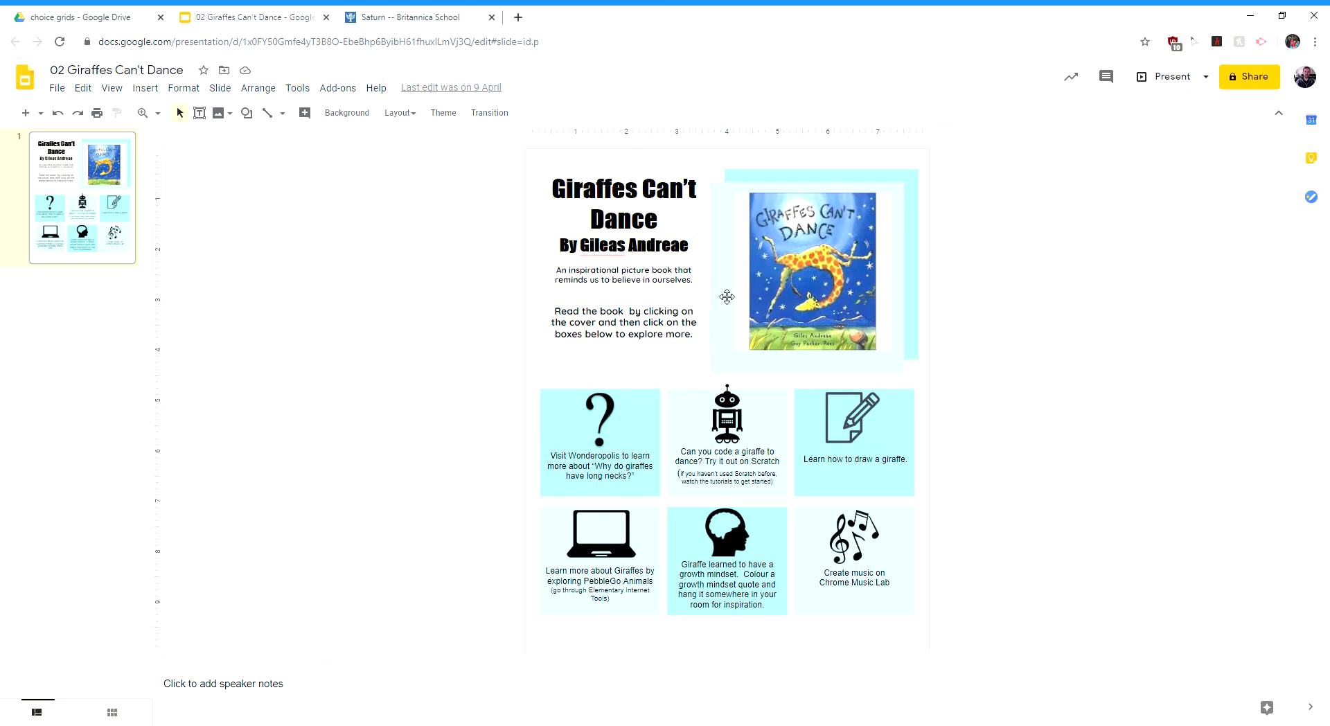
# - Play the Giraffes Can't Dance video from the book cover, pause it, and return to the slide
pyautogui.click(812, 269)
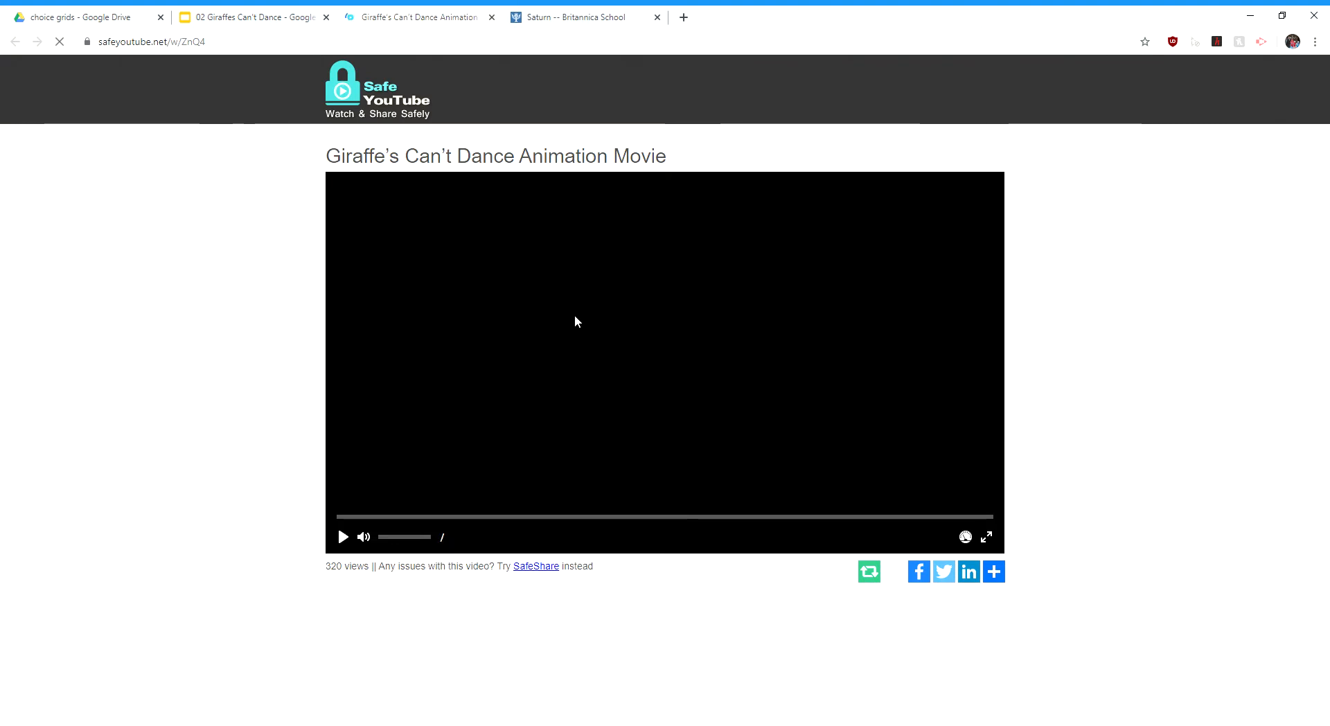
pyautogui.click(343, 537)
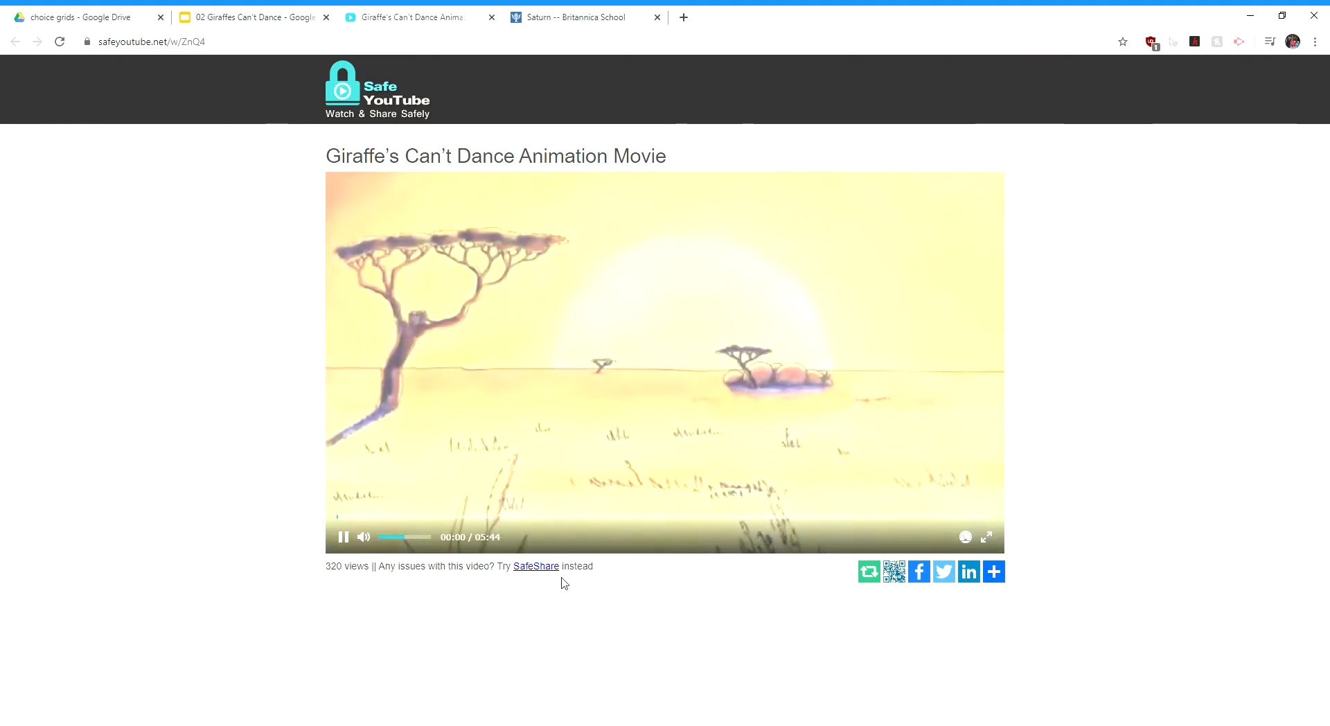
pyautogui.click(344, 536)
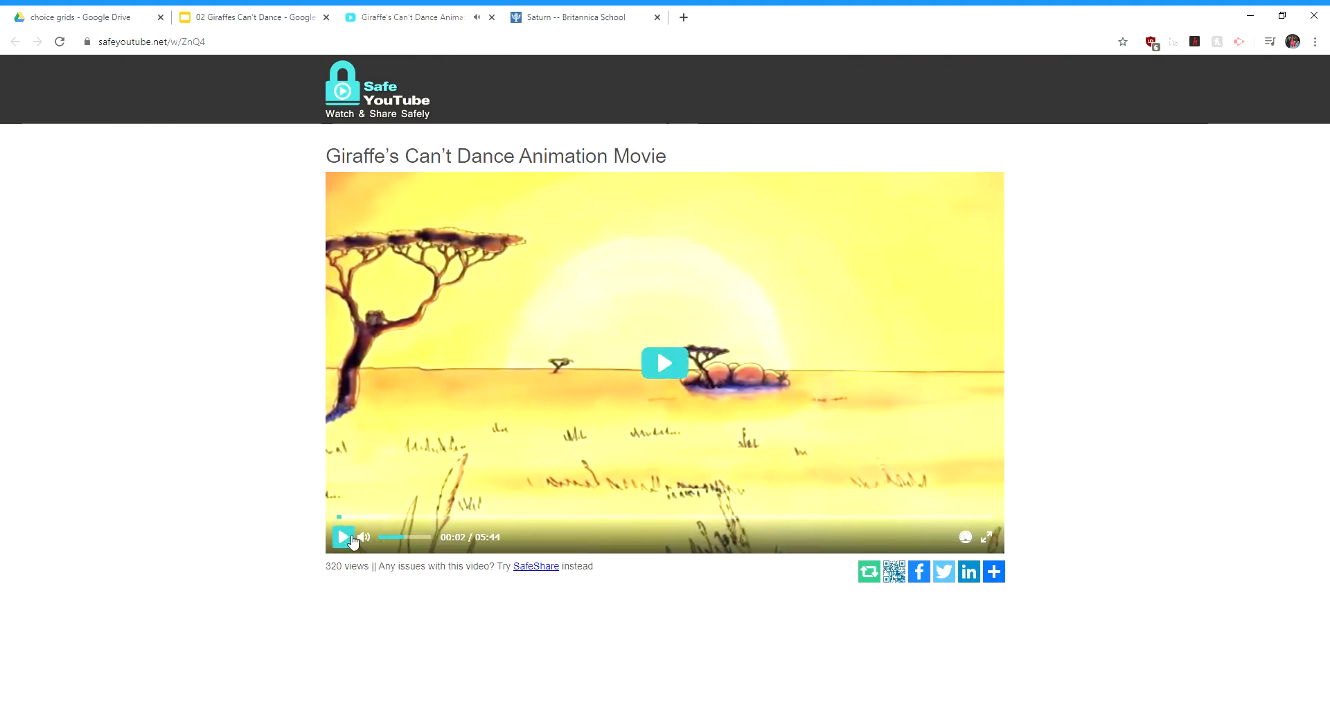
pyautogui.click(246, 17)
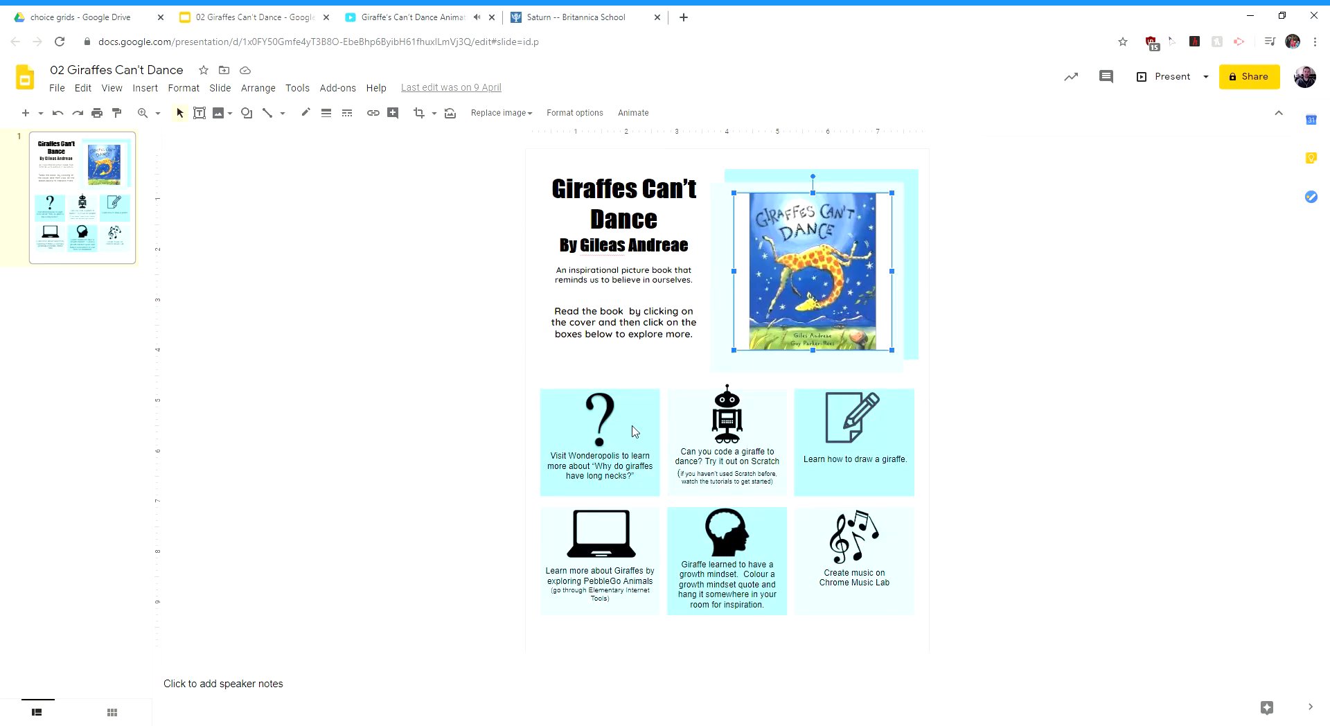
# - Close the Giraffes Can't Dance presentation tab and the Safe YouTube animation tab
pyautogui.click(599, 442)
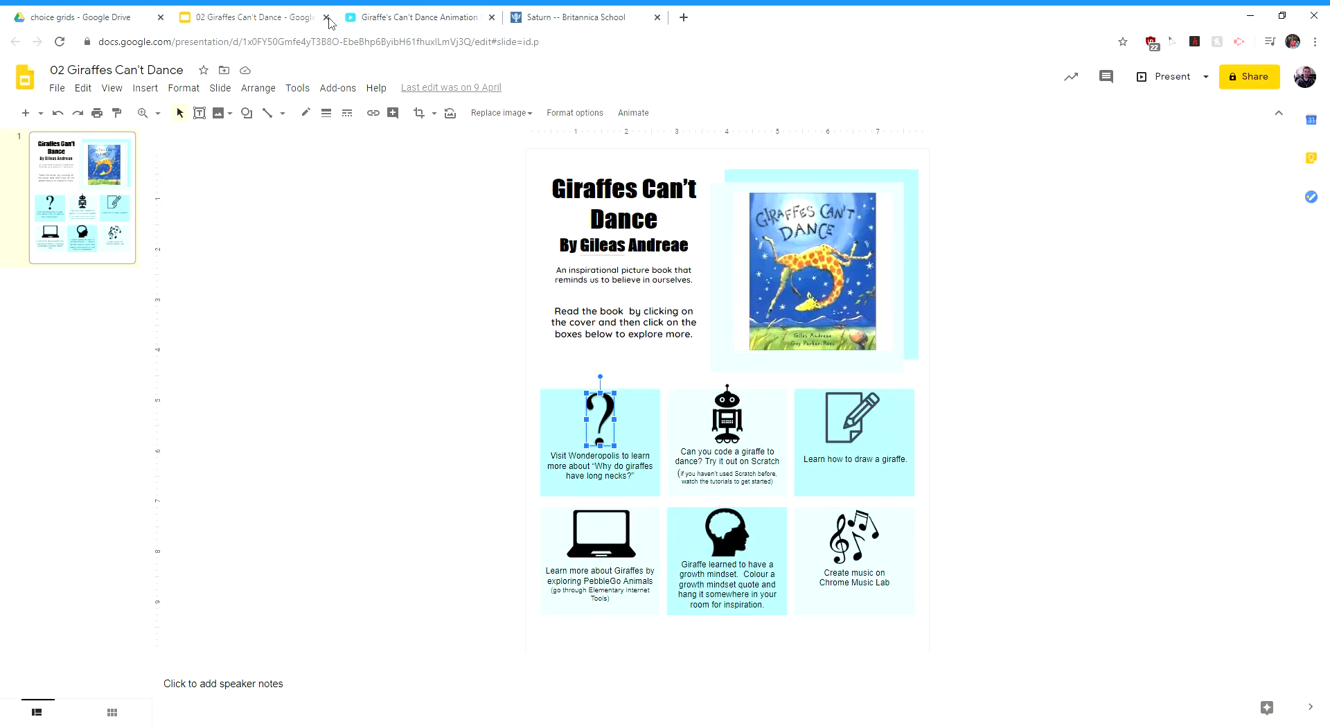
pyautogui.click(326, 17)
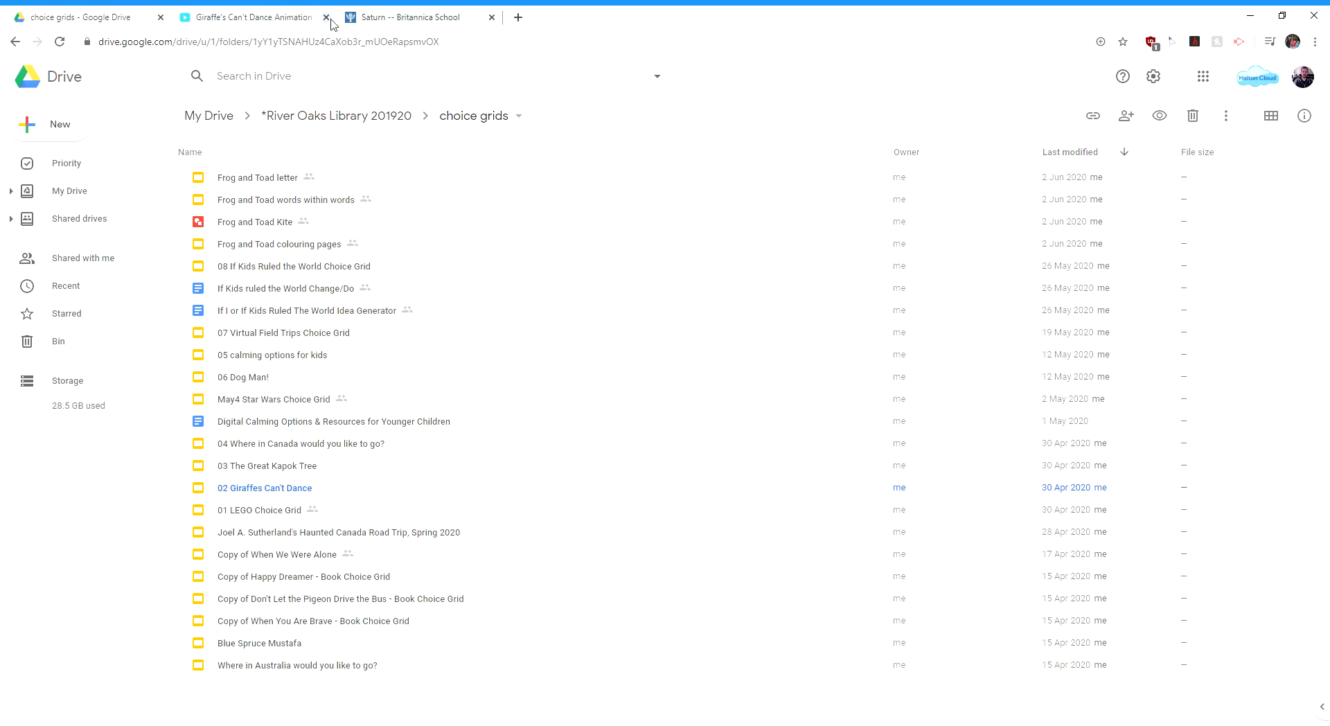
pyautogui.click(326, 16)
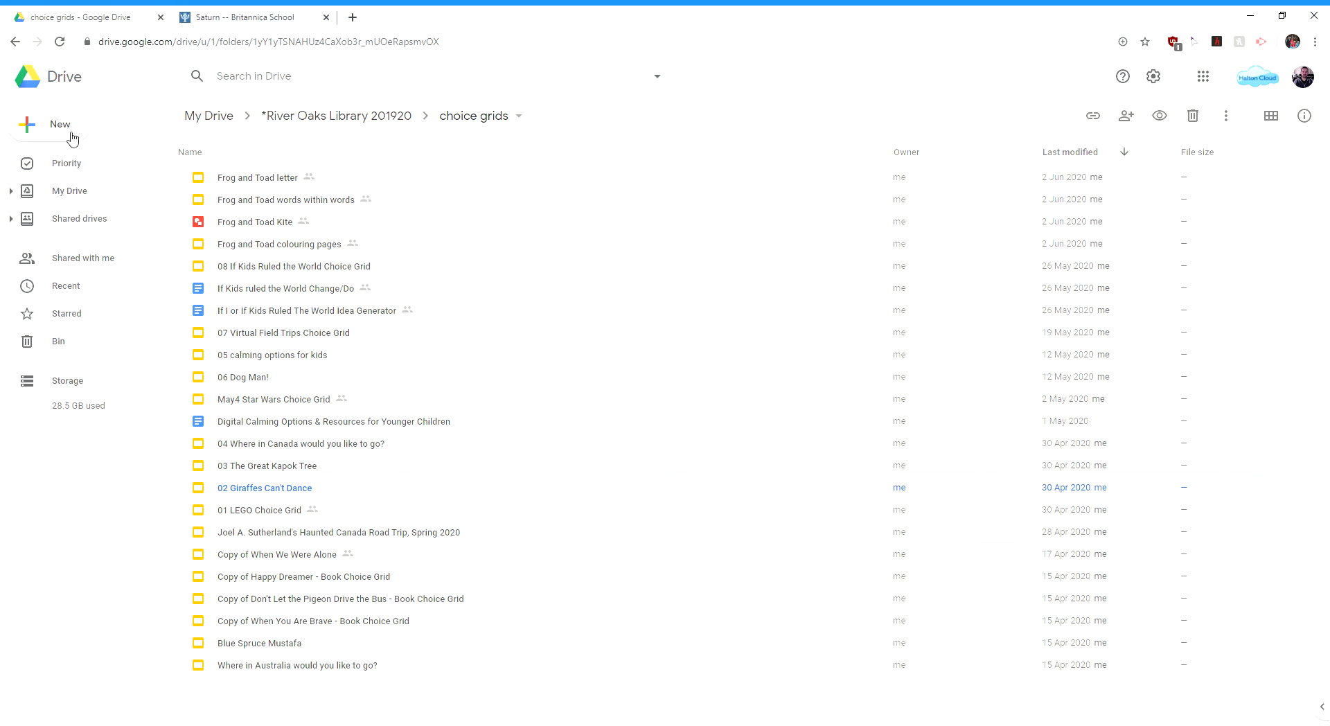
# - Create a new Google Slides file in the Drive folder and clear its title placeholder
pyautogui.click(59, 125)
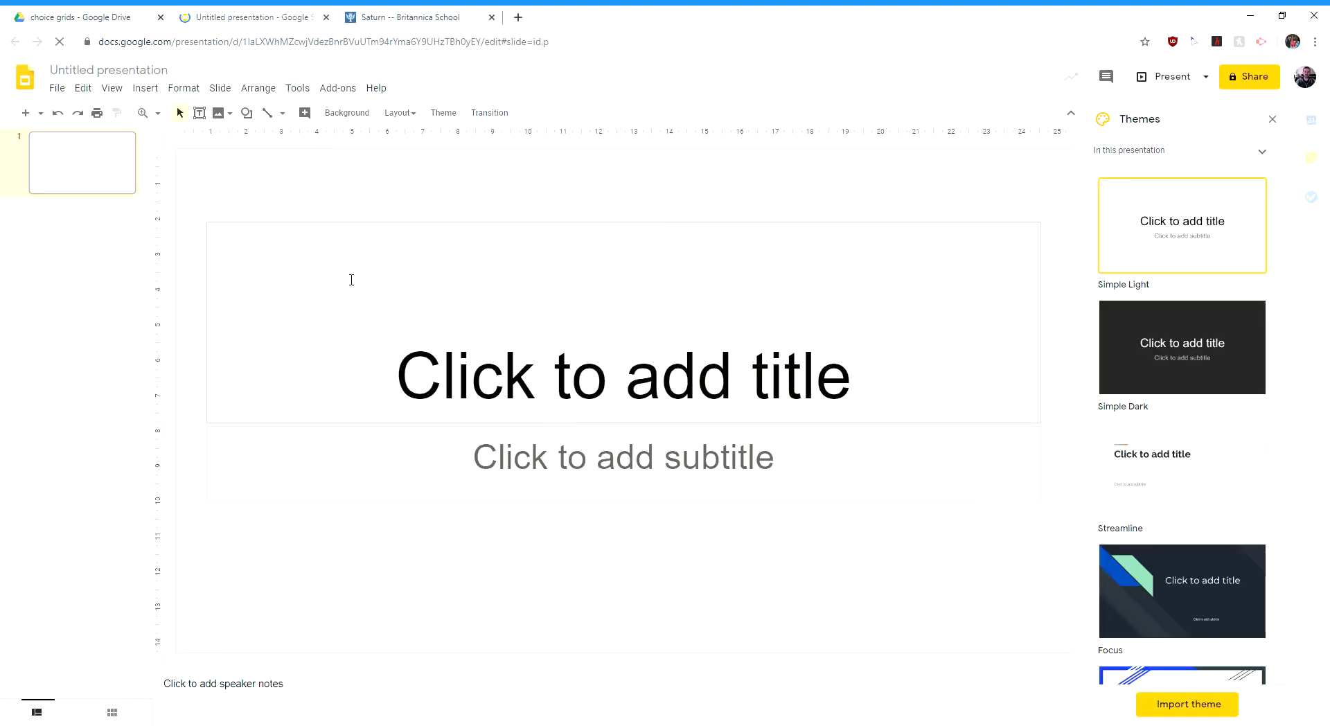
pyautogui.click(624, 378)
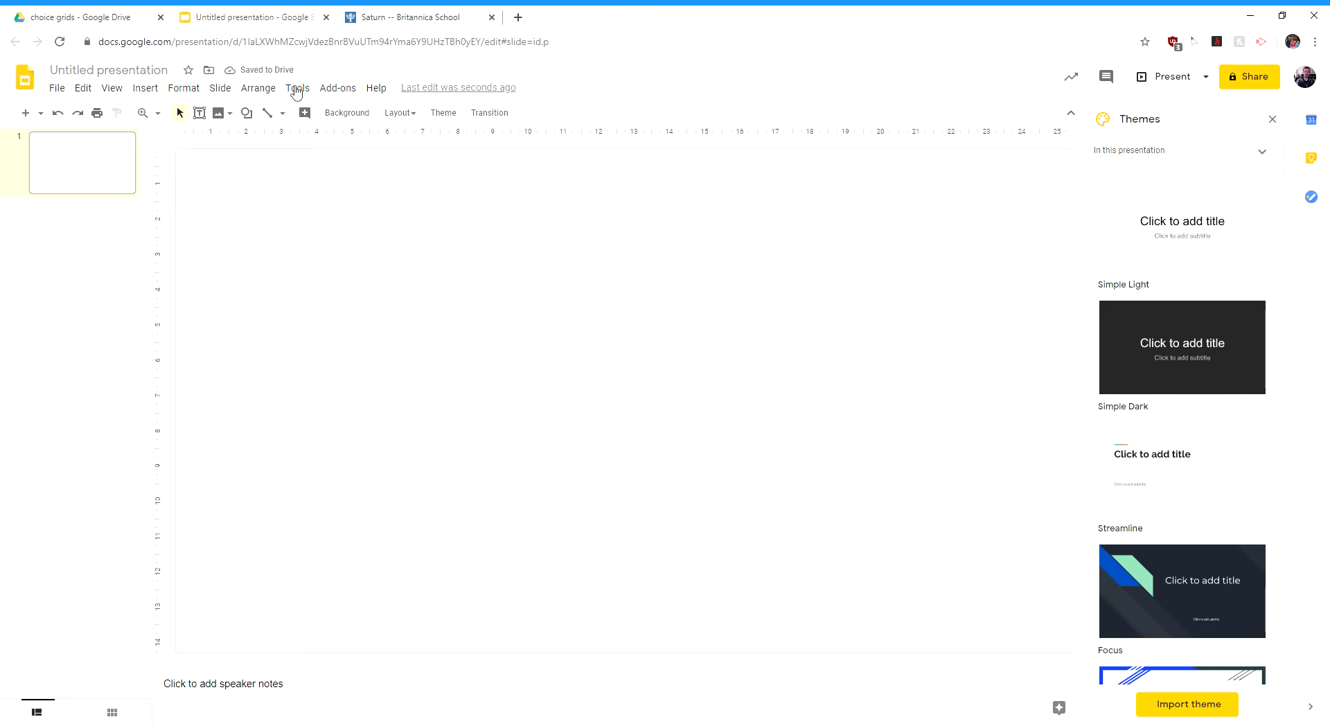
pyautogui.moveTo(57, 87)
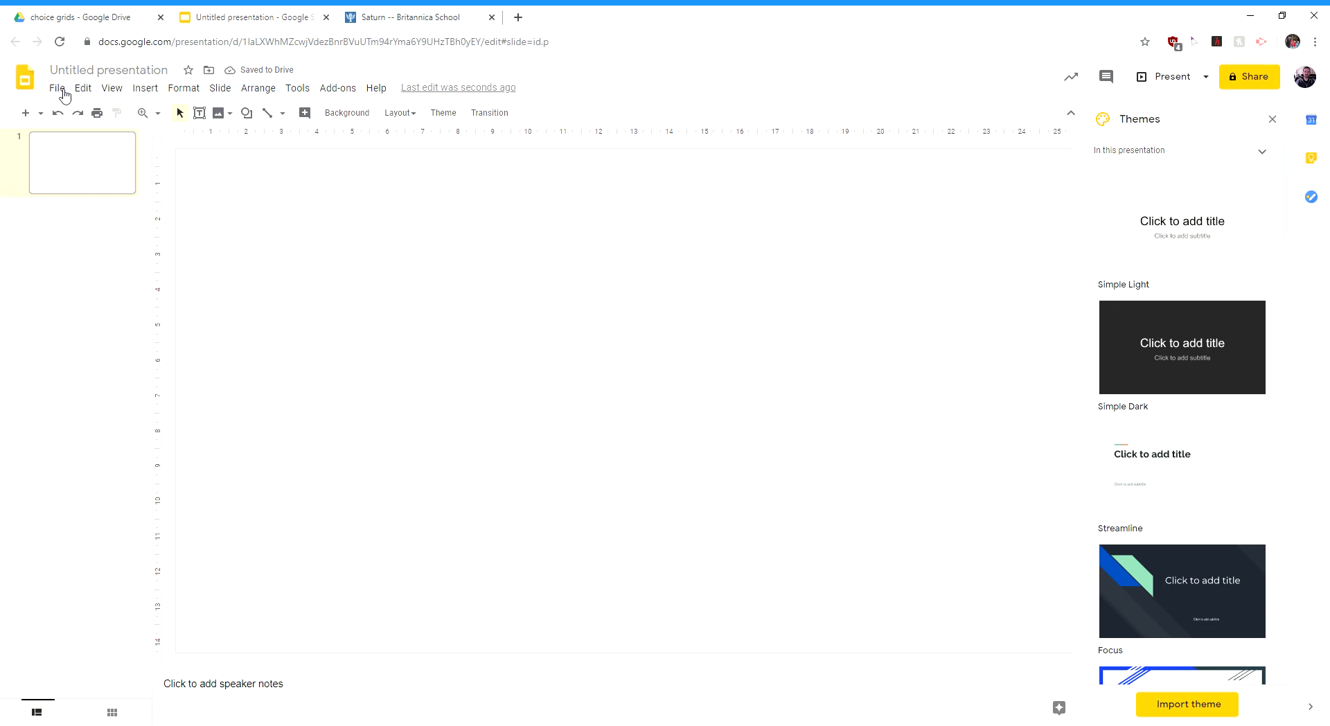
# - Apply a custom page size of 10 cm wide by 14.29 cm tall in Page setup
pyautogui.click(57, 87)
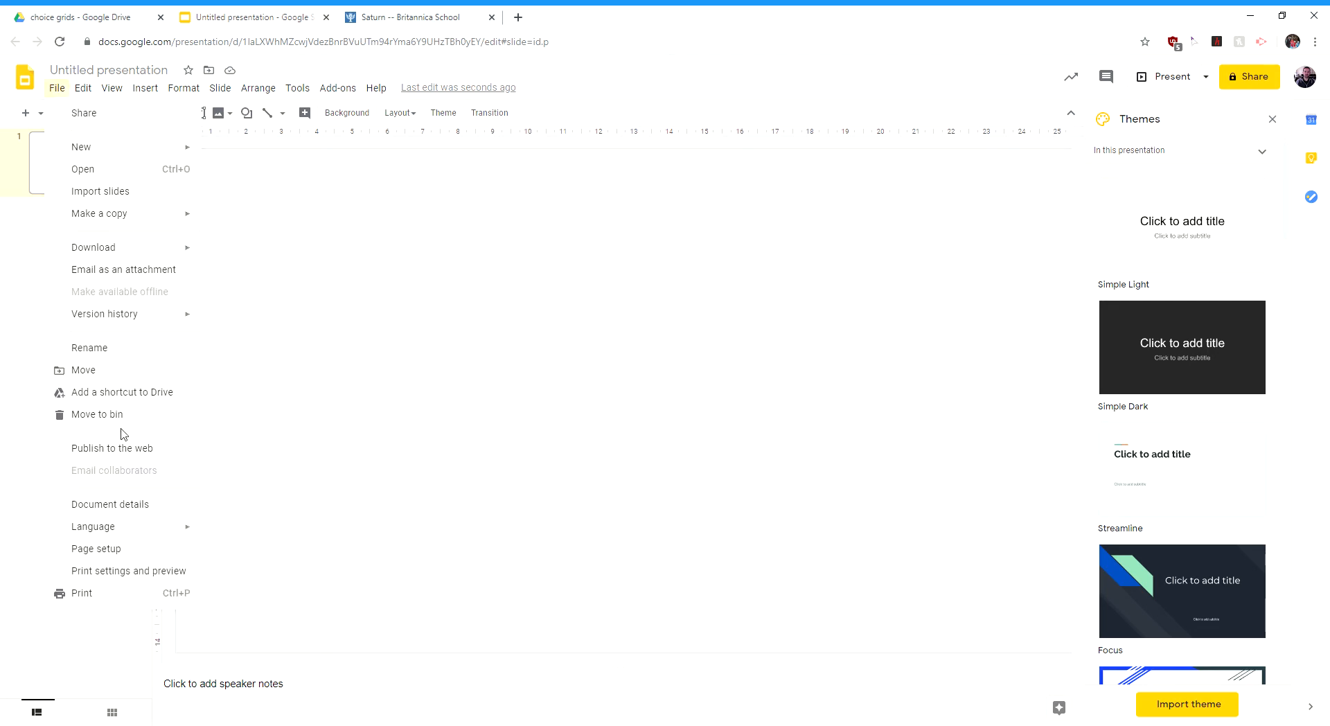
pyautogui.click(96, 548)
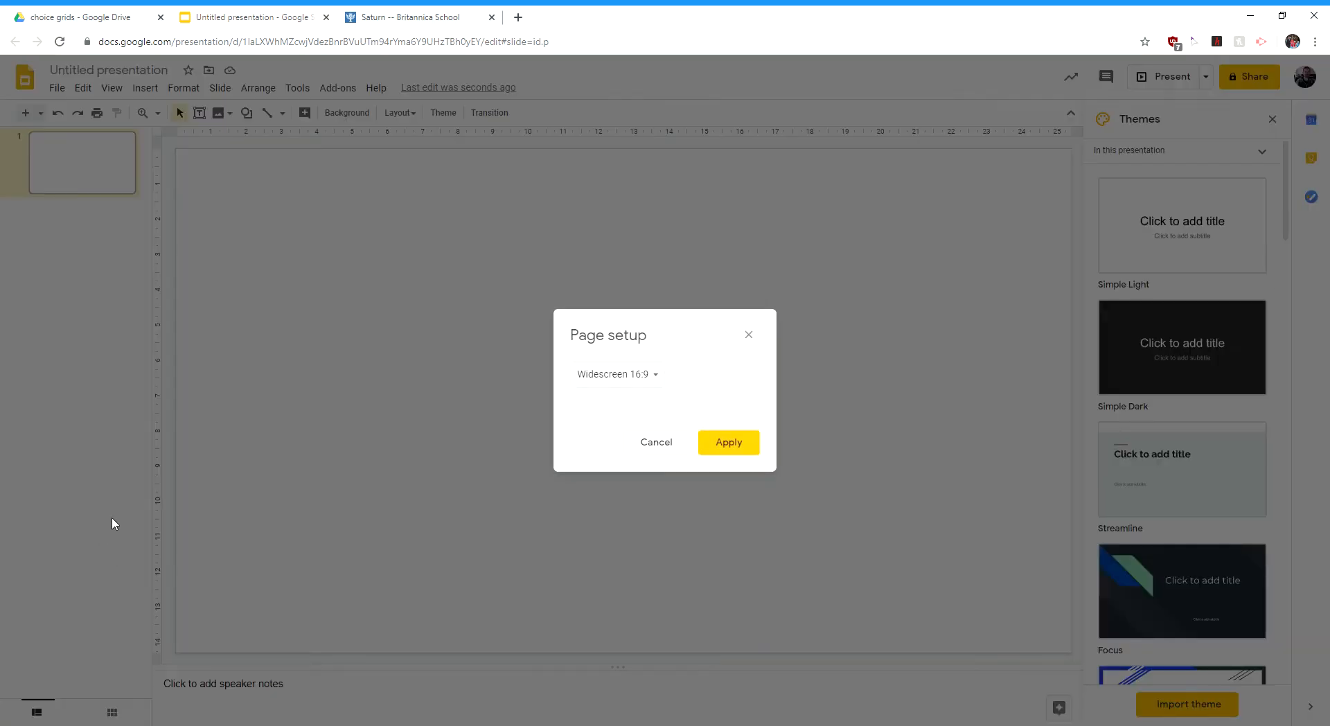
pyautogui.click(617, 374)
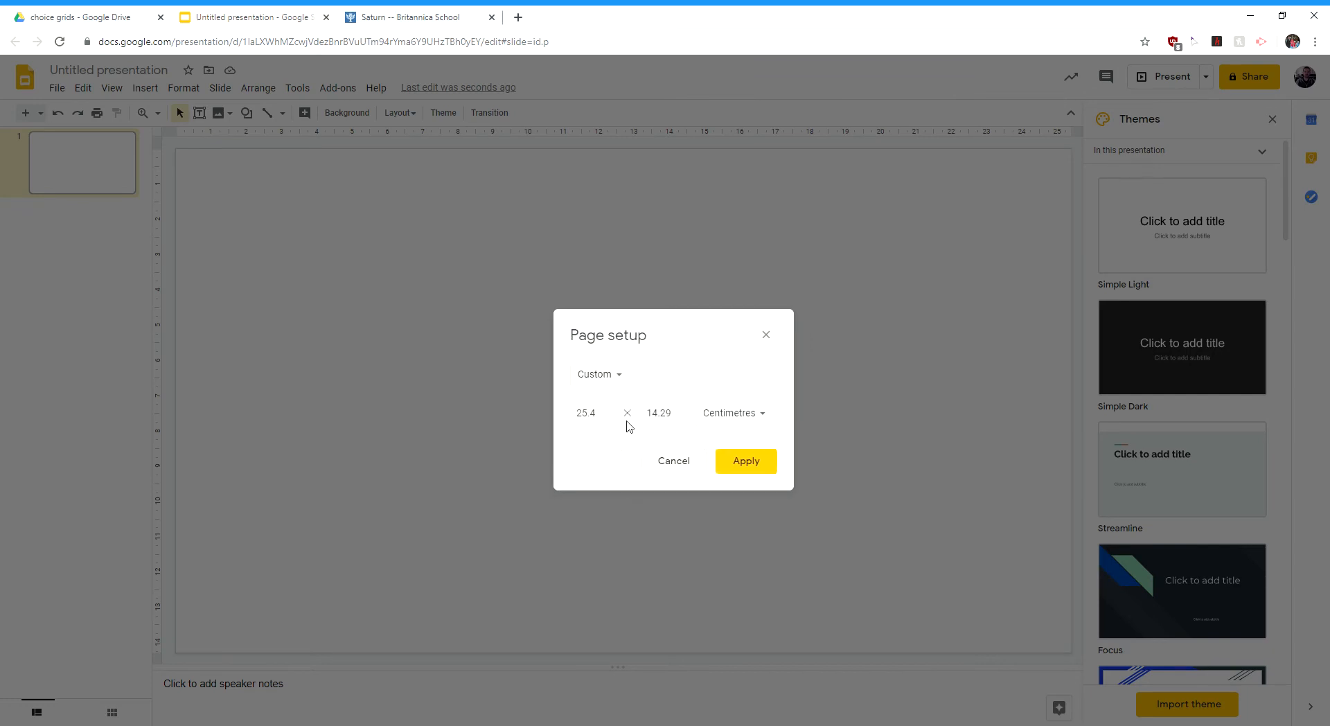
pyautogui.moveTo(659, 413)
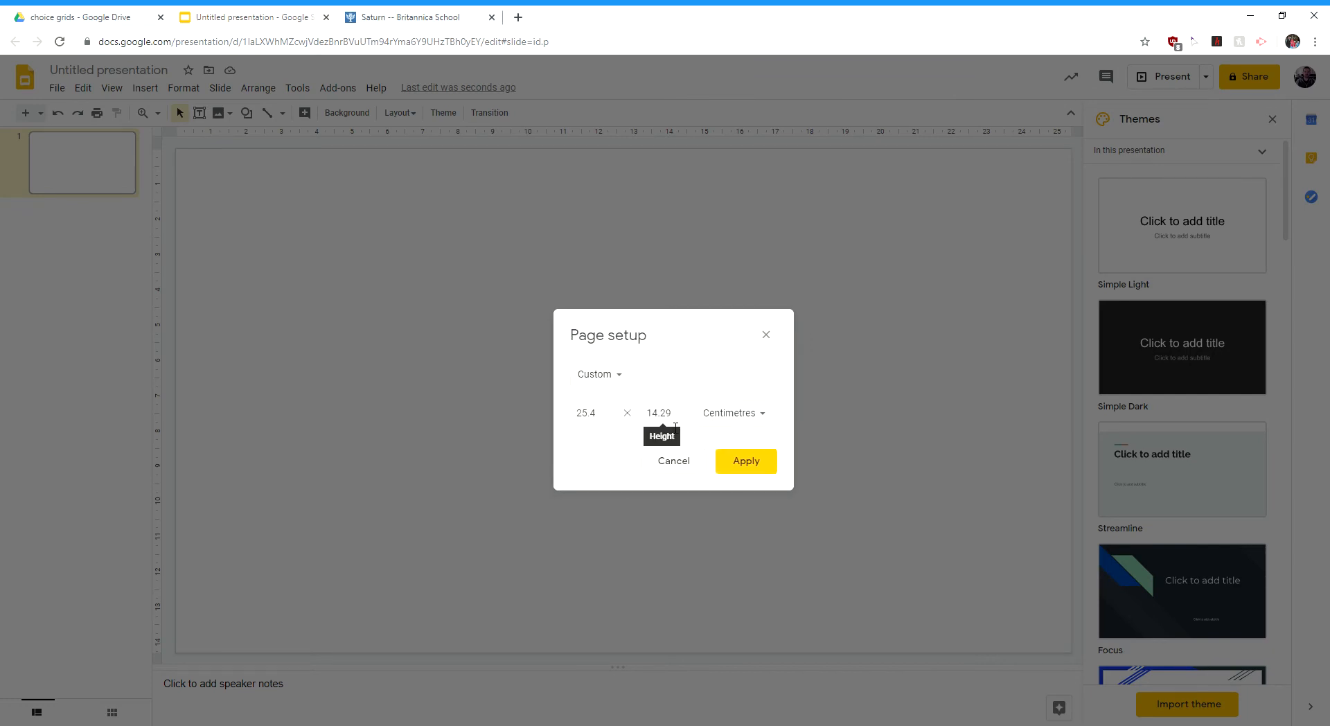
pyautogui.click(586, 413)
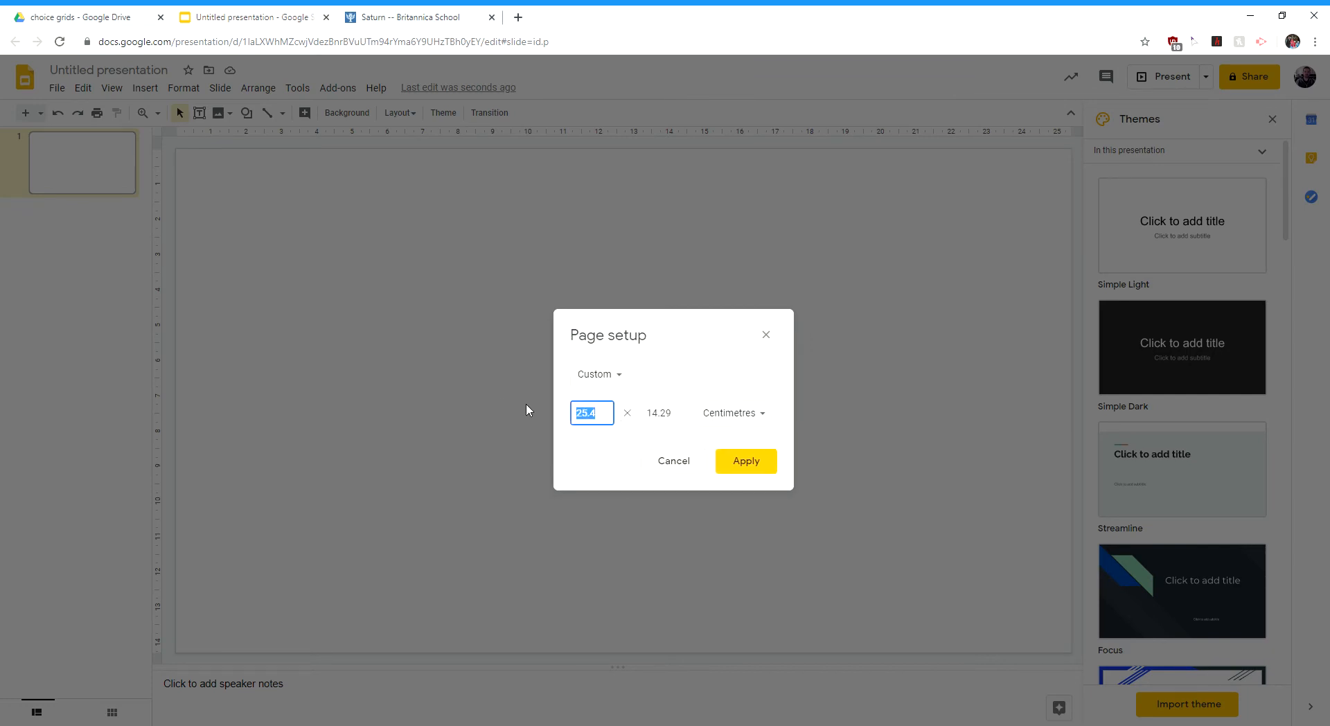
pyautogui.write('10')
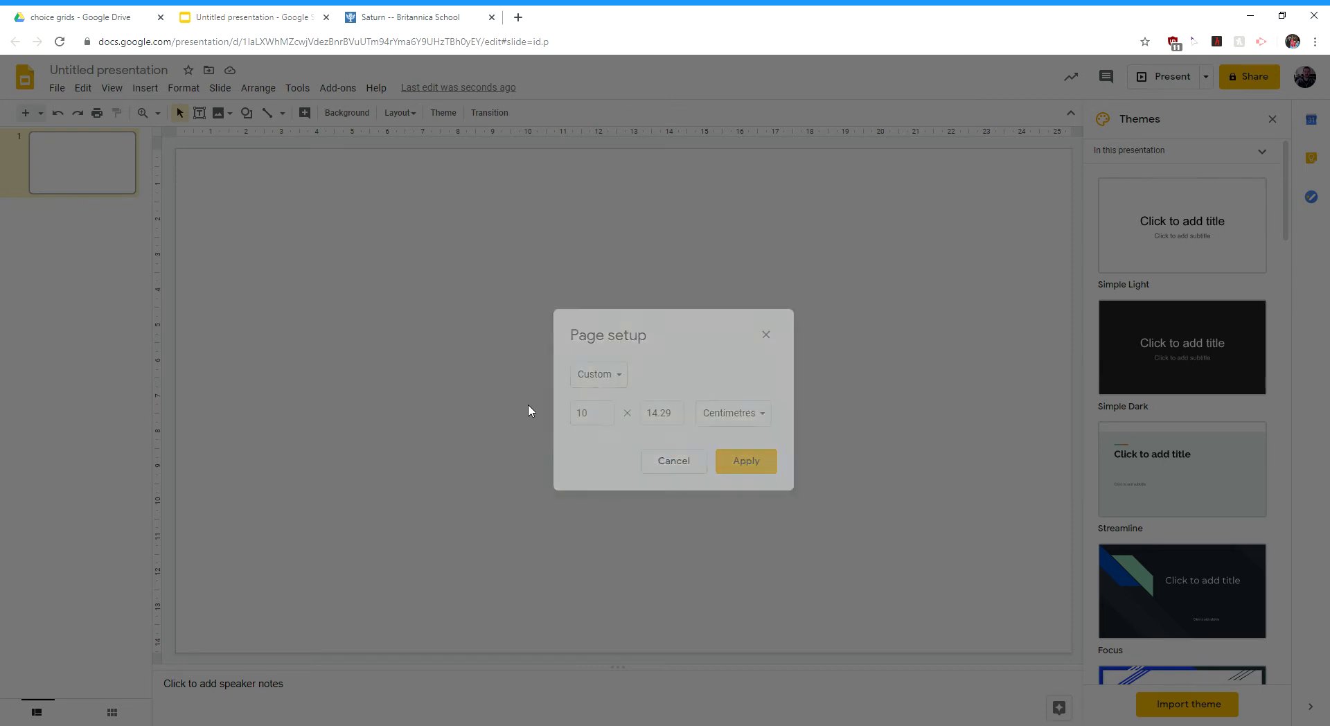
pyautogui.click(744, 461)
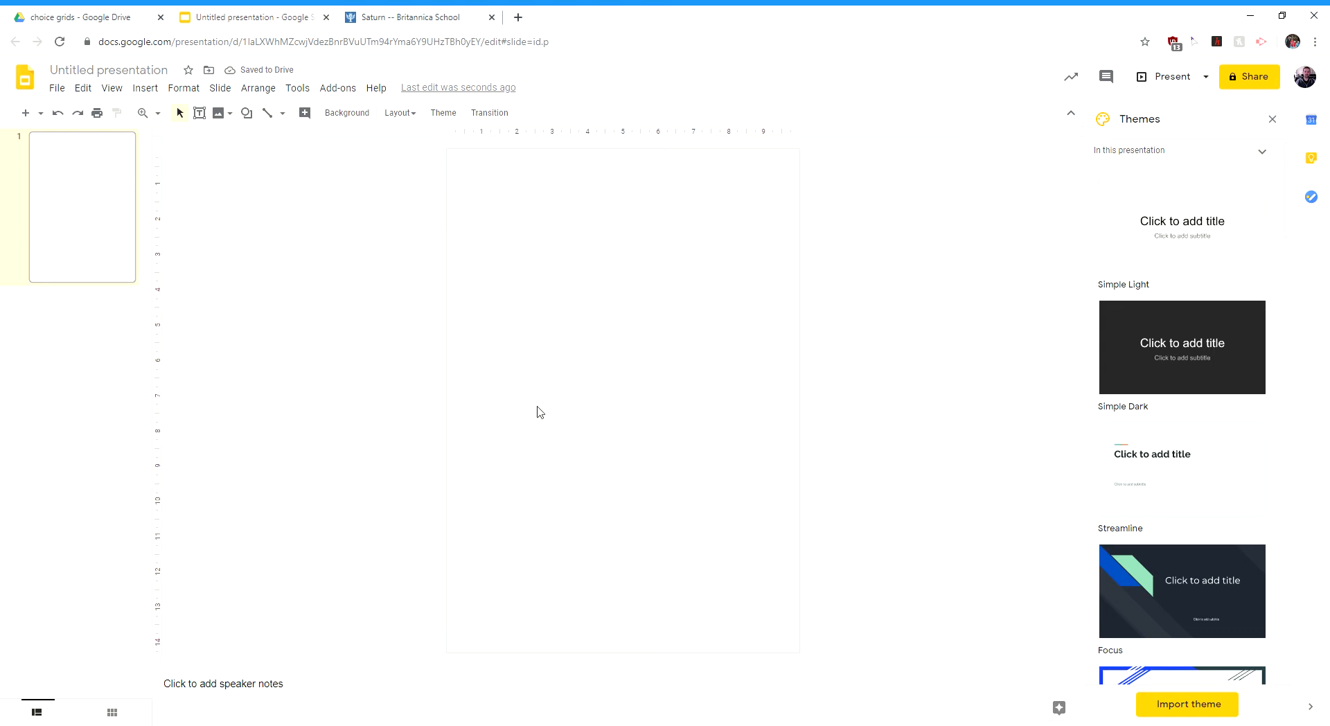
pyautogui.moveTo(526, 498)
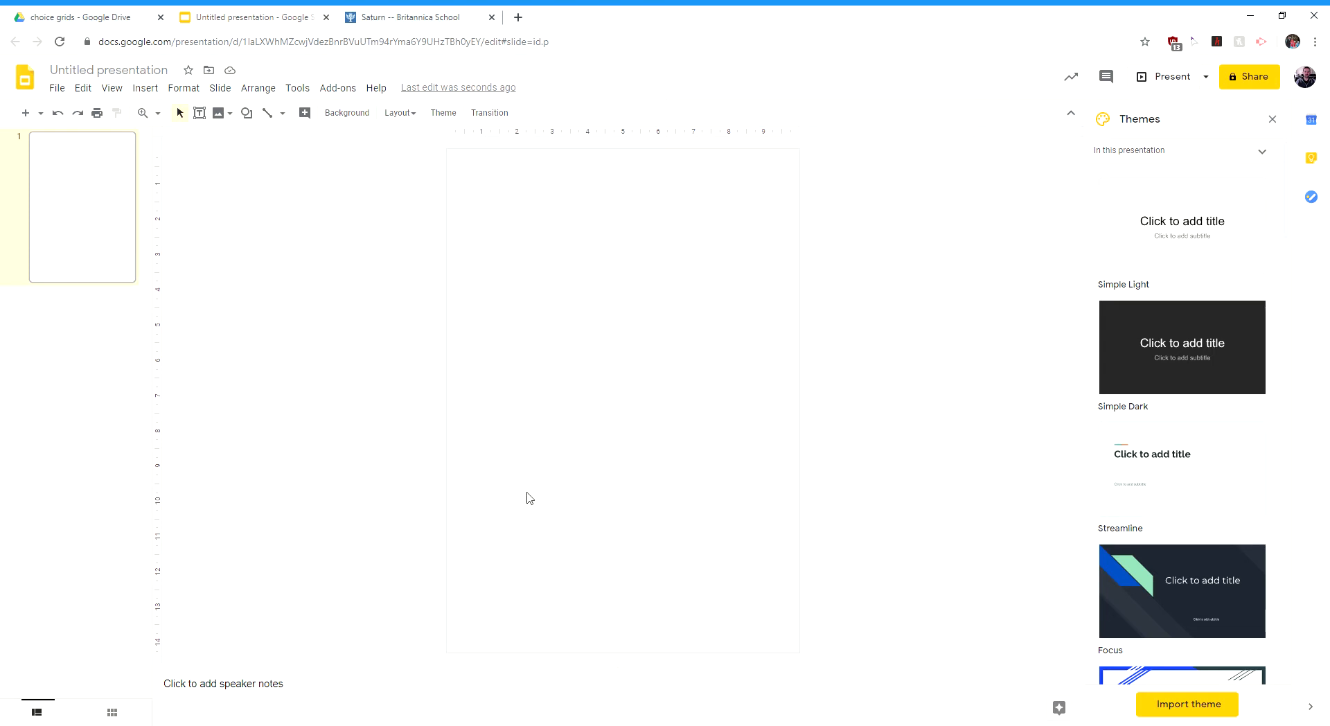
pyautogui.moveTo(464, 340)
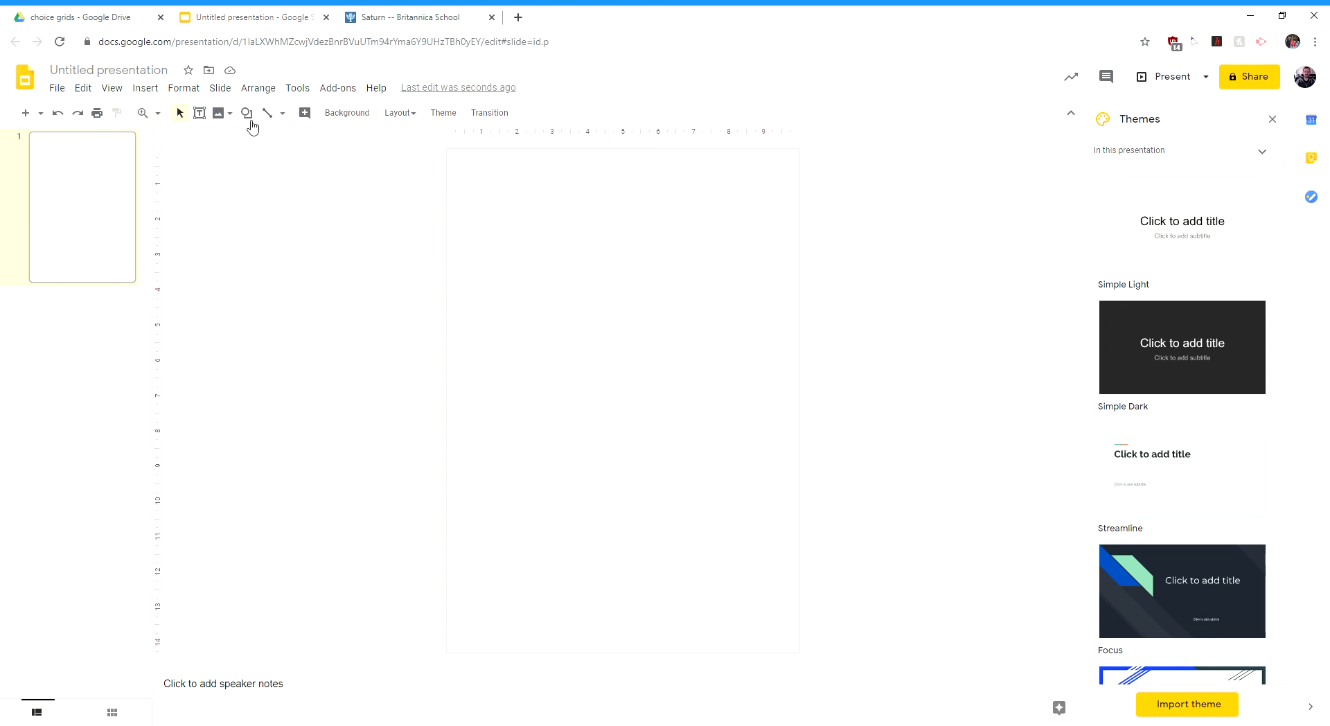
# - Add a top text box reading 'Saturn! Click the boxes that interest you'
pyautogui.click(200, 113)
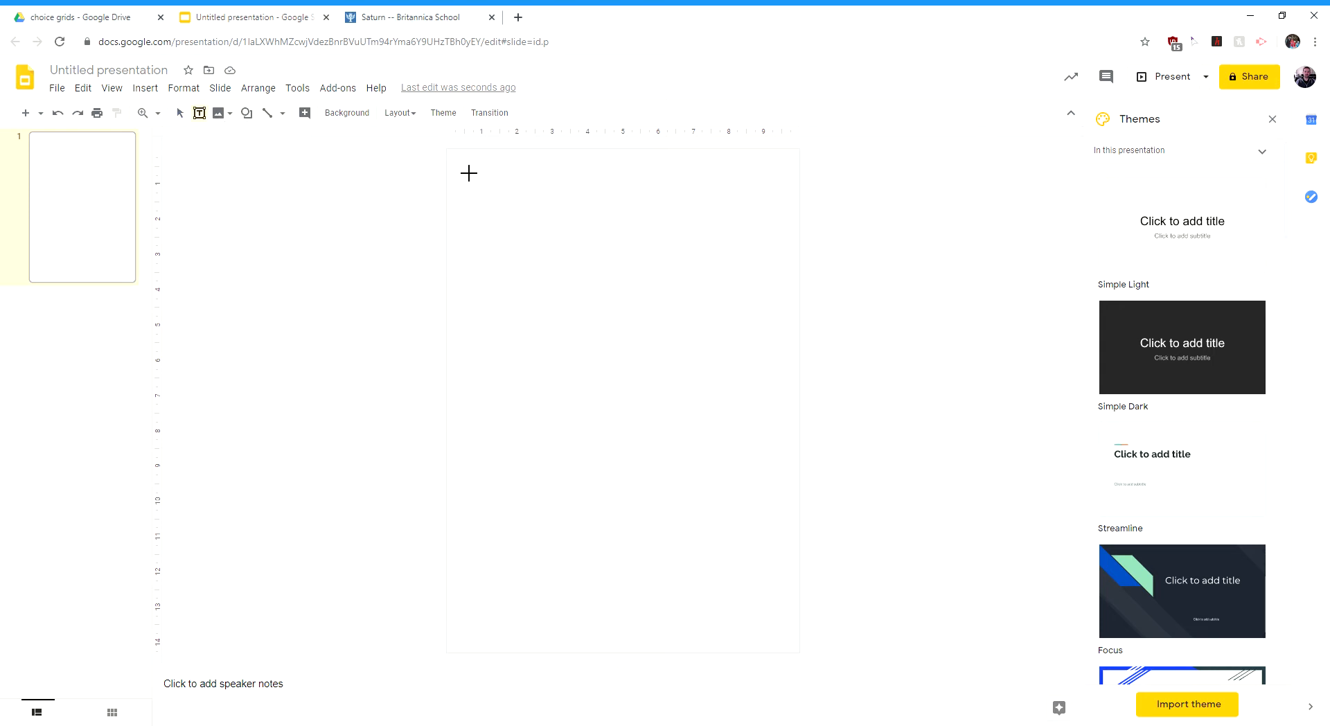
pyautogui.moveTo(453, 159); pyautogui.dragTo(627, 359)
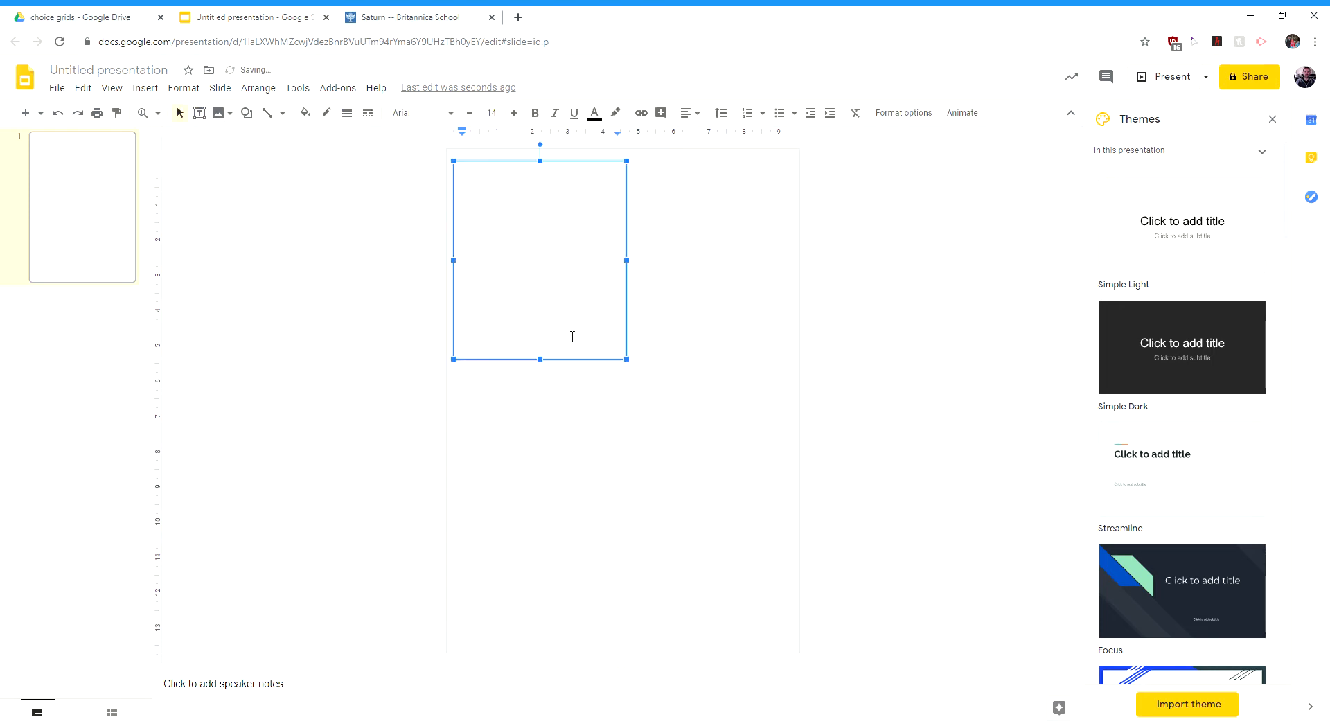
pyautogui.write('Saturn!')
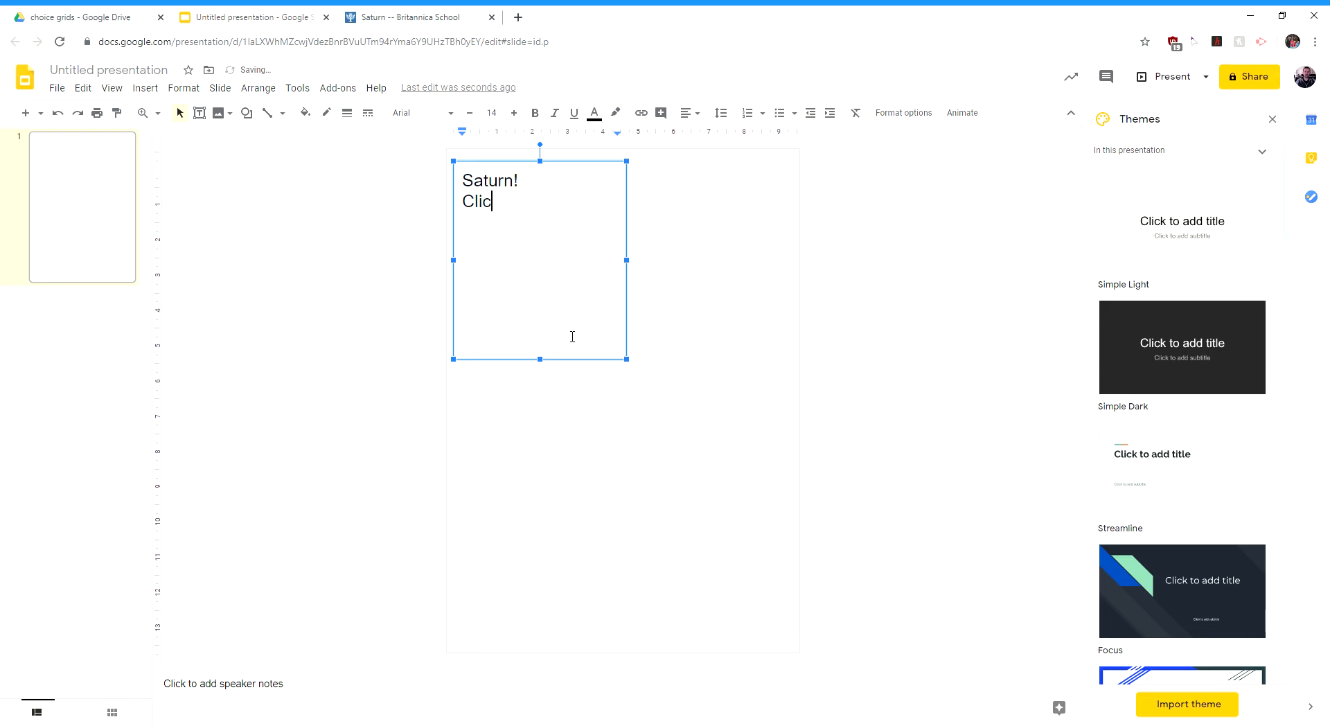
pyautogui.write('k the boxes')
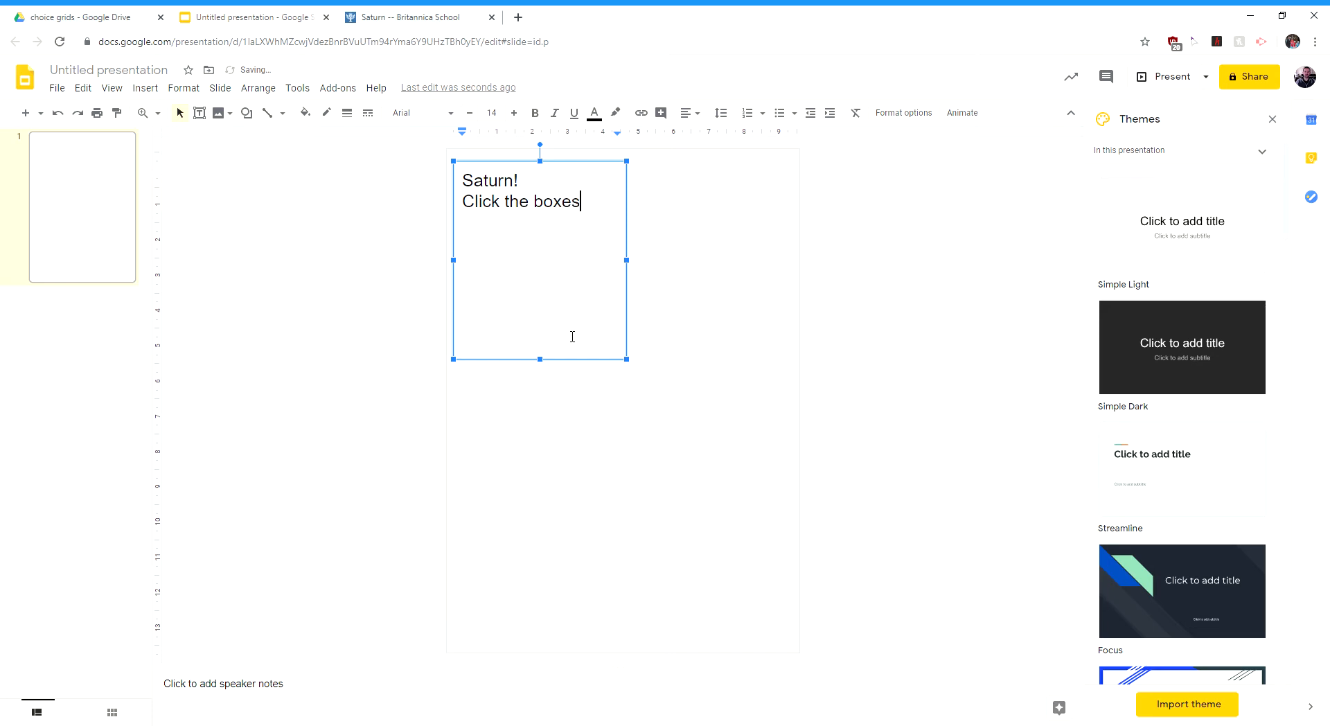
pyautogui.write('that interest you')
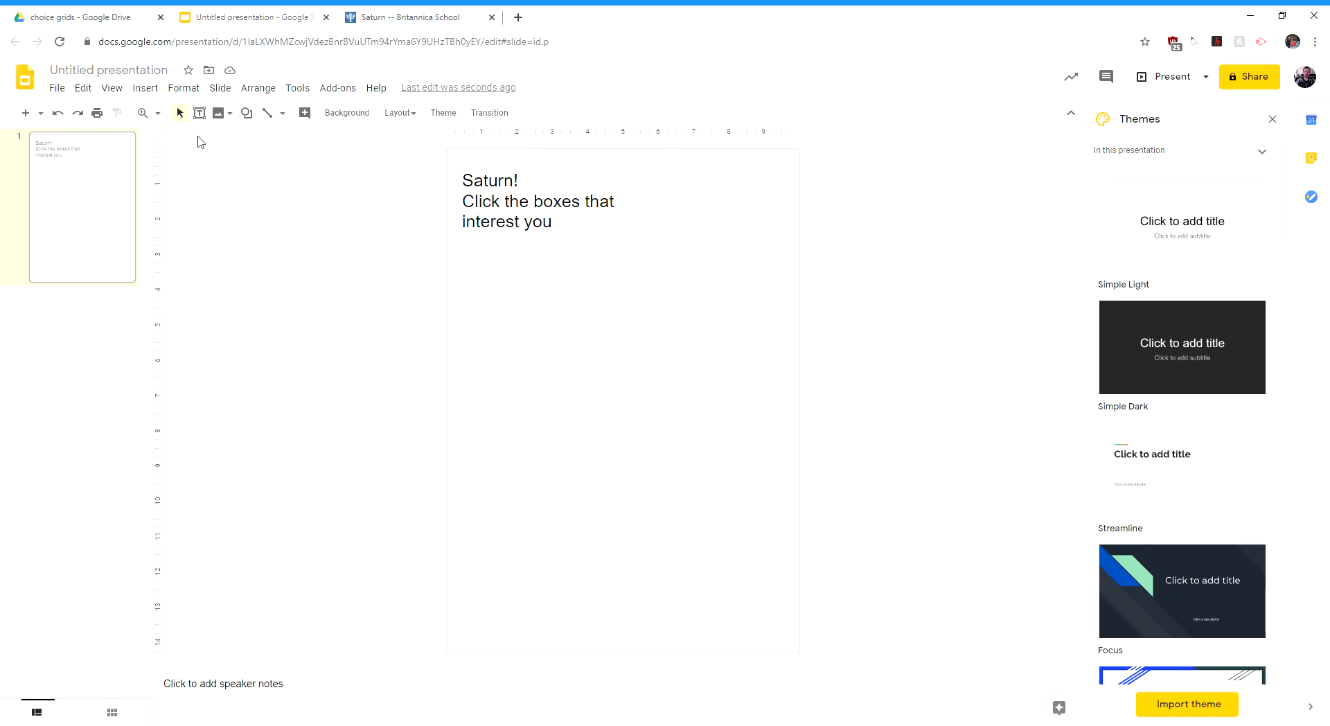
# - Set the slide background colour to pale yellow
pyautogui.click(346, 112)
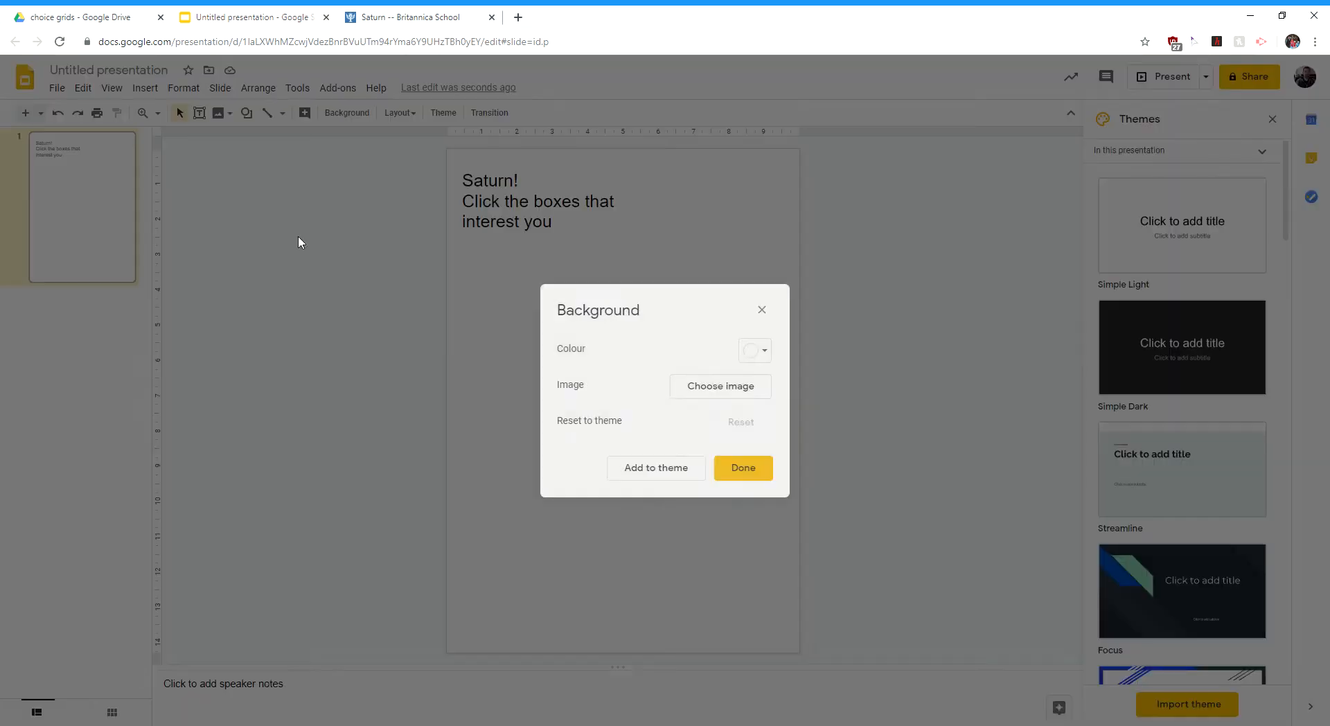
pyautogui.click(752, 351)
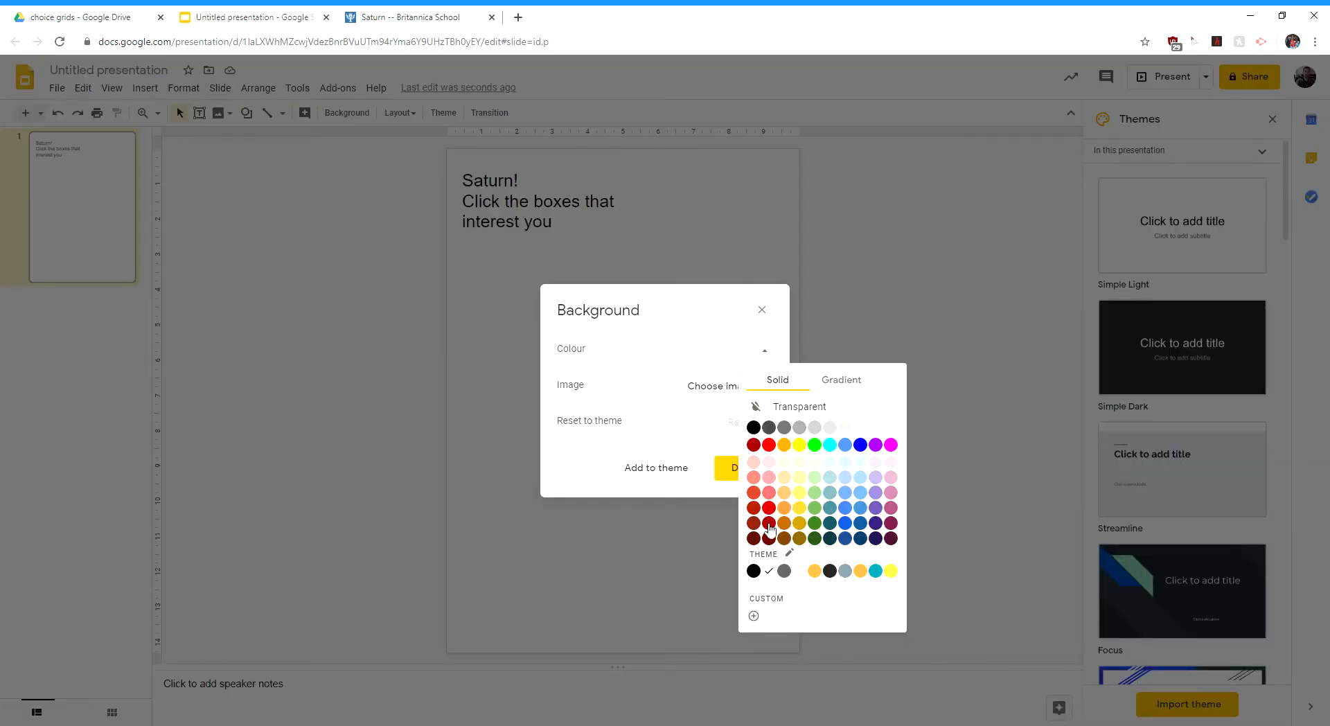
pyautogui.moveTo(802, 466)
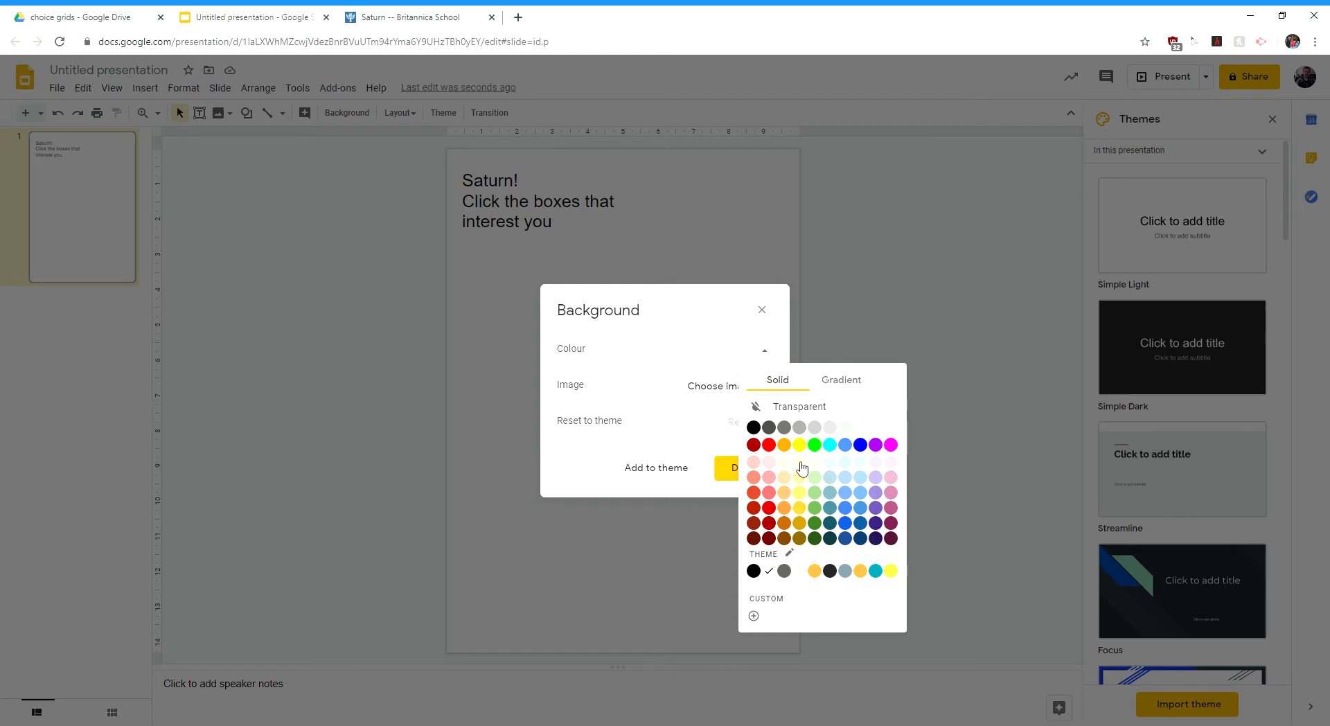
pyautogui.click(799, 462)
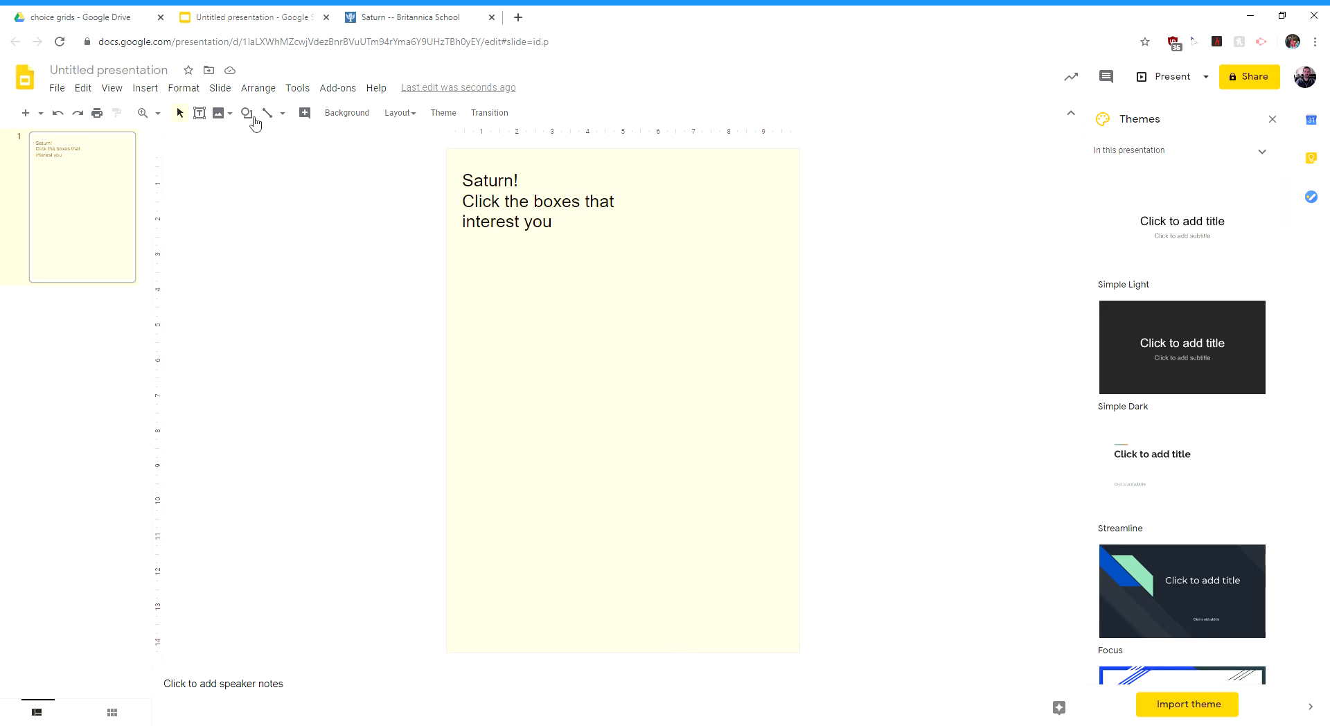
# - Draw a large rectangle below the heading and fill it red
pyautogui.click(247, 113)
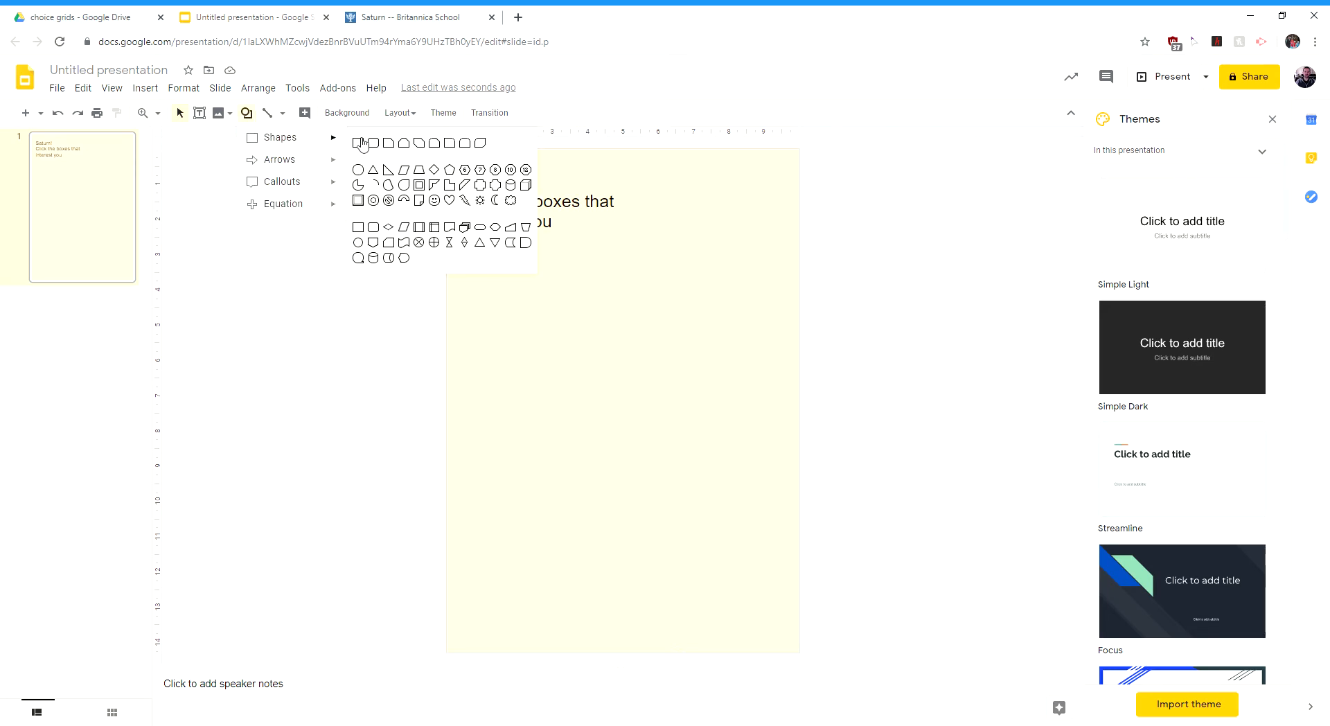
pyautogui.moveTo(461, 264); pyautogui.dragTo(567, 343)
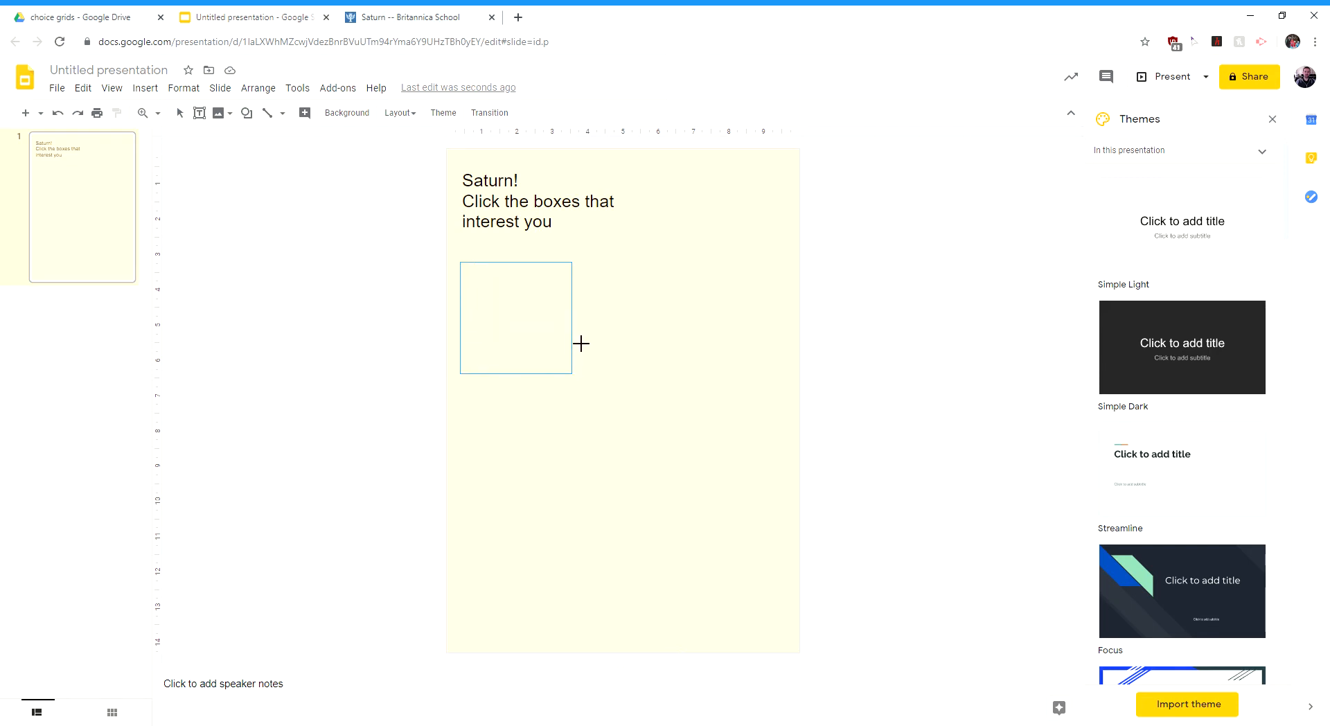
pyautogui.moveTo(581, 344); pyautogui.dragTo(614, 407)
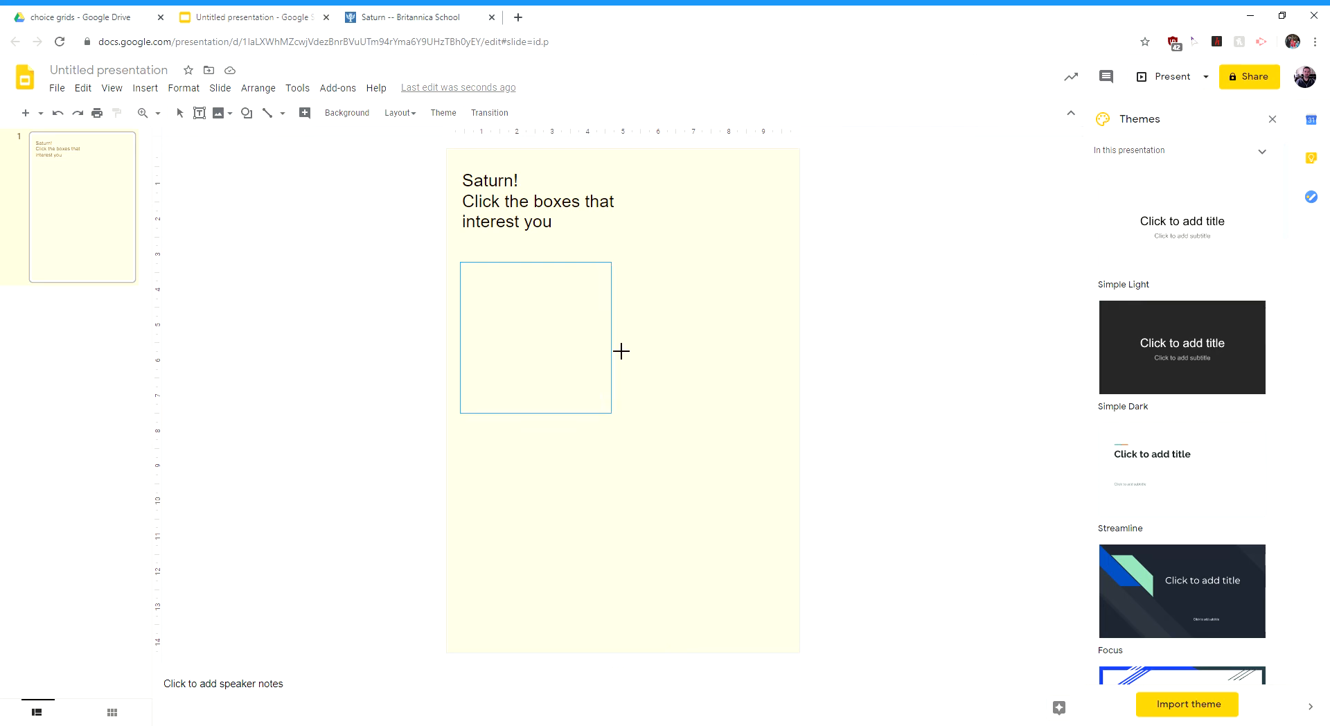
pyautogui.moveTo(461, 264); pyautogui.dragTo(609, 415)
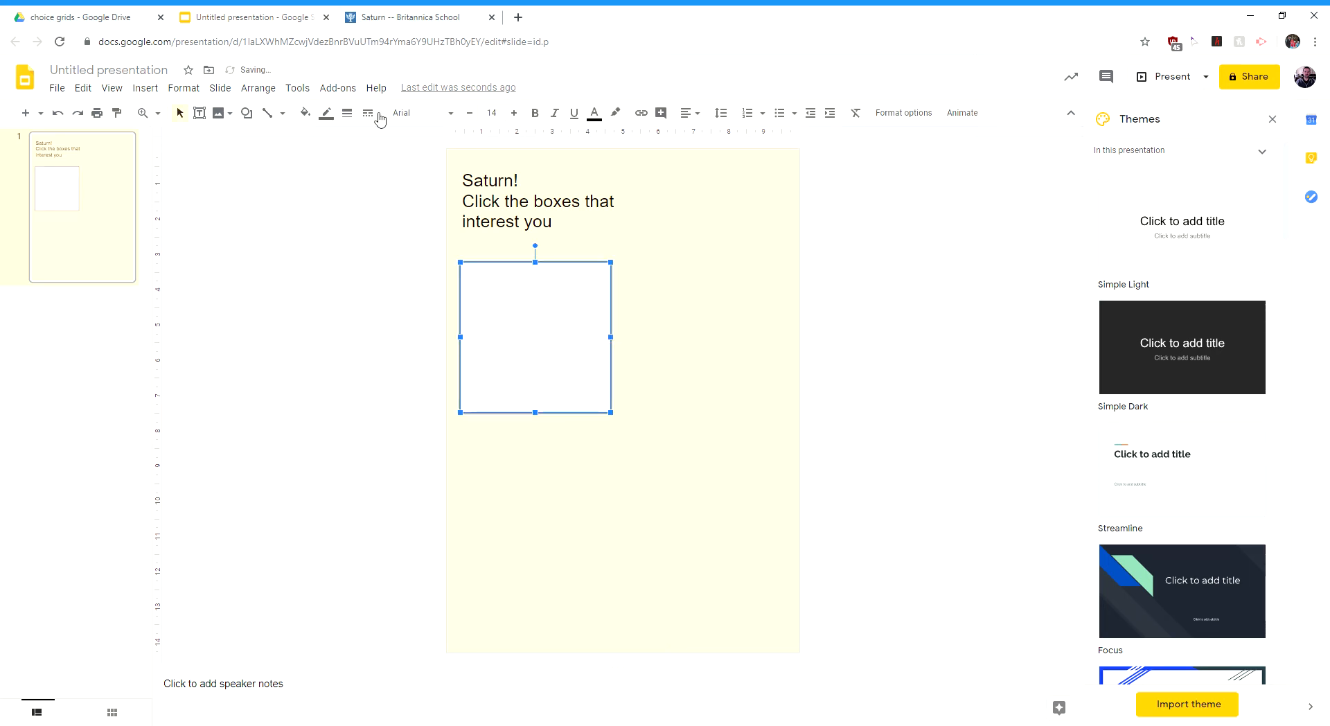
pyautogui.click(303, 113)
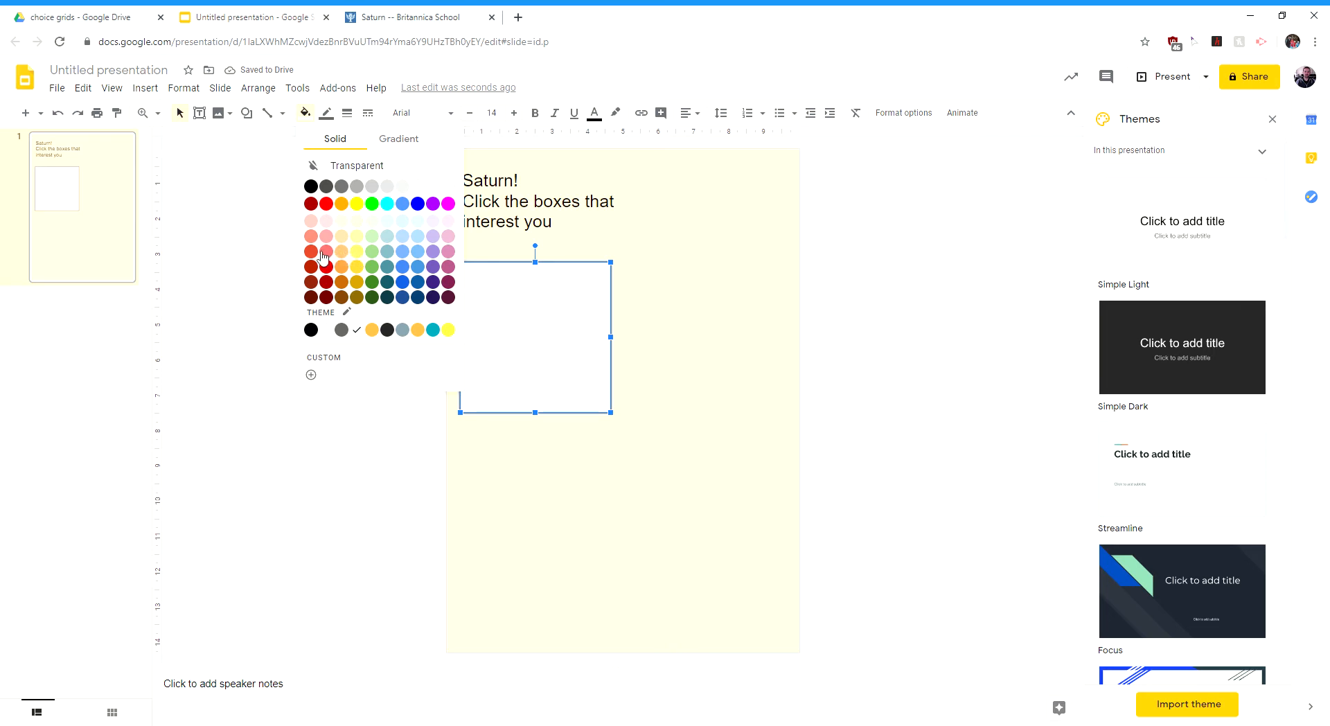
pyautogui.click(324, 265)
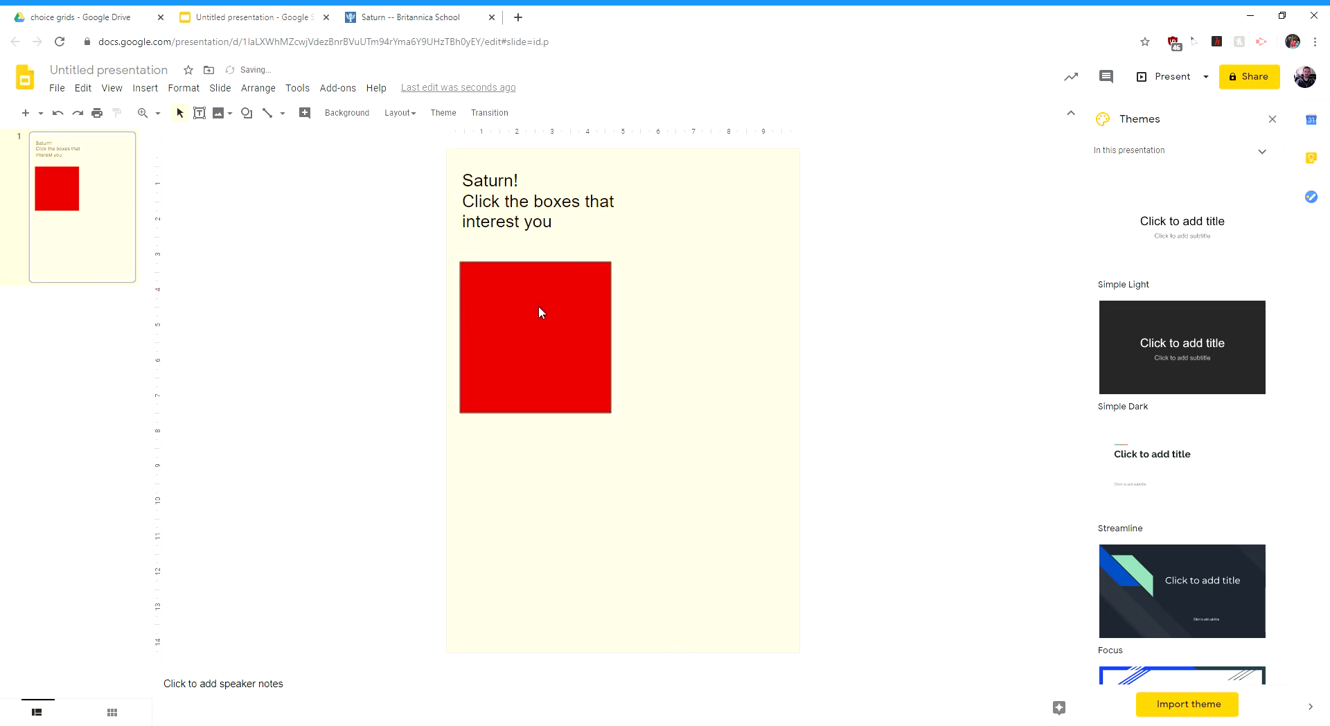
# - Duplicate the red square beside the first, align it, and select a square for recolouring
pyautogui.click(534, 336)
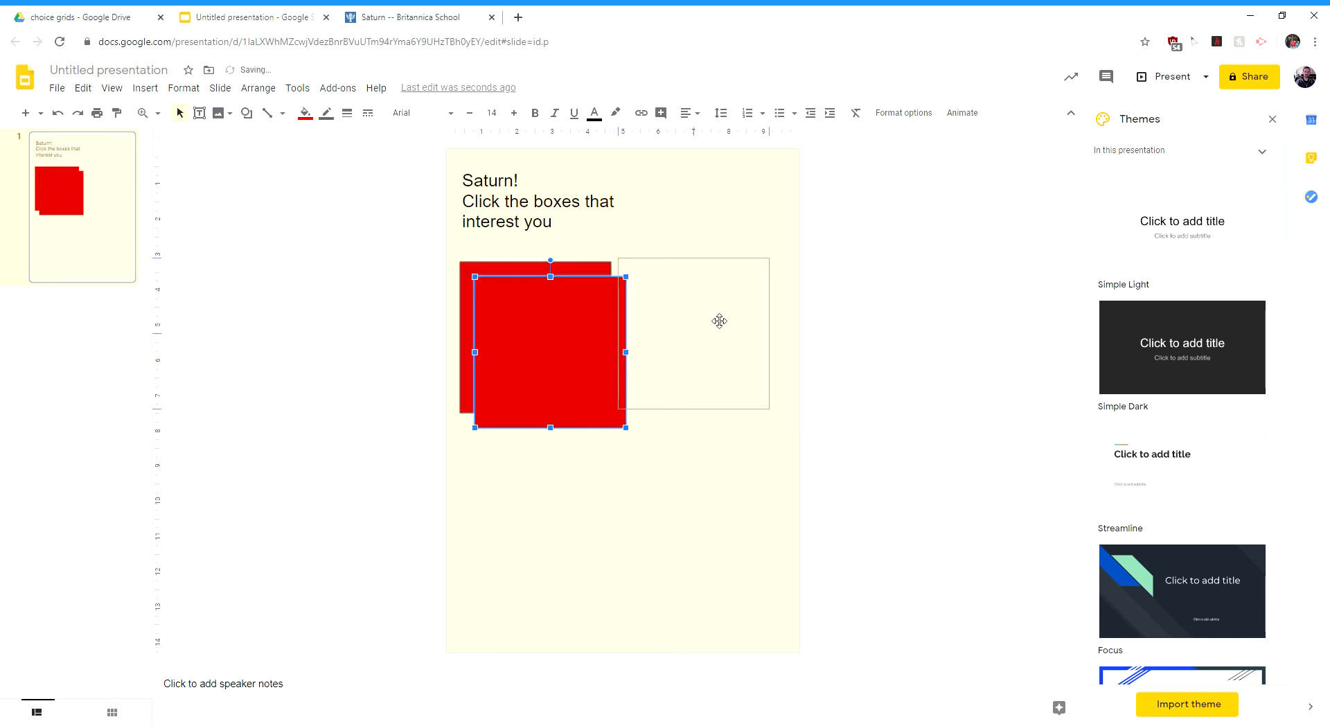
pyautogui.moveTo(549, 345); pyautogui.dragTo(732, 358)
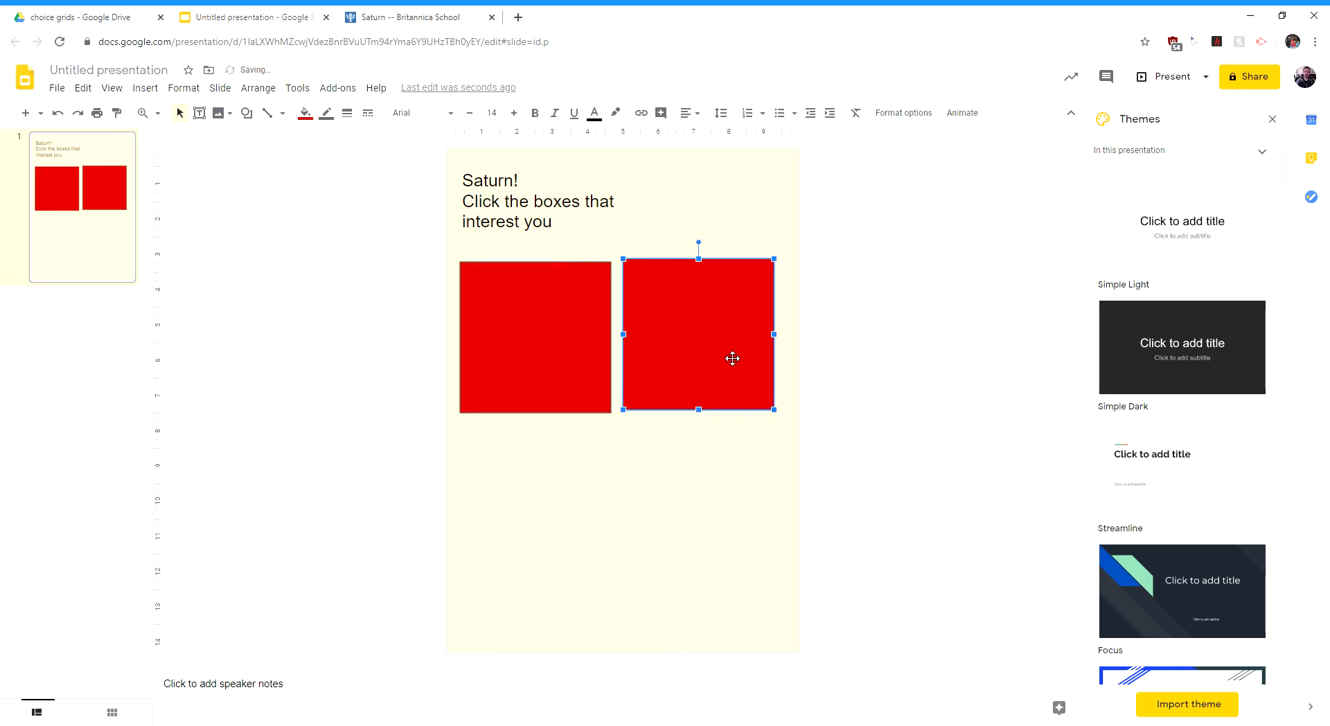
pyautogui.moveTo(732, 357); pyautogui.dragTo(691, 374)
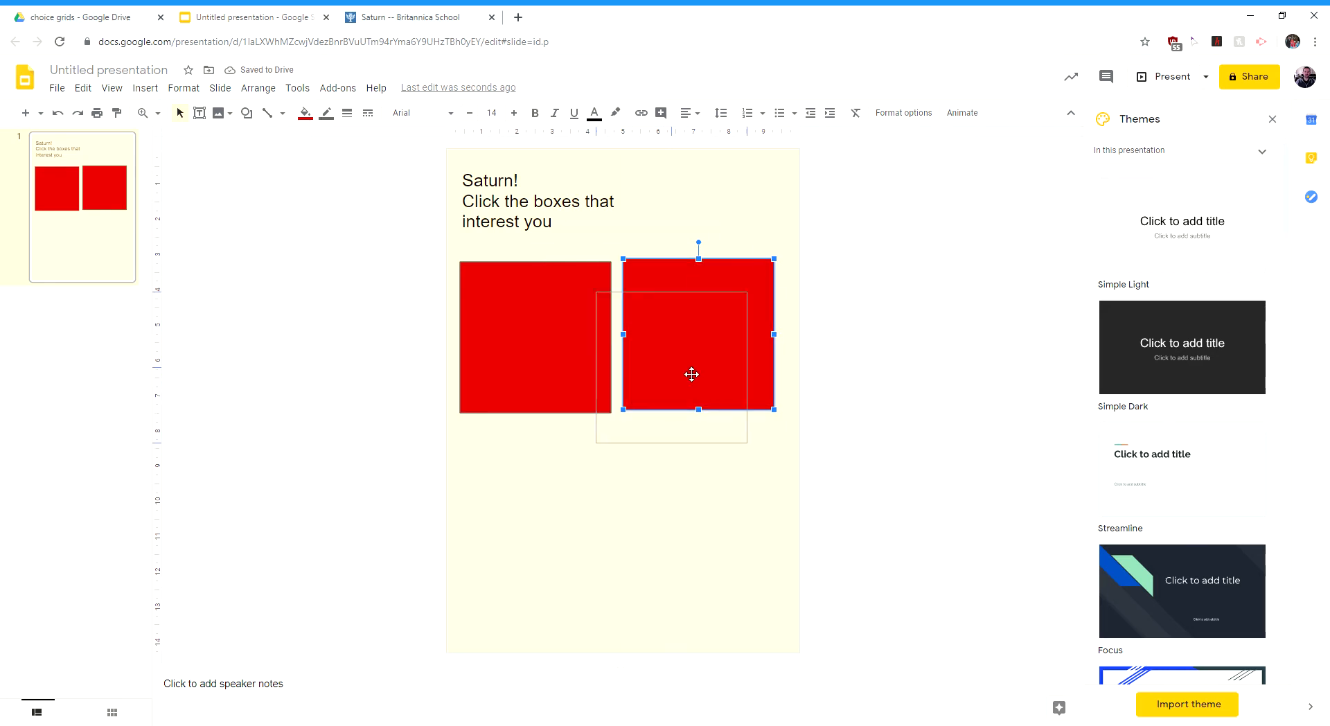
pyautogui.moveTo(691, 375); pyautogui.dragTo(733, 354)
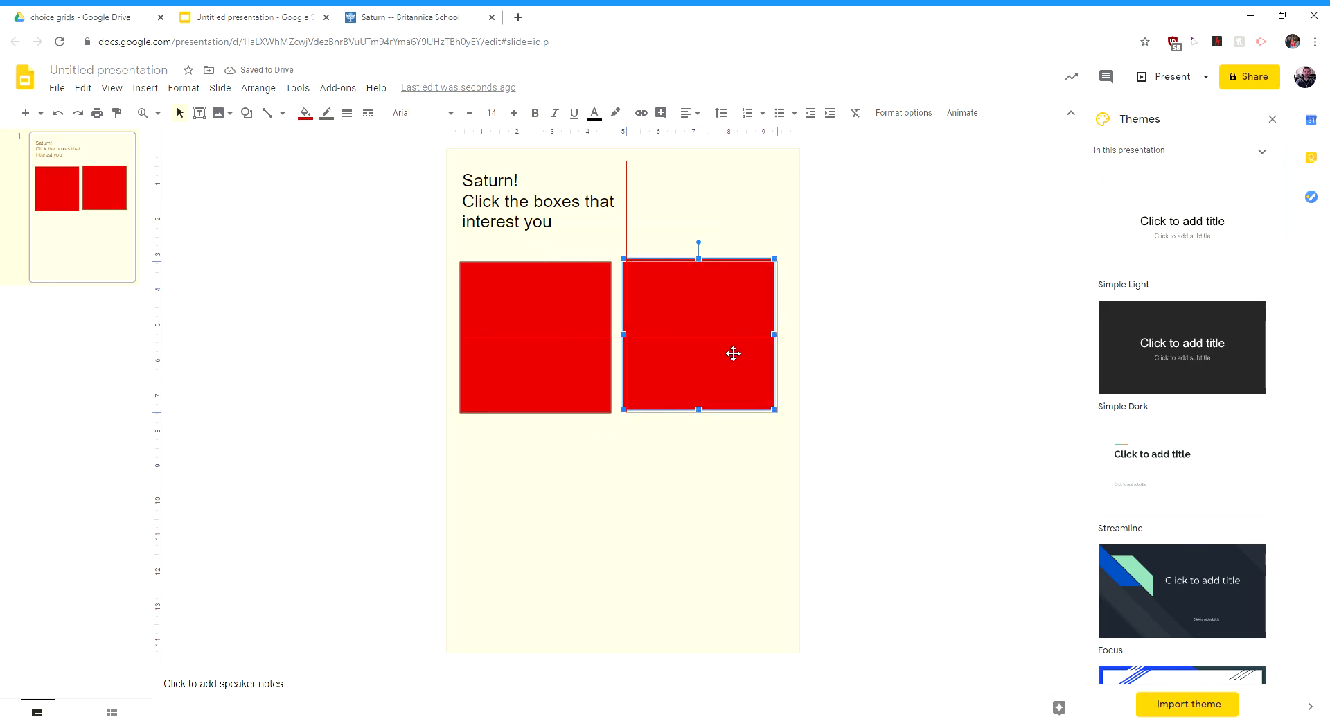
pyautogui.click(909, 438)
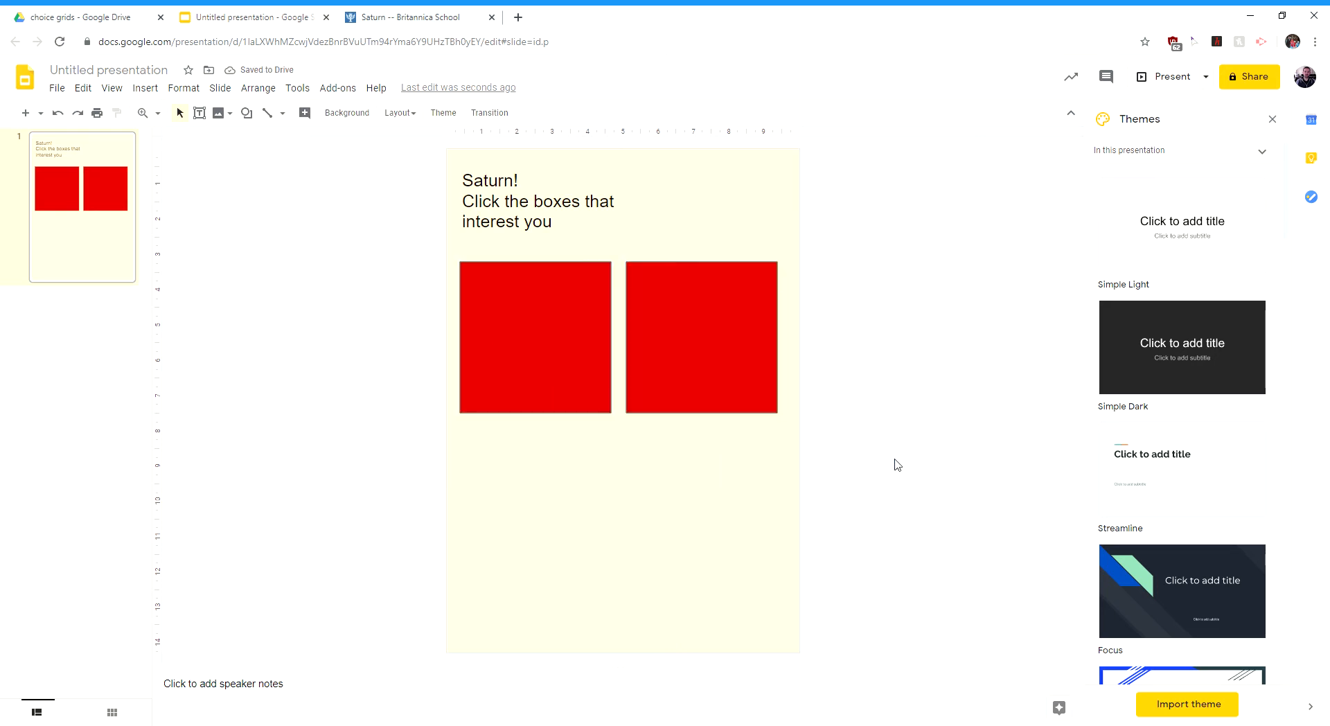
pyautogui.click(534, 336)
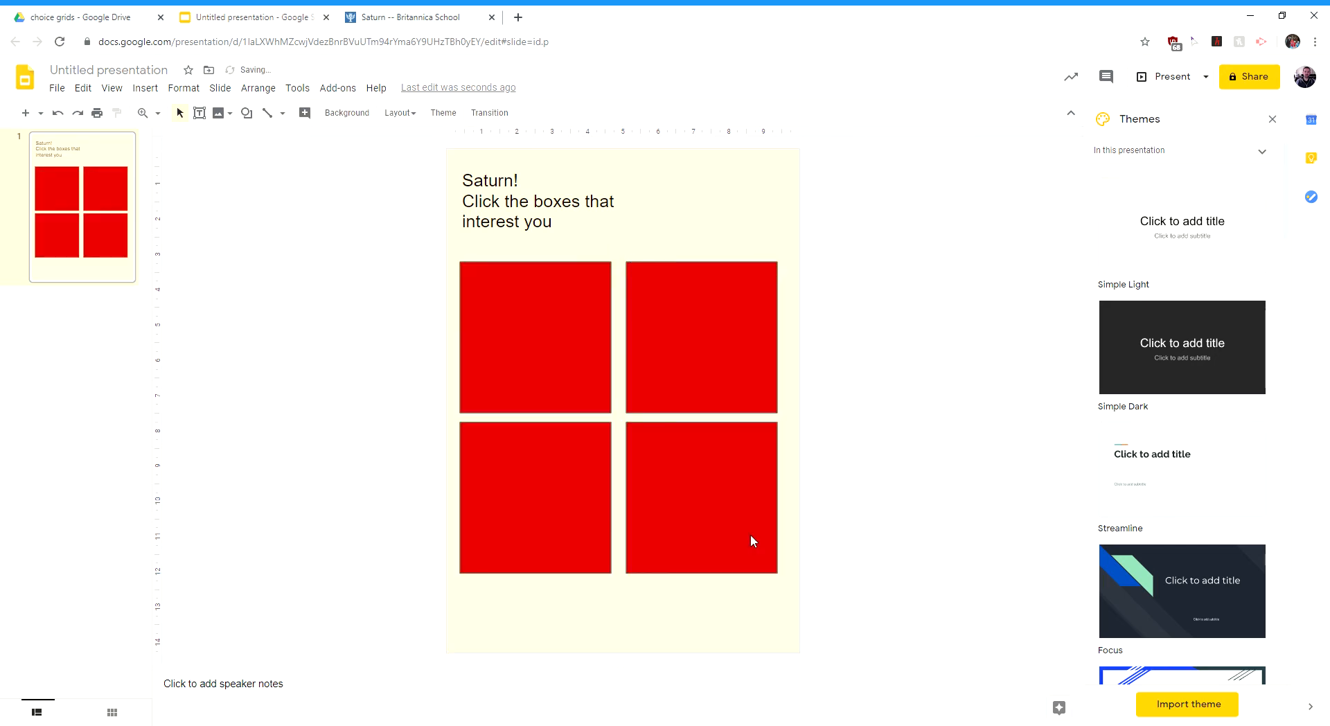
pyautogui.click(700, 337)
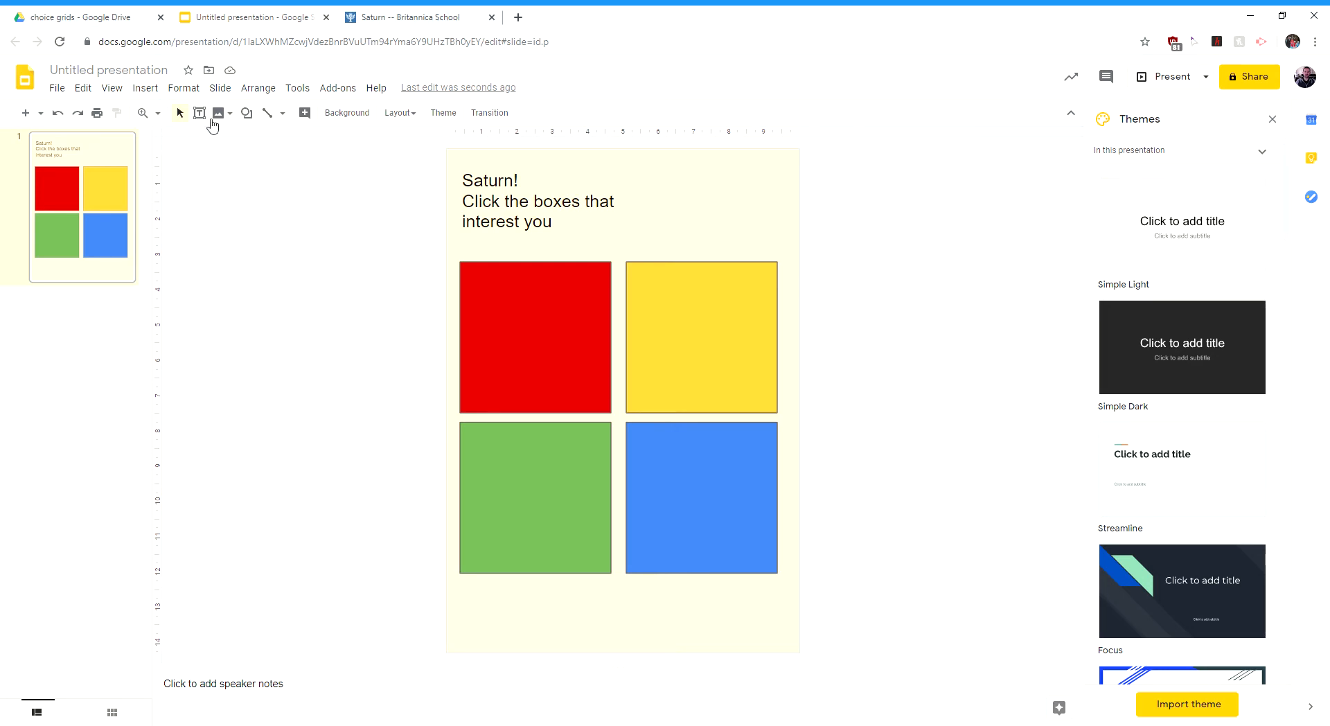
pyautogui.moveTo(339, 394)
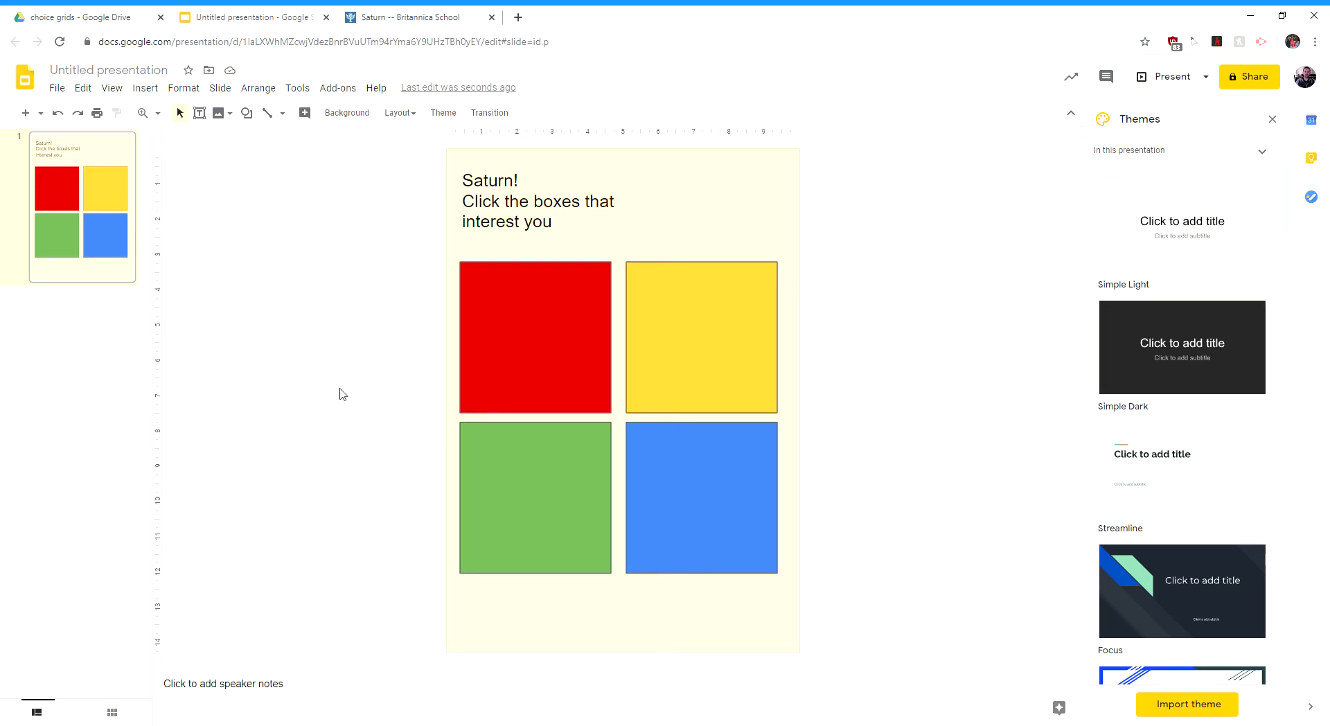
# - Load the Britannica School Saturn article, select its web address, and return to Slides
pyautogui.click(407, 16)
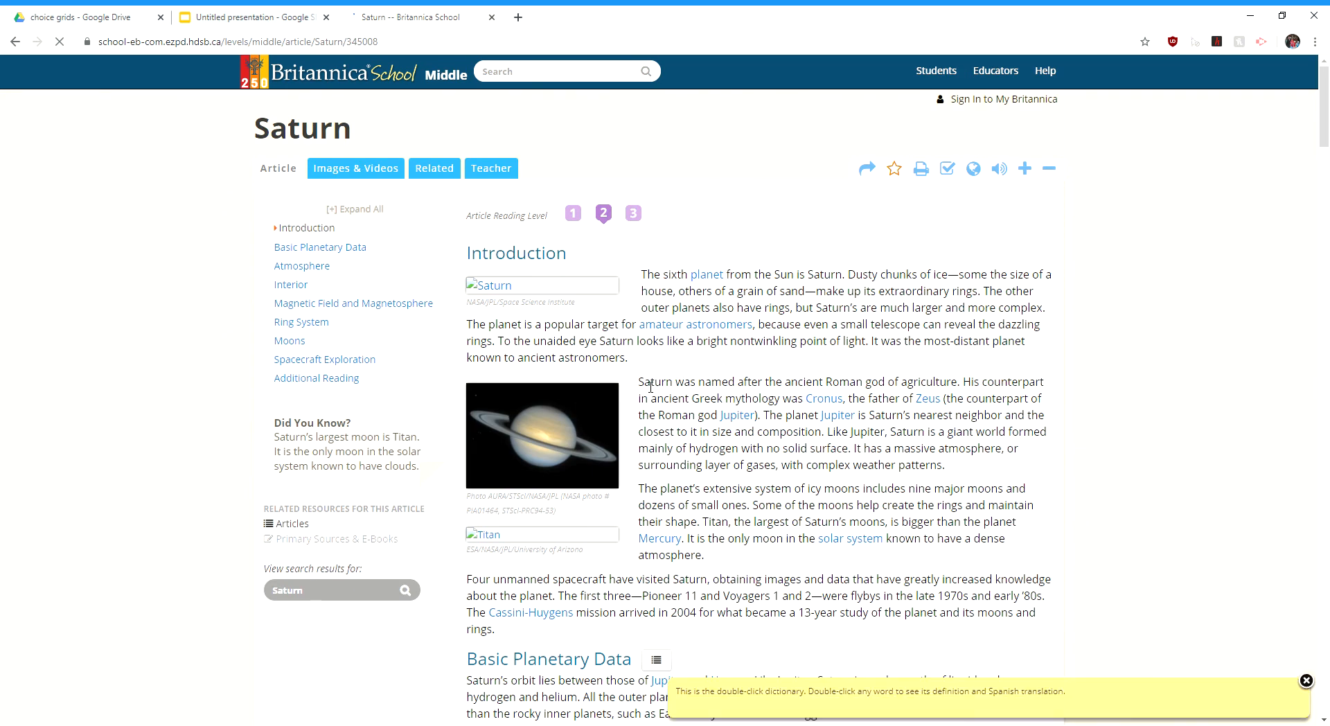
pyautogui.scroll(-3)
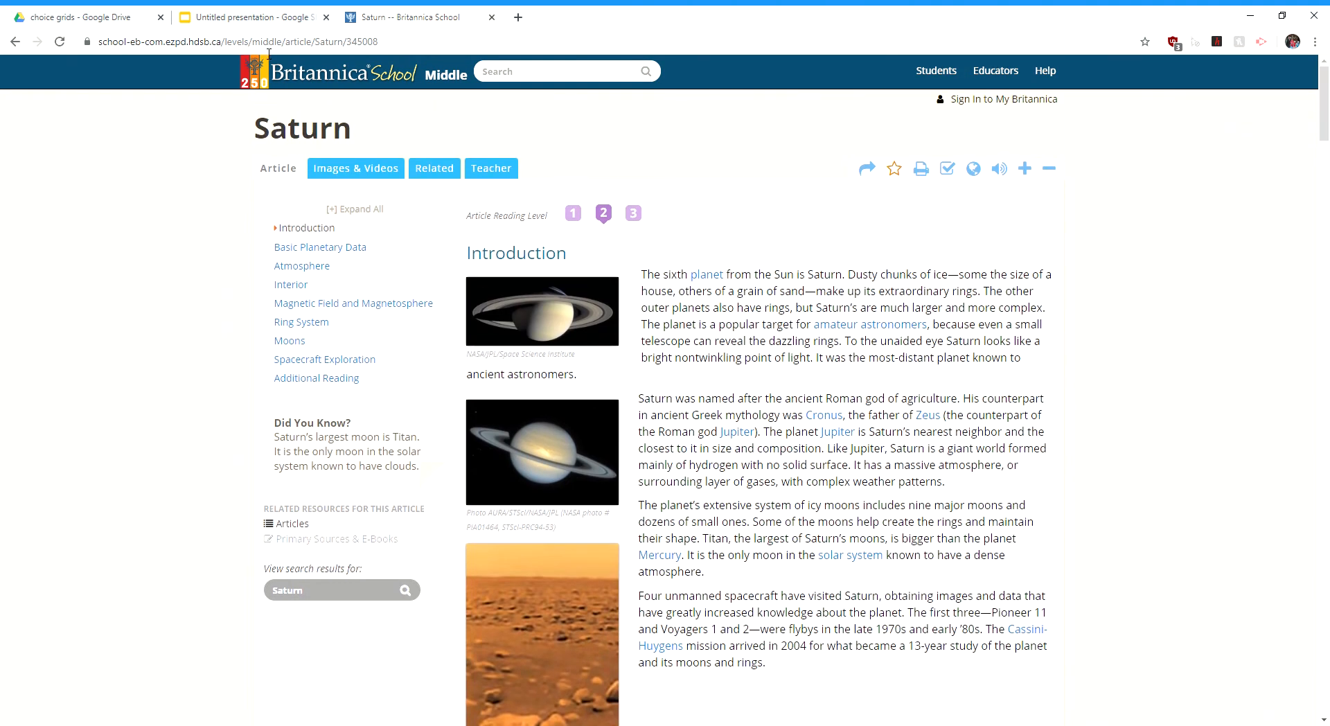
pyautogui.click(229, 41)
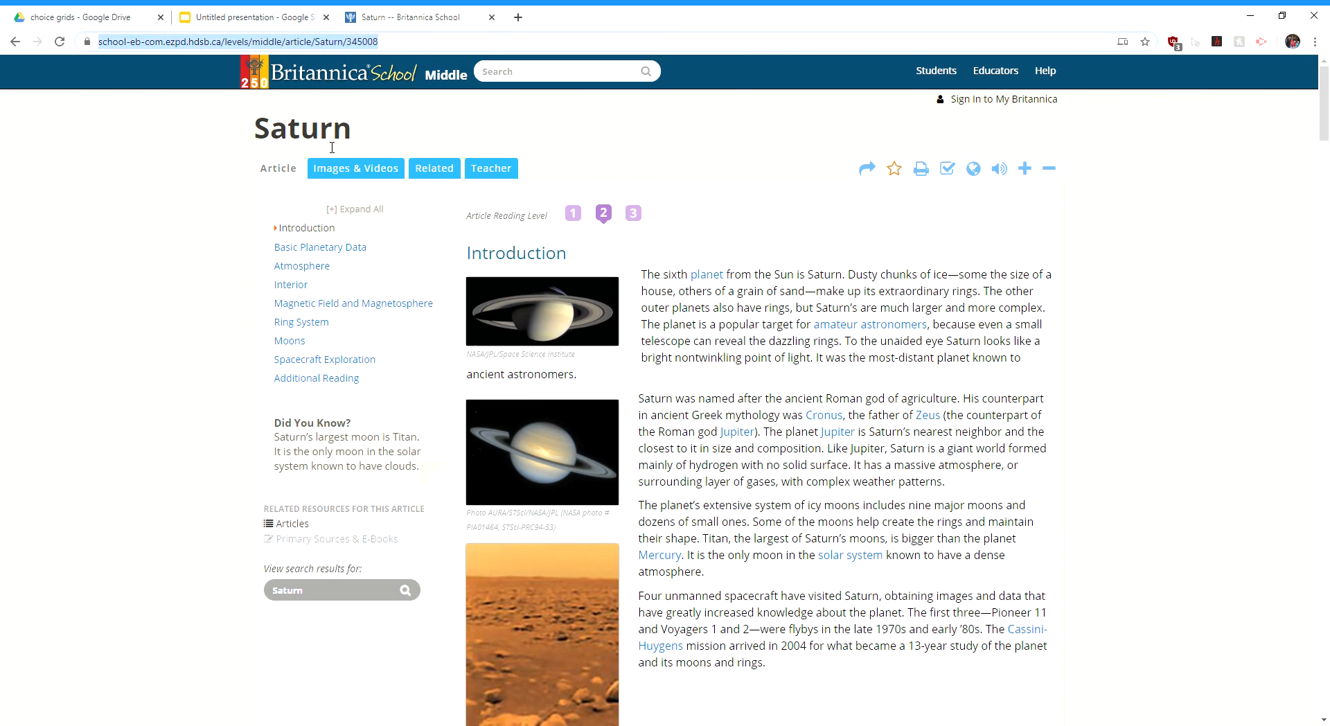
pyautogui.click(249, 17)
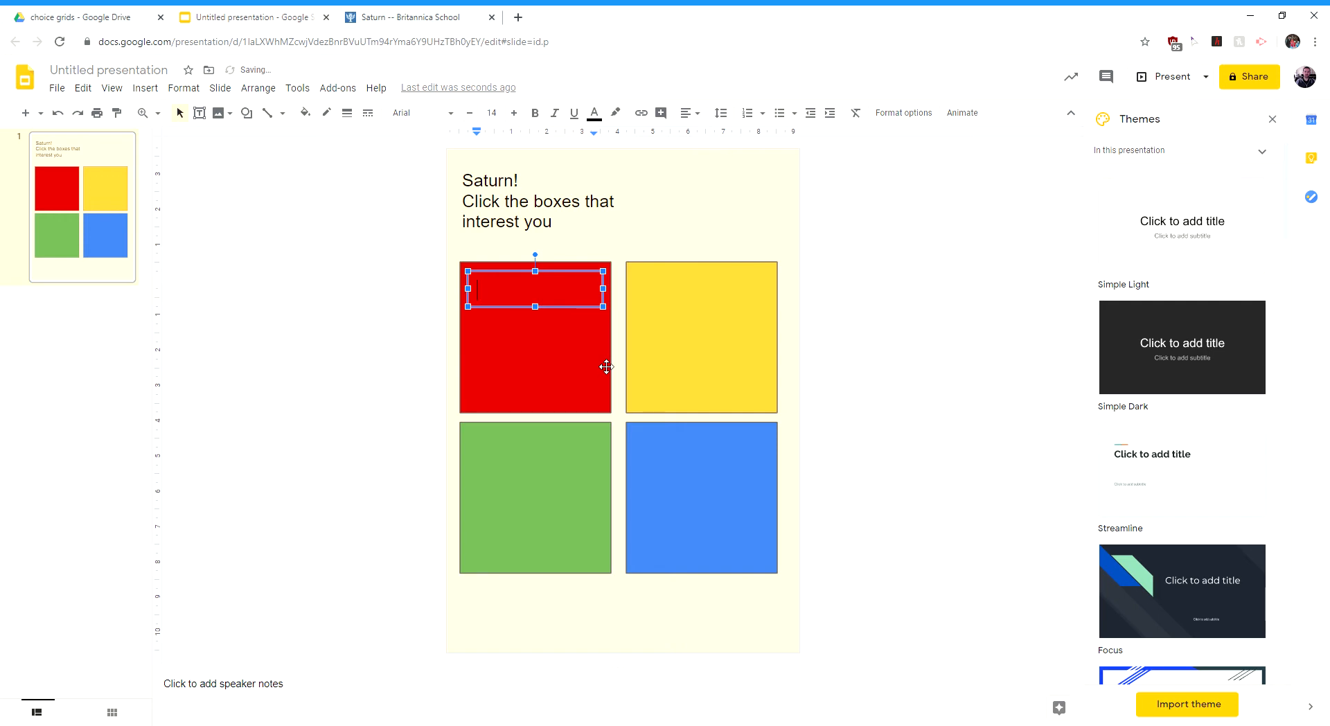
# - Type 'Click here to learn about saturn' into the red square's text box
pyautogui.write('Click here to learn about saturn')
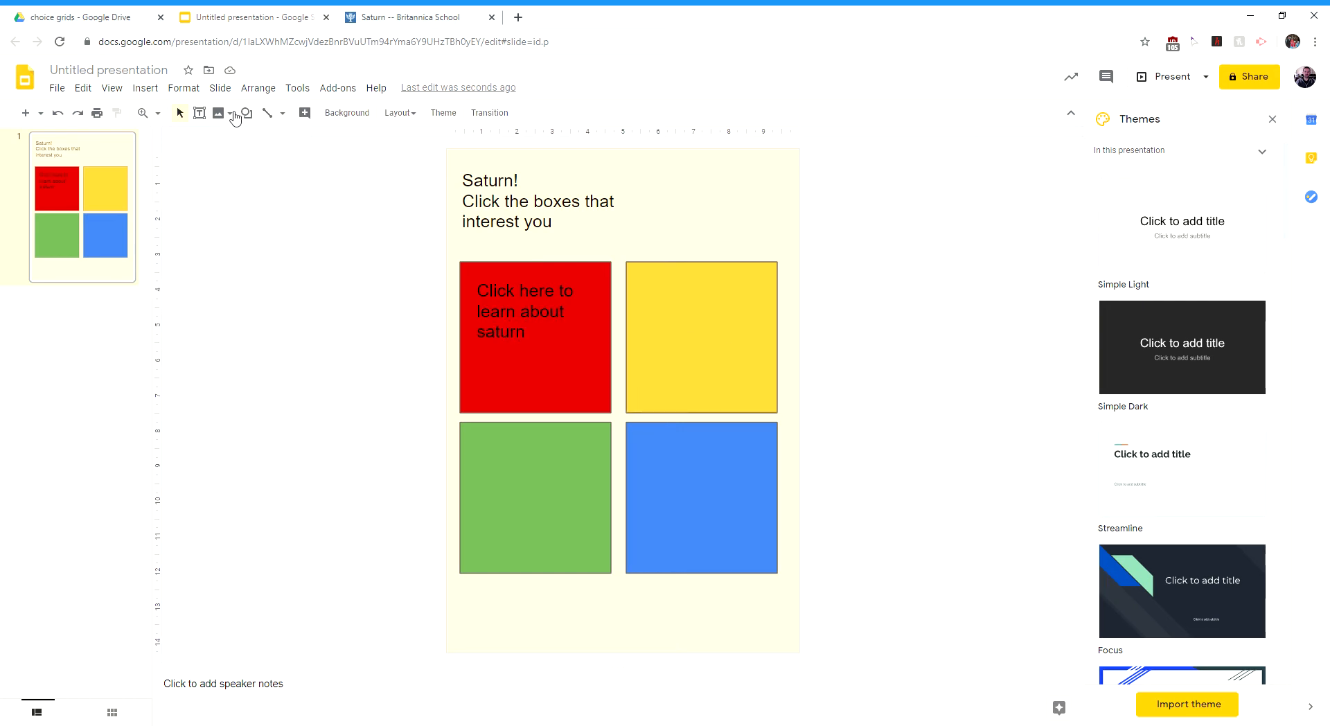
# - Search the web for a 'saturn' image and insert it
pyautogui.click(218, 113)
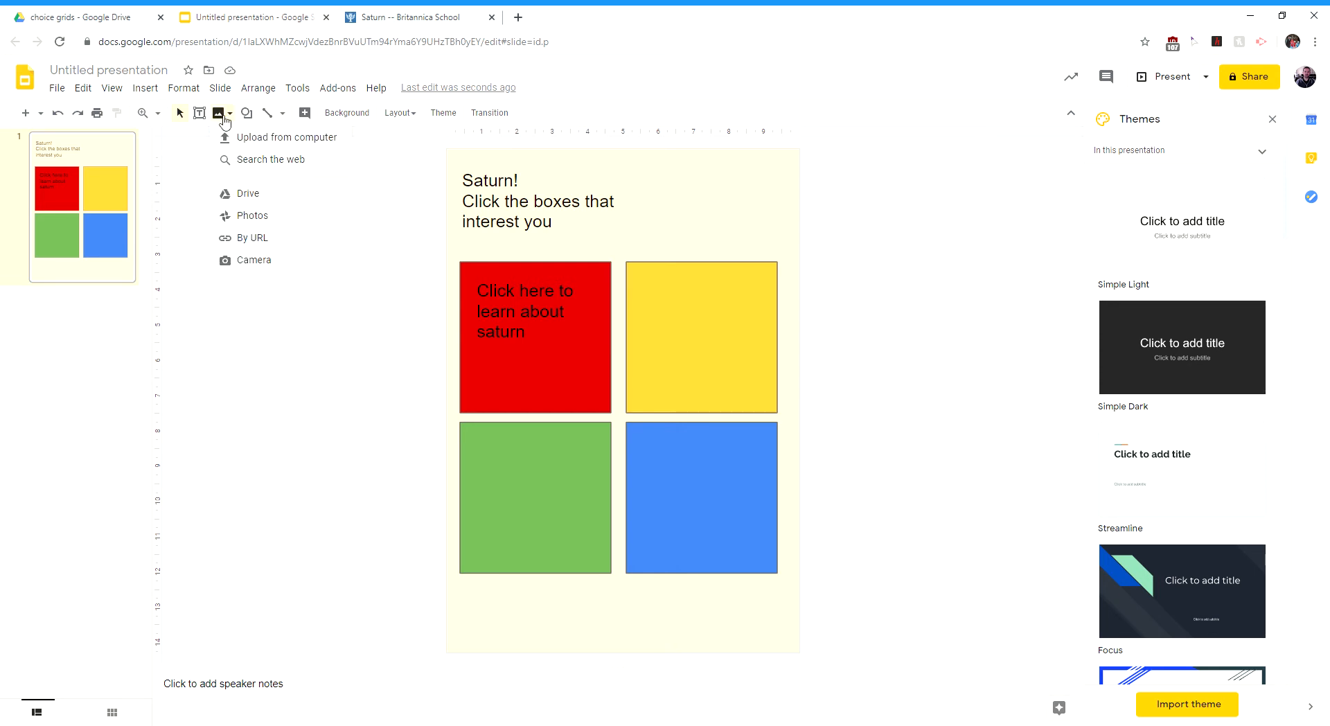
pyautogui.click(271, 159)
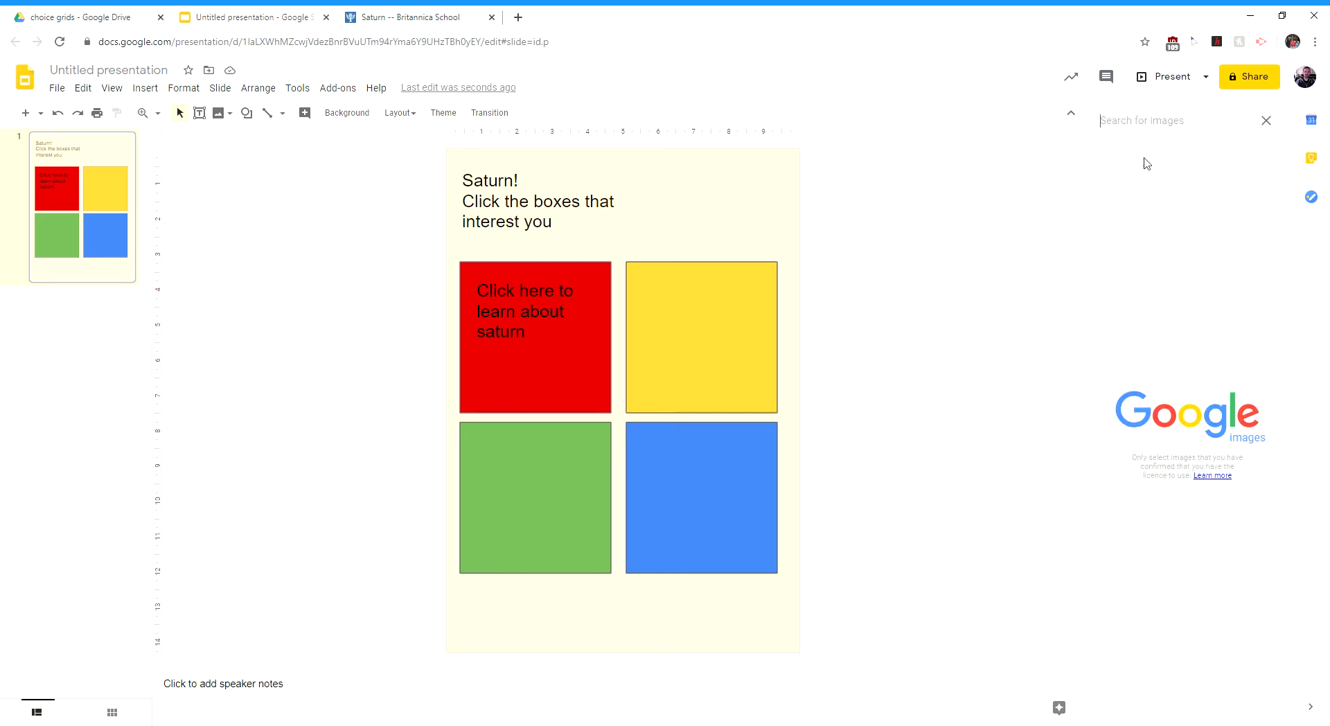
pyautogui.write('saturn')
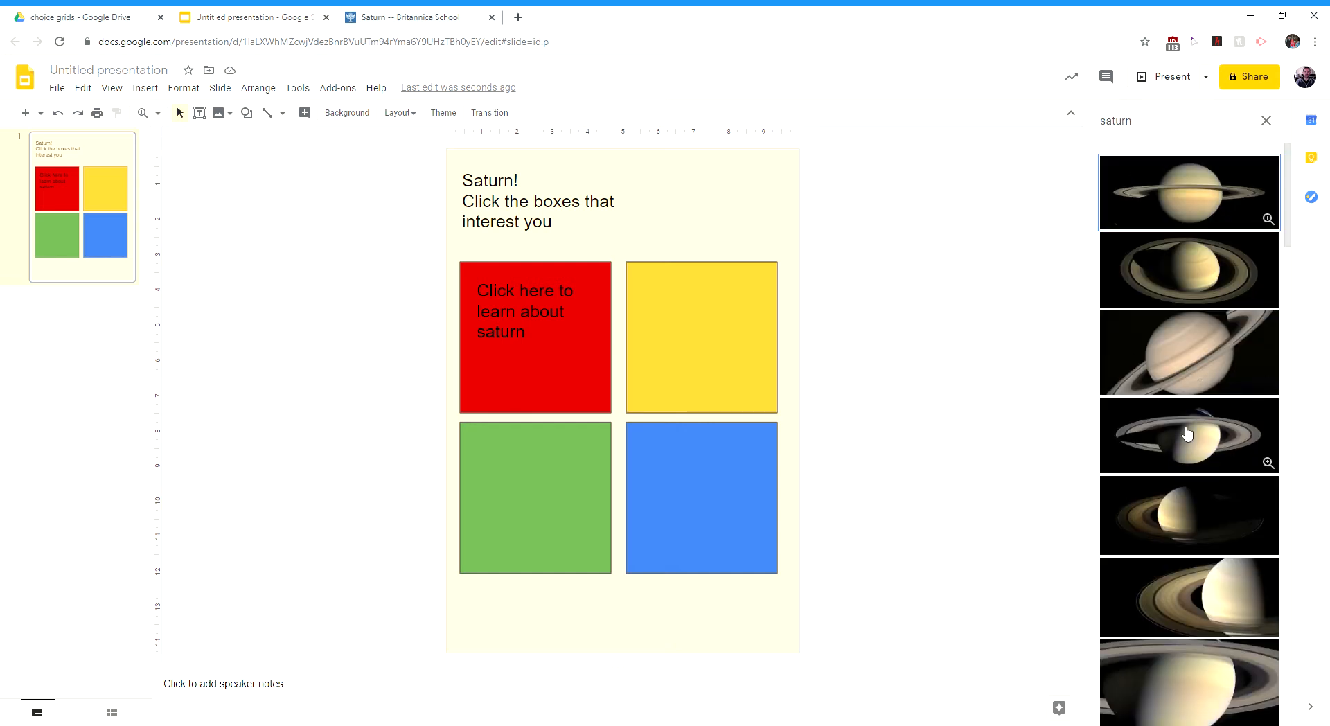
pyautogui.scroll(-3)
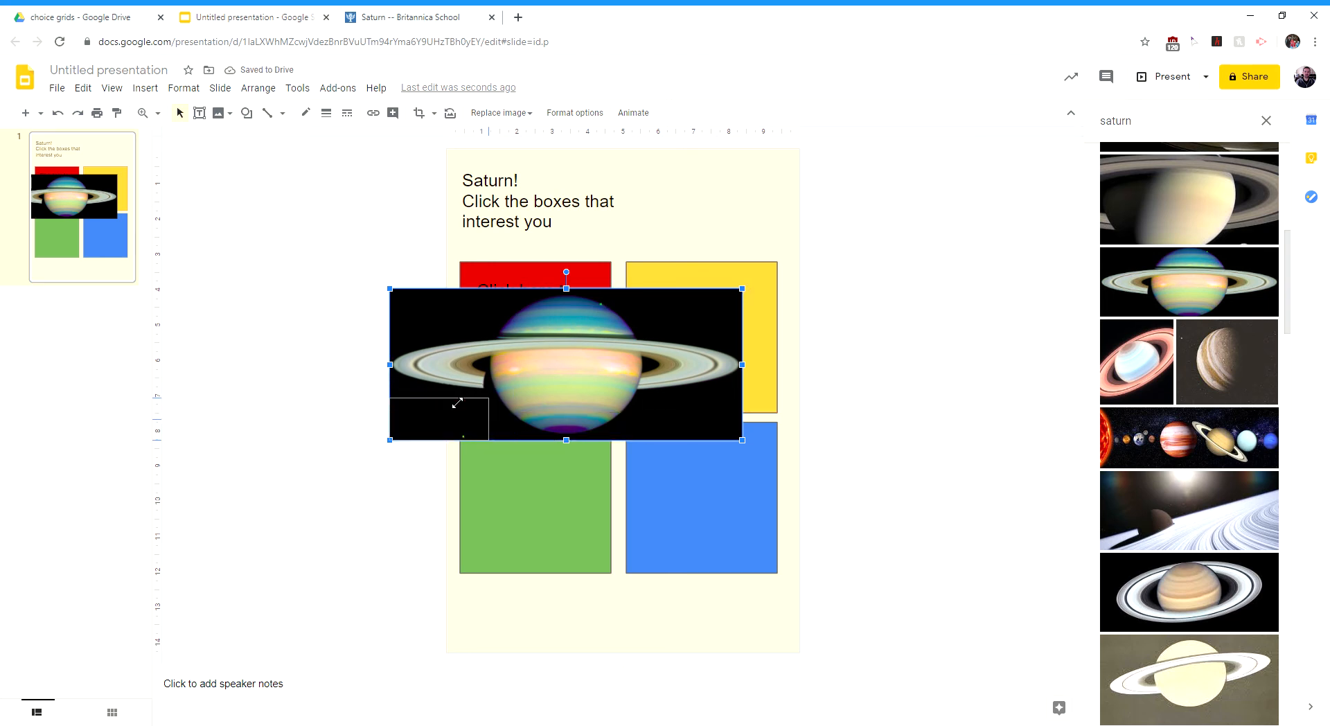
# - Shrink the Saturn picture and position it inside the red box beneath the label
pyautogui.moveTo(565, 364); pyautogui.dragTo(446, 415)
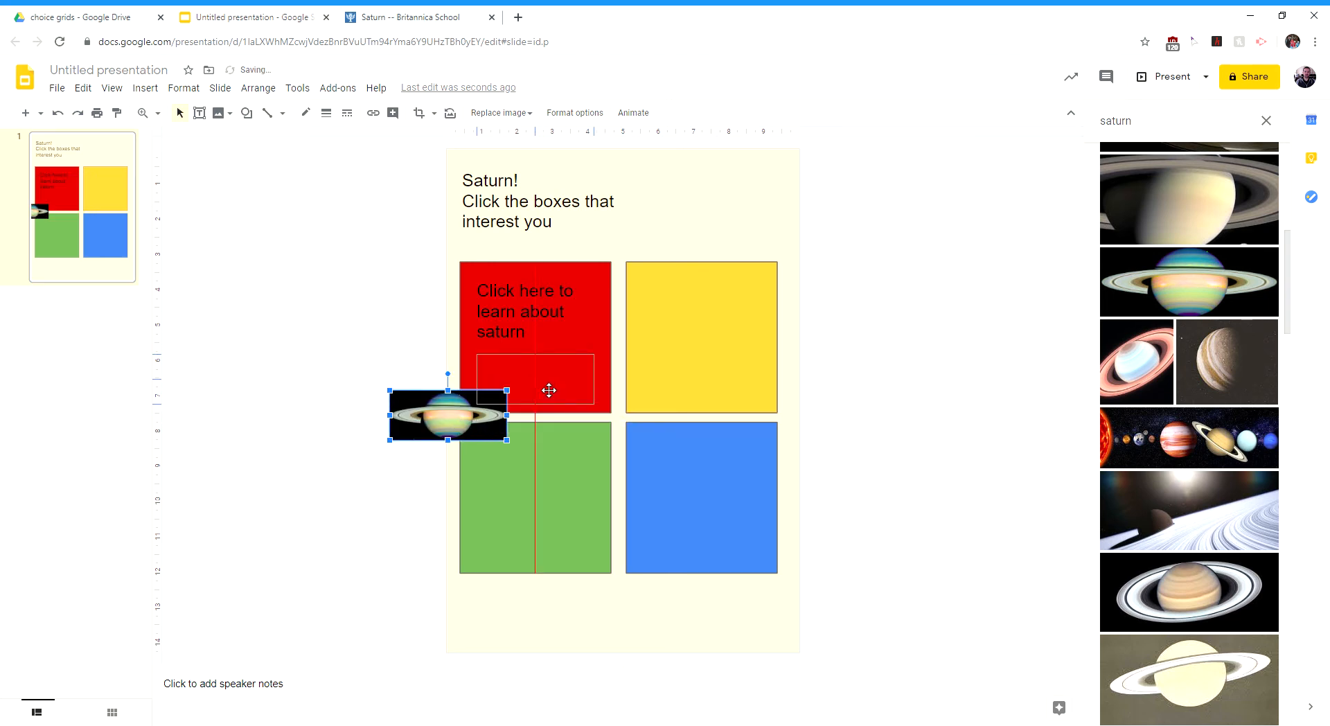
pyautogui.moveTo(449, 416); pyautogui.dragTo(534, 379)
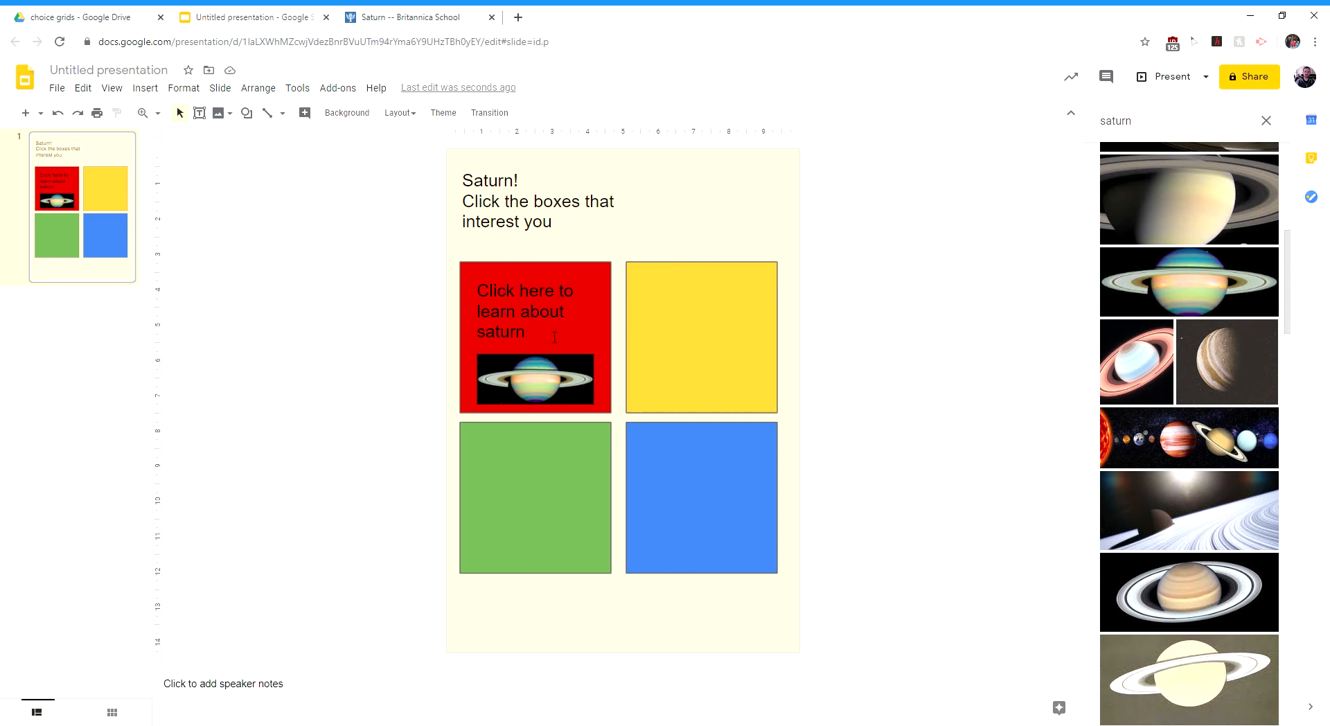
pyautogui.click(524, 310)
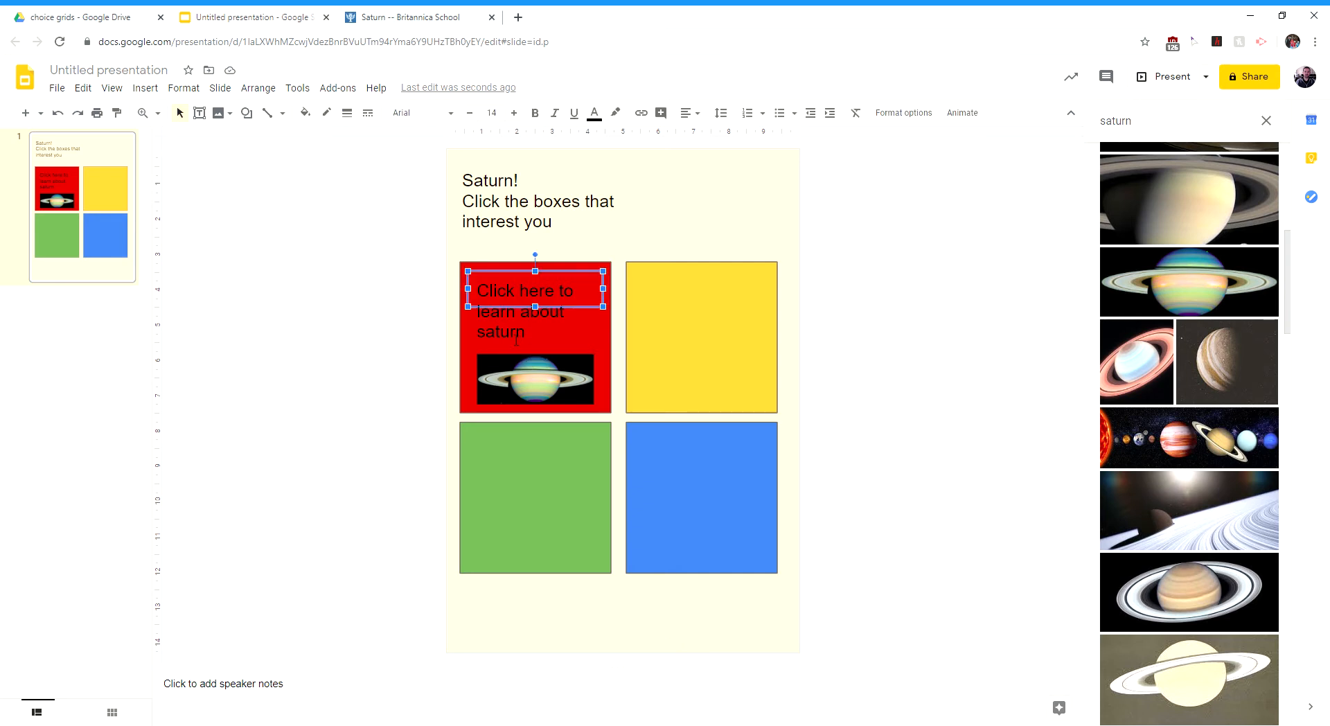
pyautogui.click(534, 379)
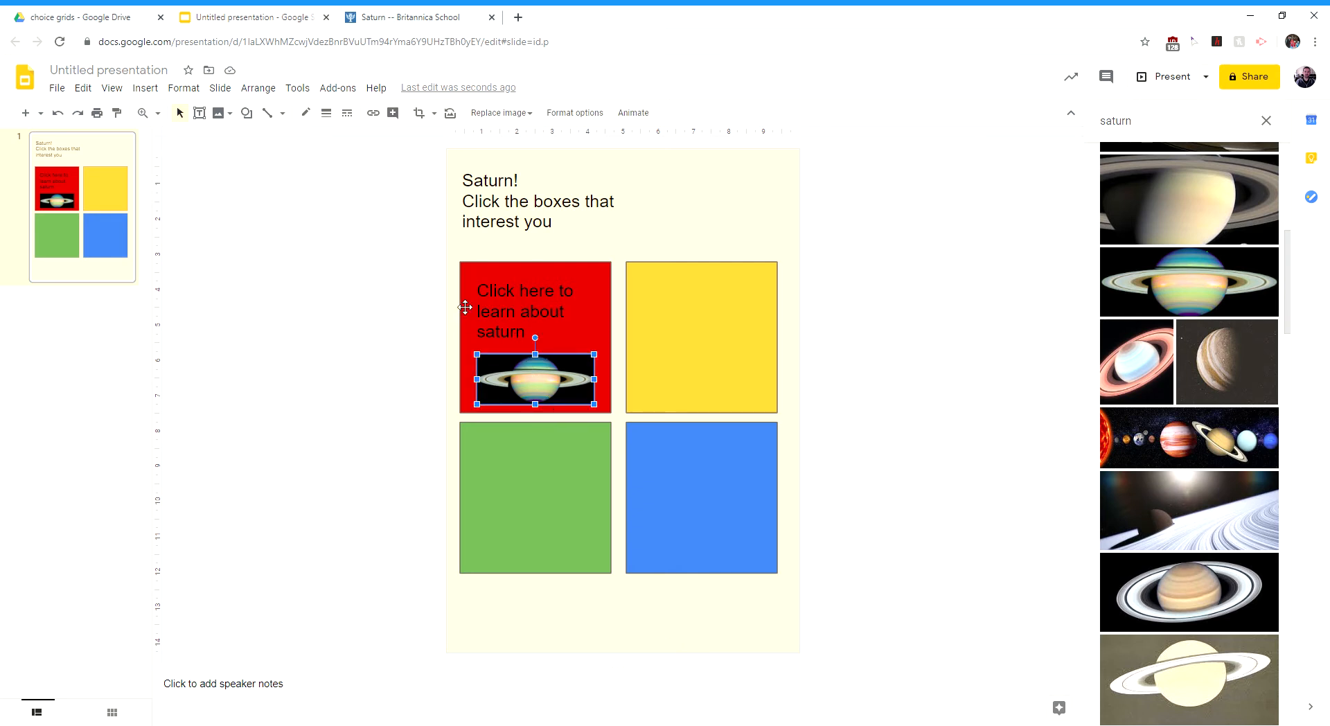
pyautogui.click(534, 290)
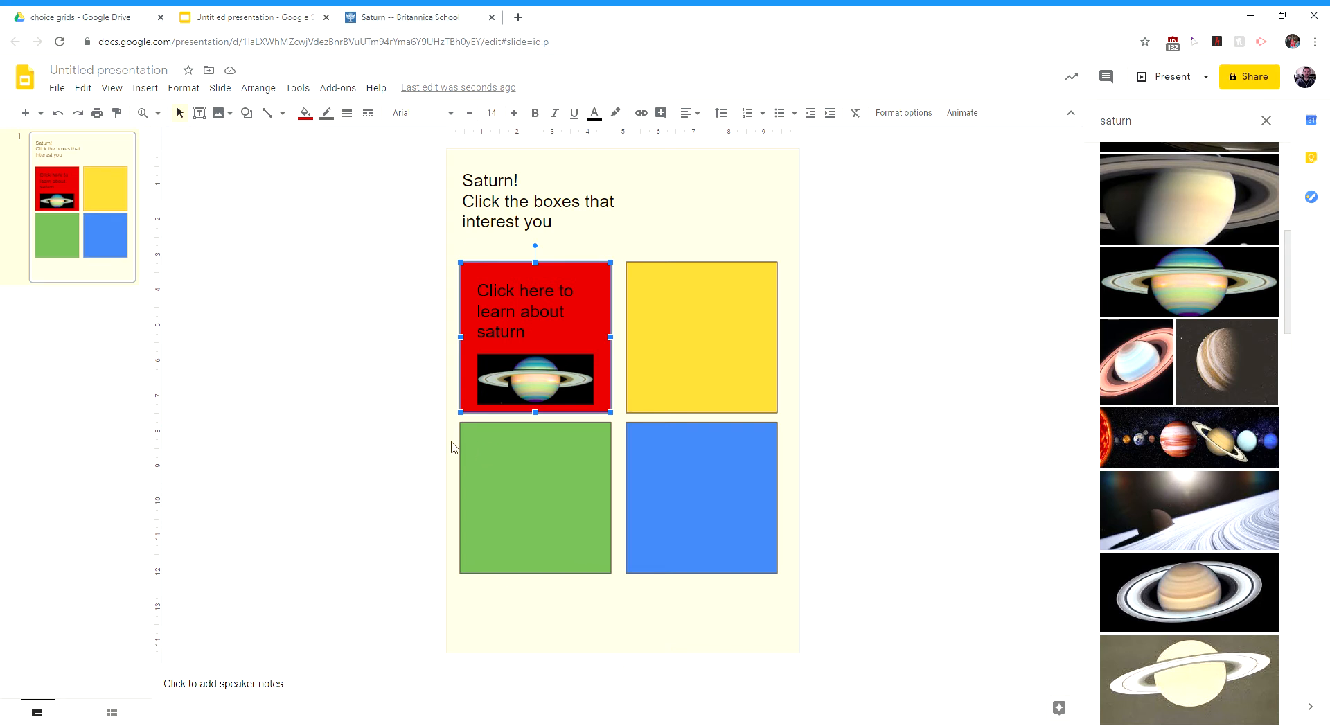
pyautogui.moveTo(501, 388)
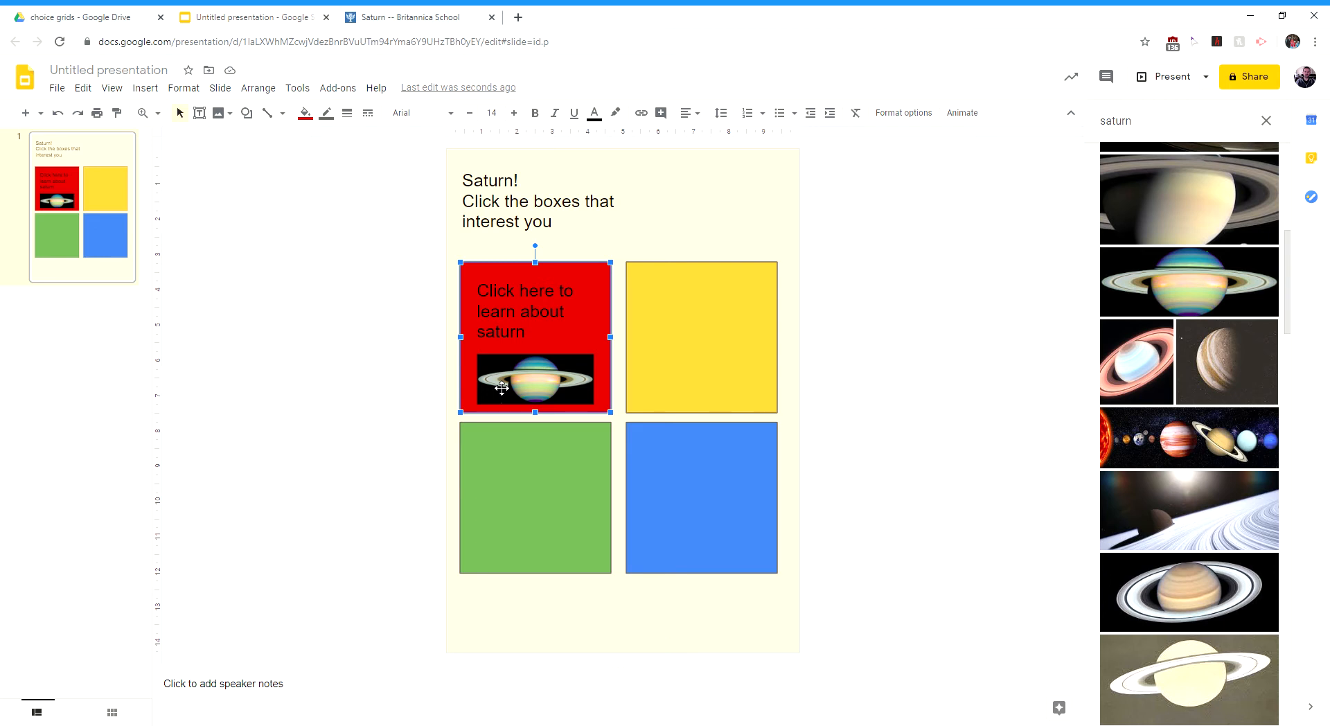
pyautogui.moveTo(246, 113)
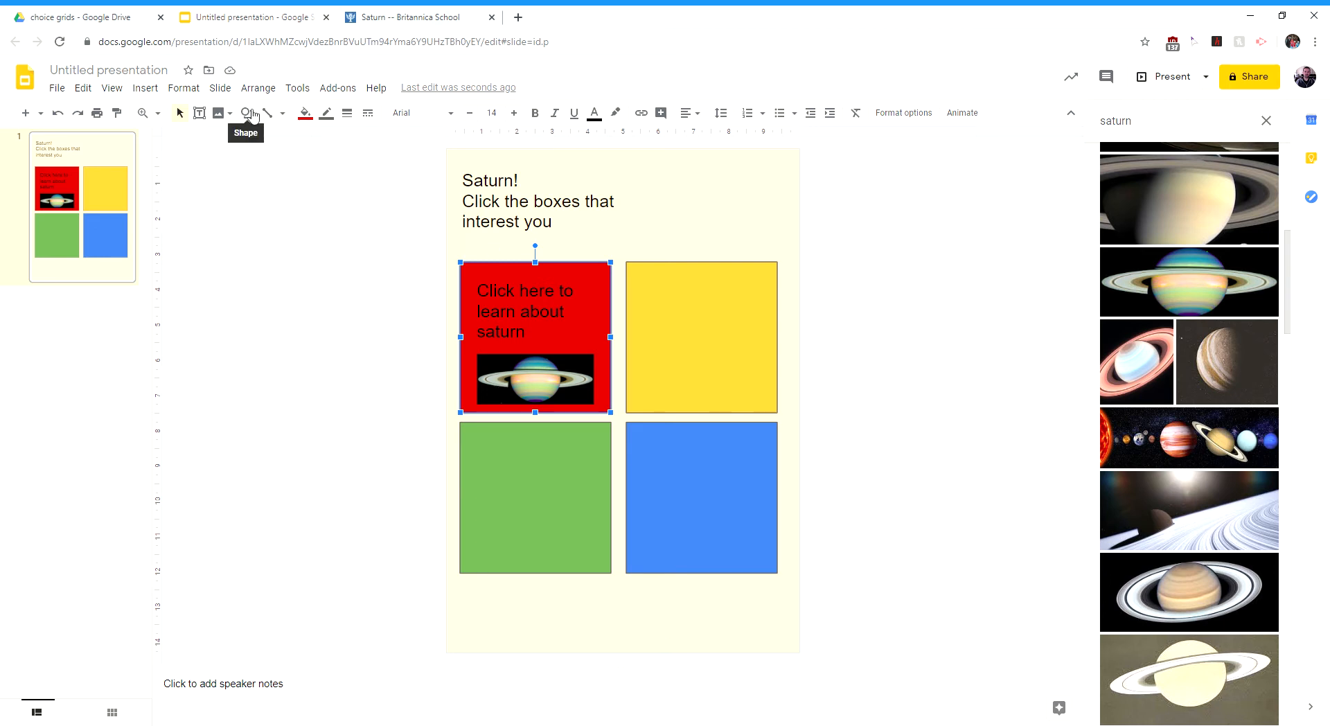
# - Draw a rectangle over the red box, link it to the Britannica Saturn article, and make it transparent
pyautogui.click(247, 113)
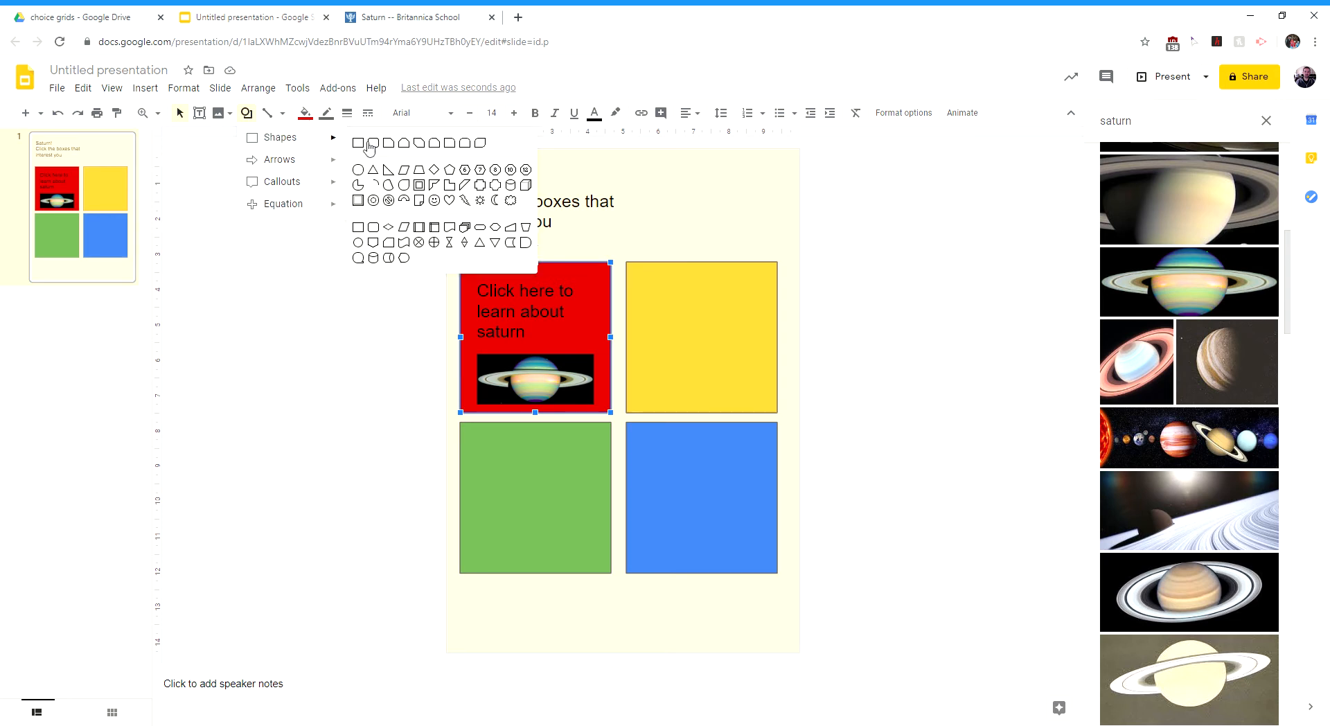
pyautogui.click(358, 143)
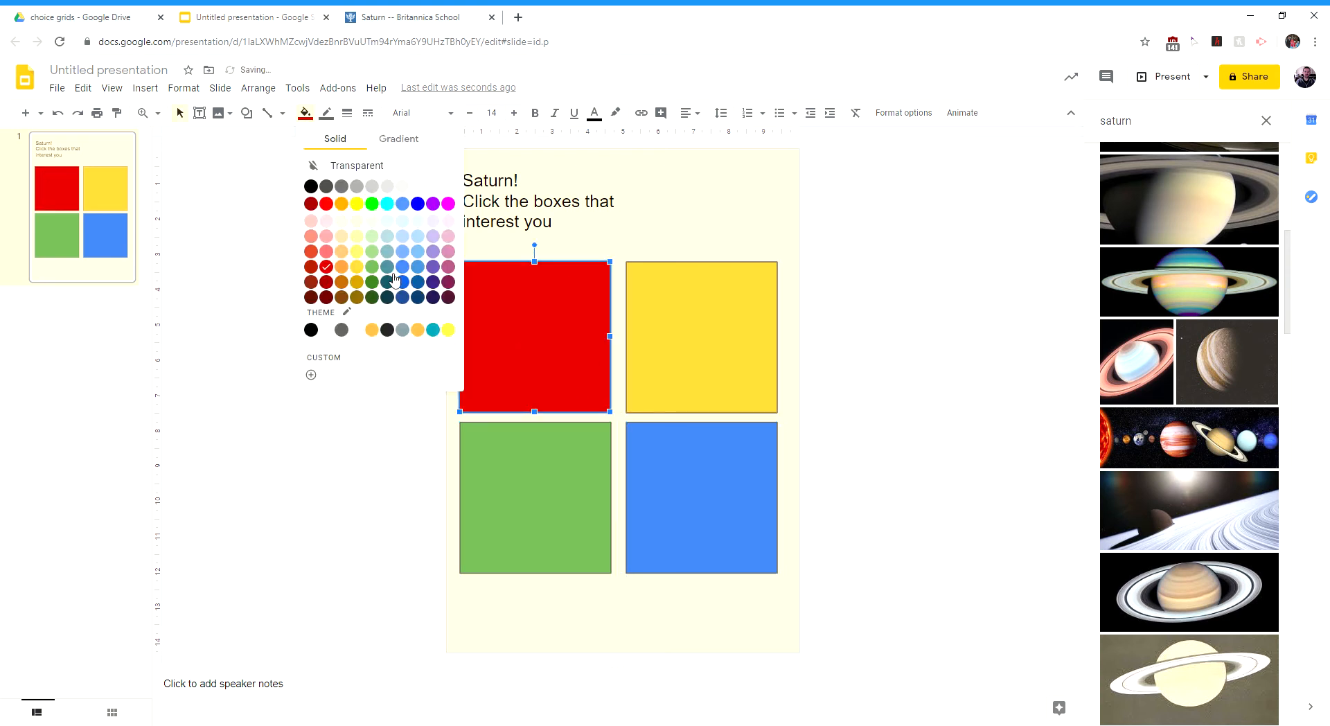
pyautogui.click(371, 266)
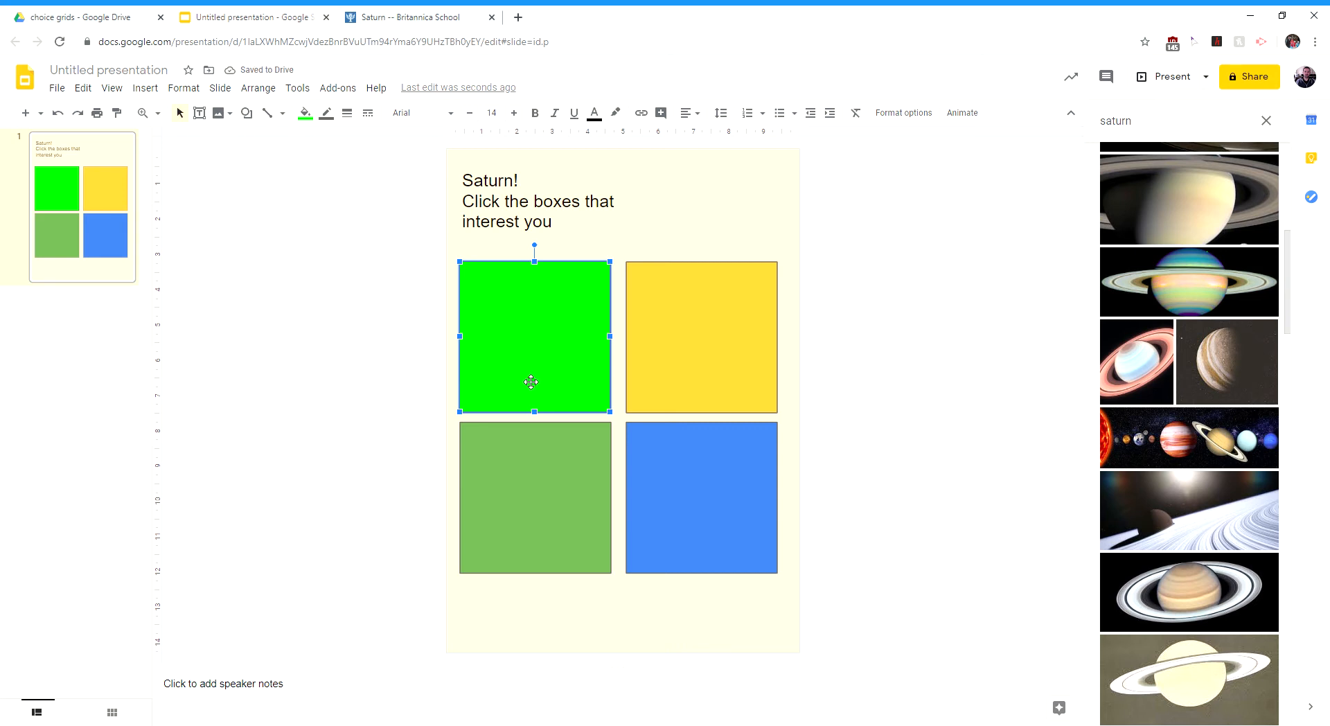
pyautogui.moveTo(642, 112)
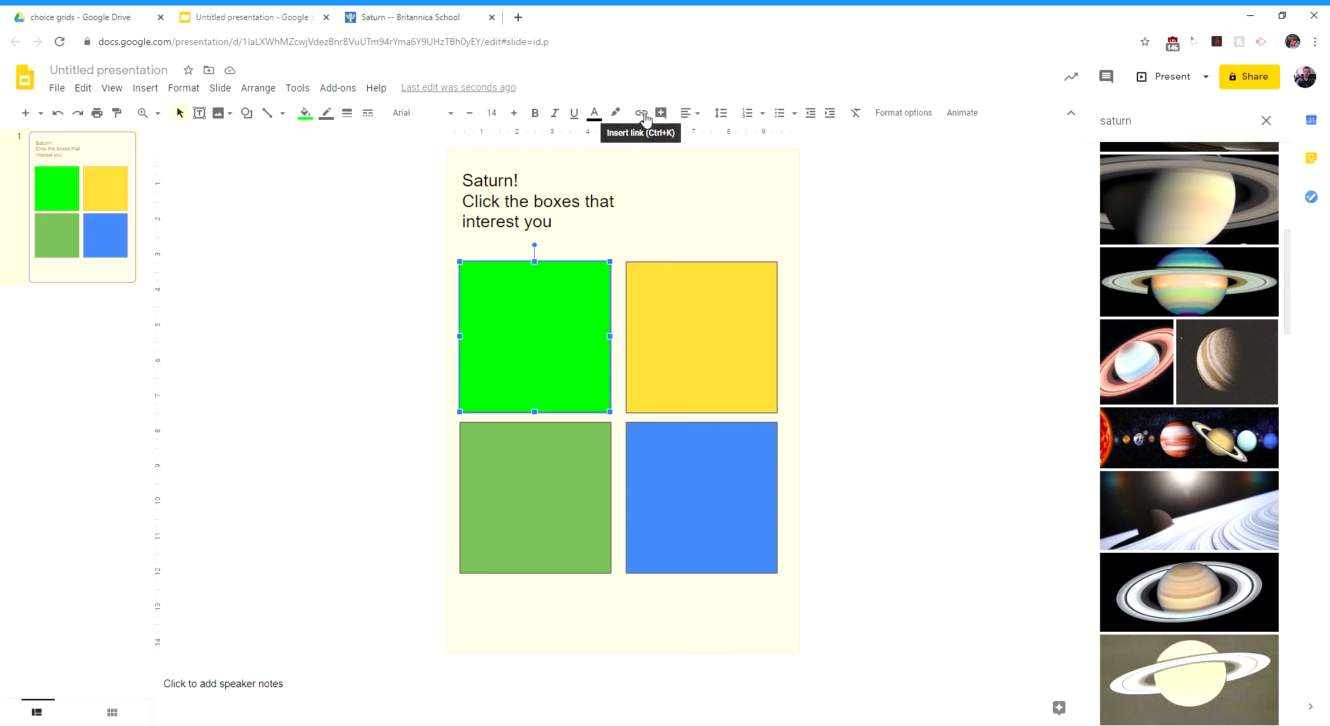
pyautogui.click(641, 113)
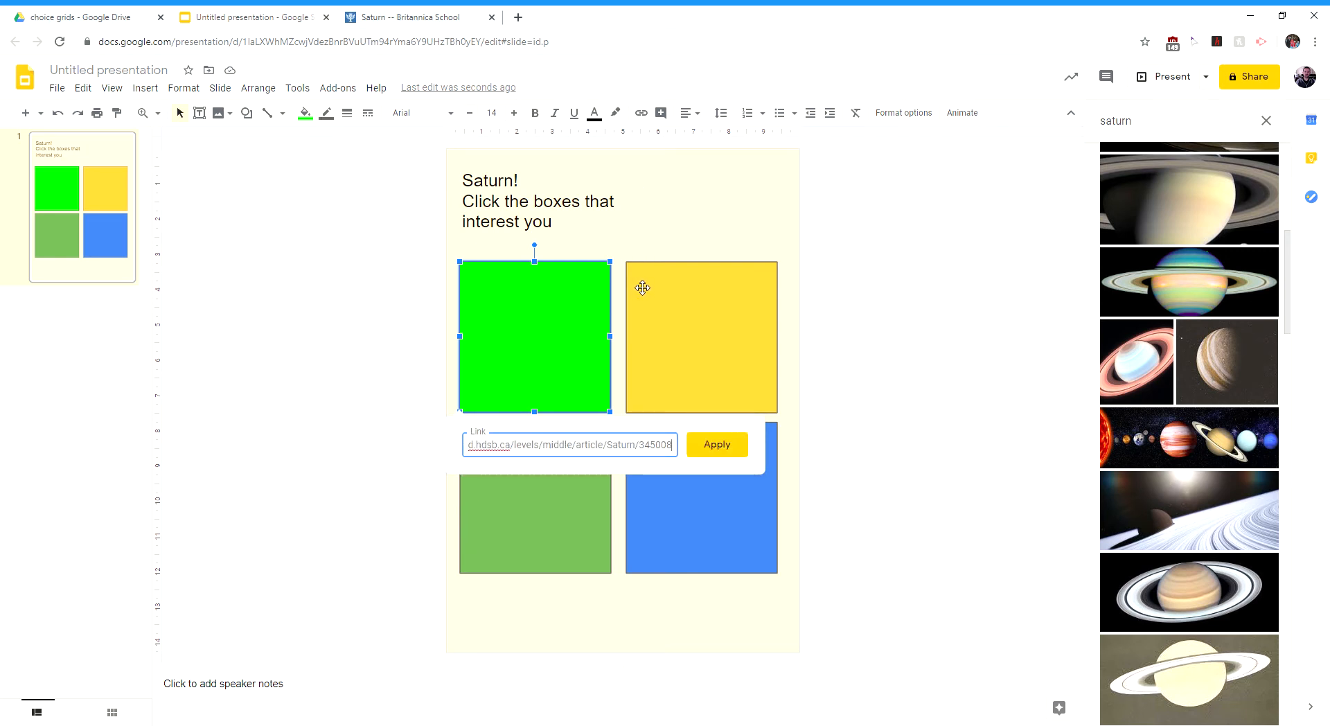
pyautogui.click(716, 444)
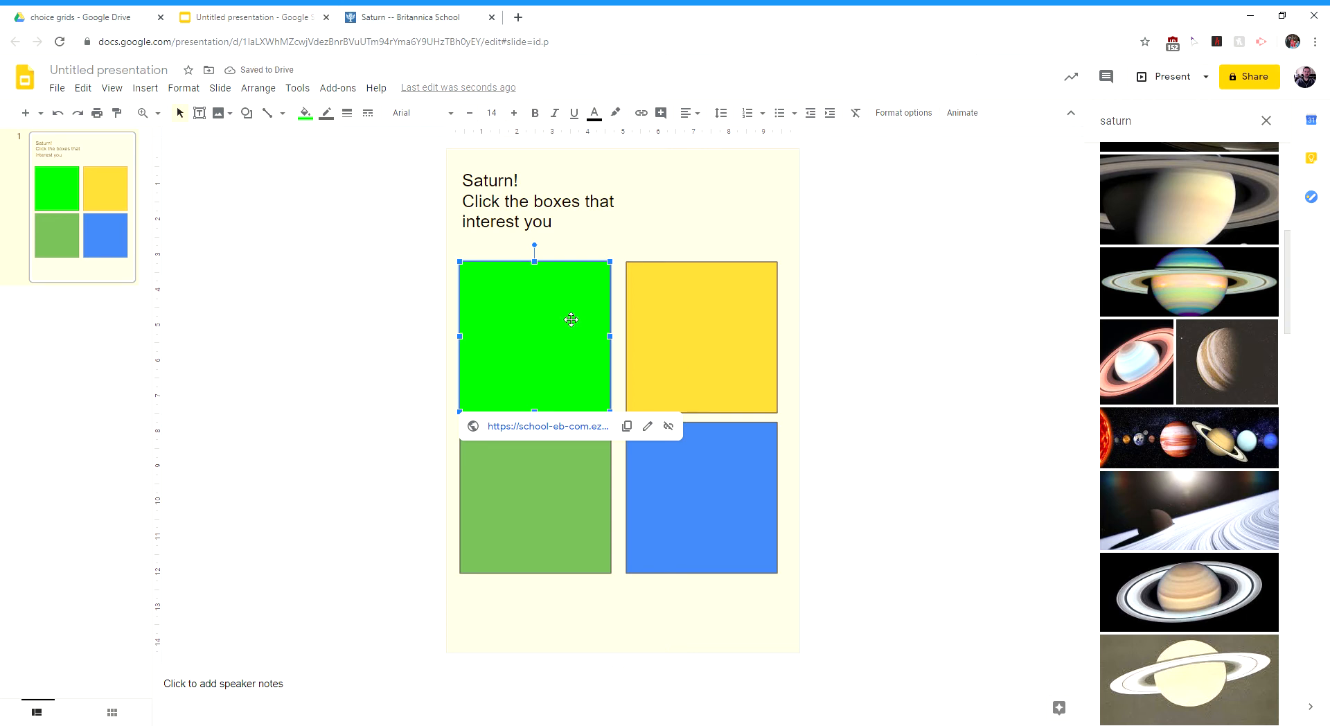
pyautogui.moveTo(303, 113)
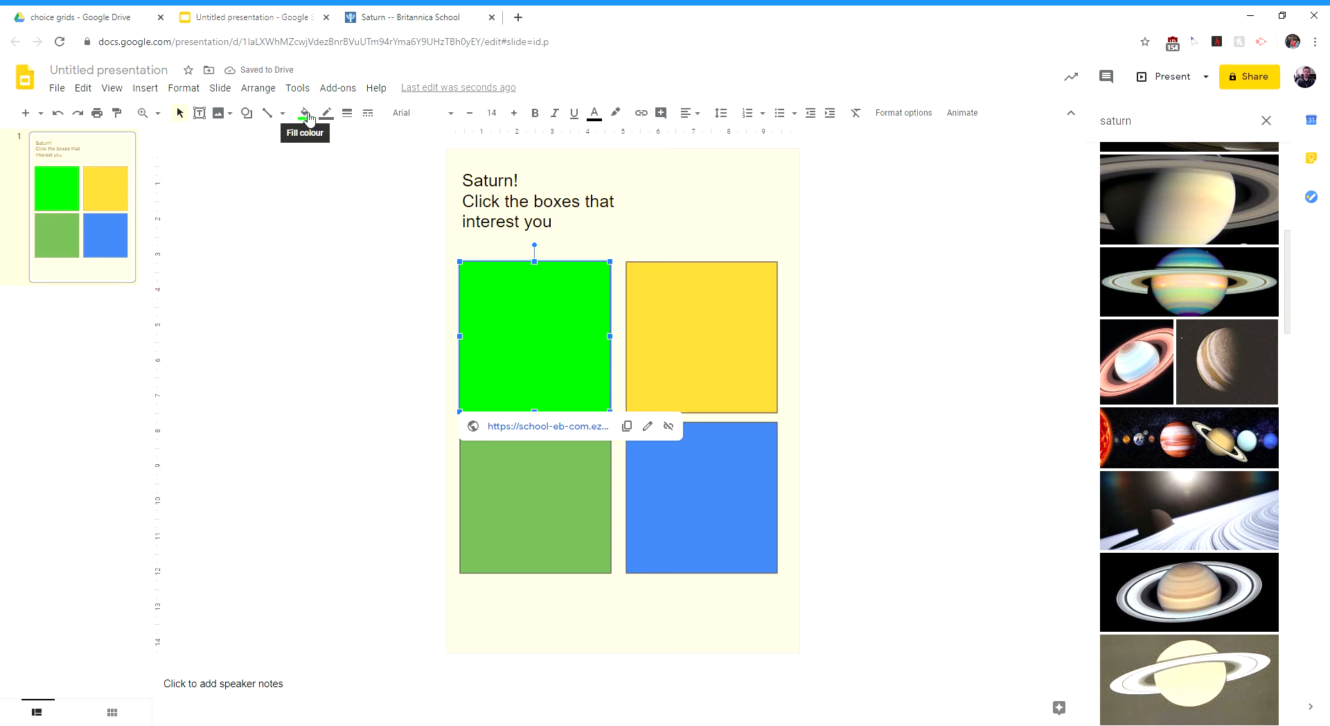
pyautogui.click(305, 113)
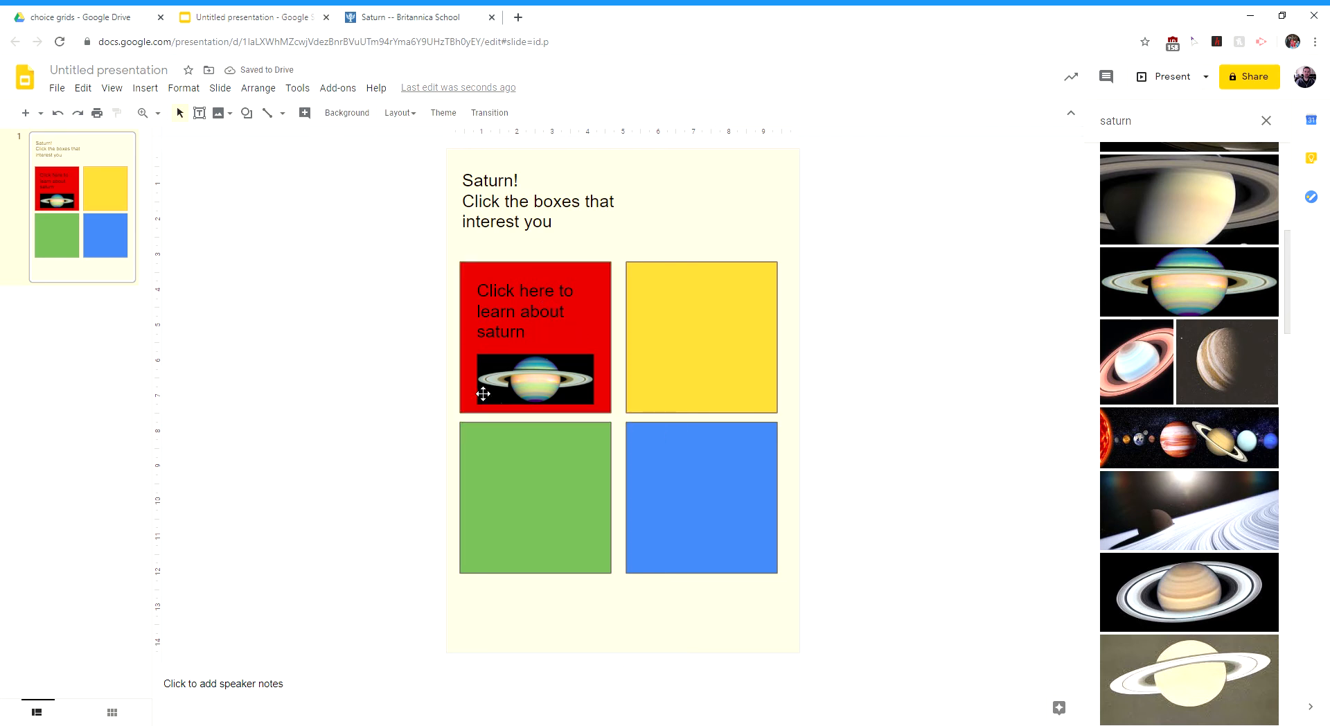
pyautogui.moveTo(285, 432)
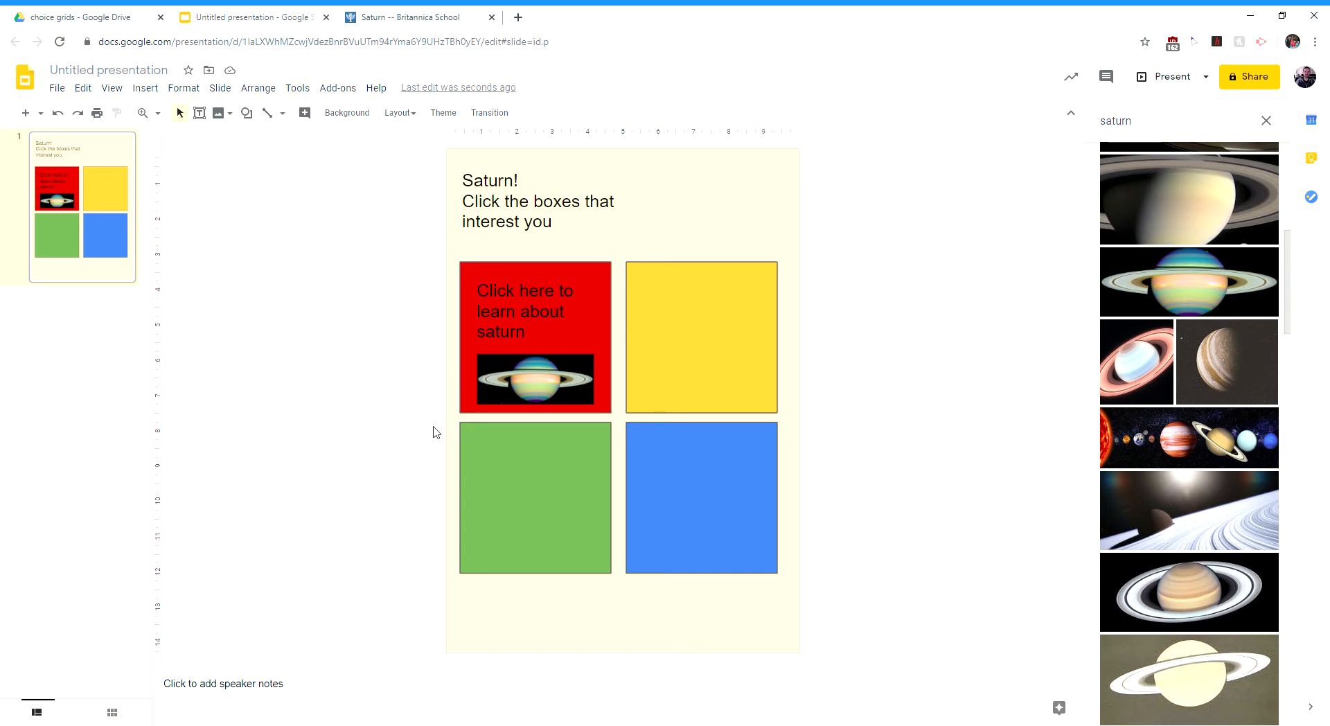
pyautogui.moveTo(514, 440)
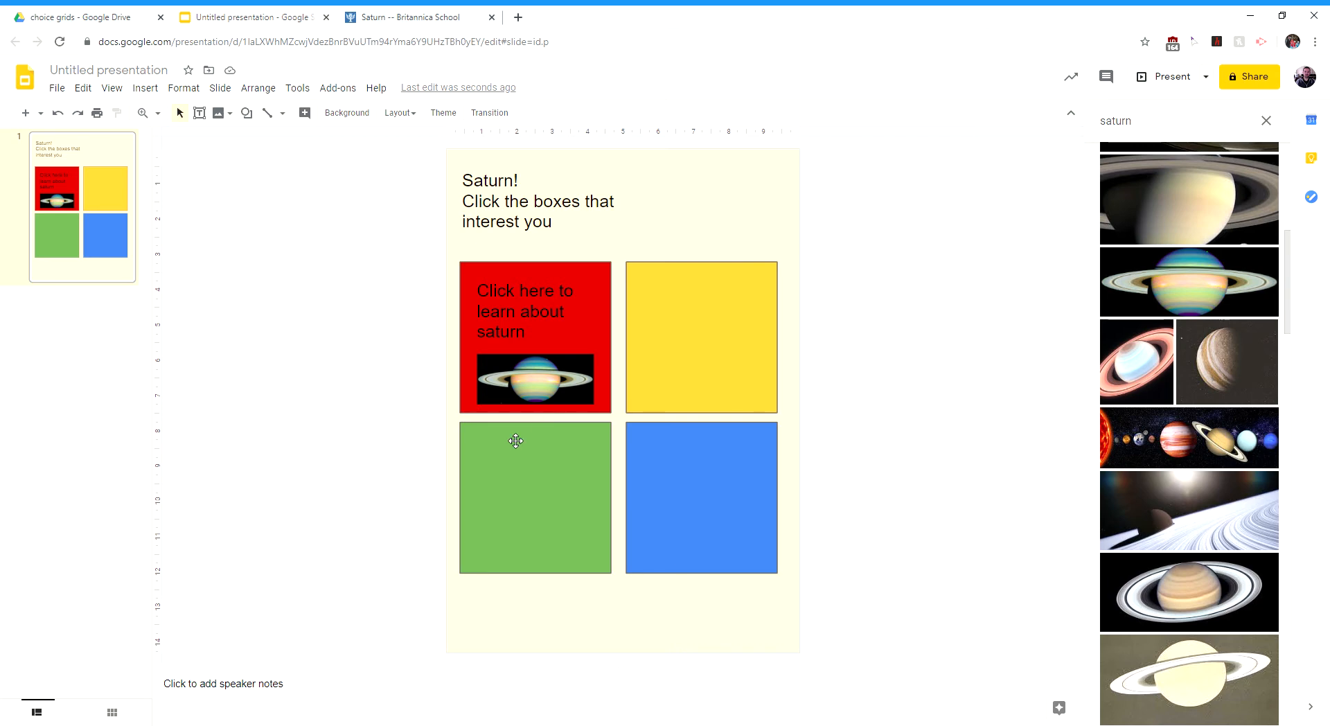
pyautogui.moveTo(731, 348)
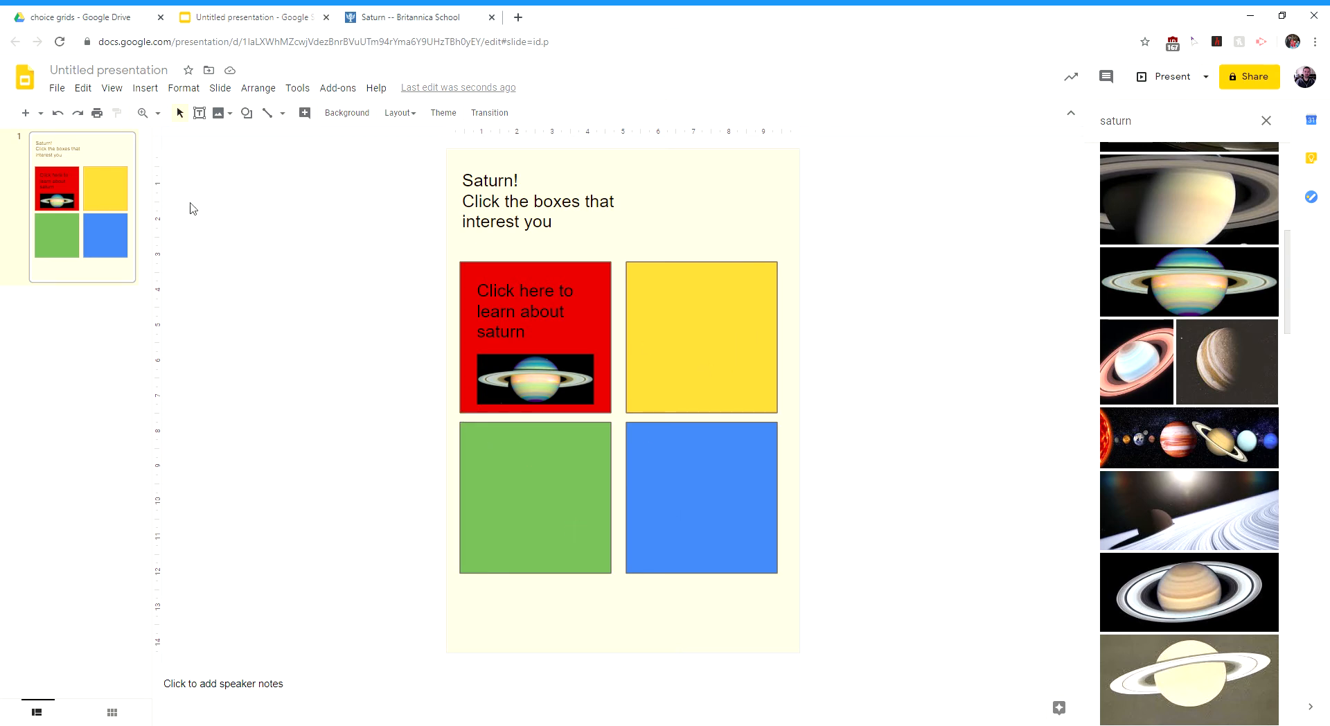
# - Rename the untitled document to 'life on saturn'
pyautogui.click(80, 17)
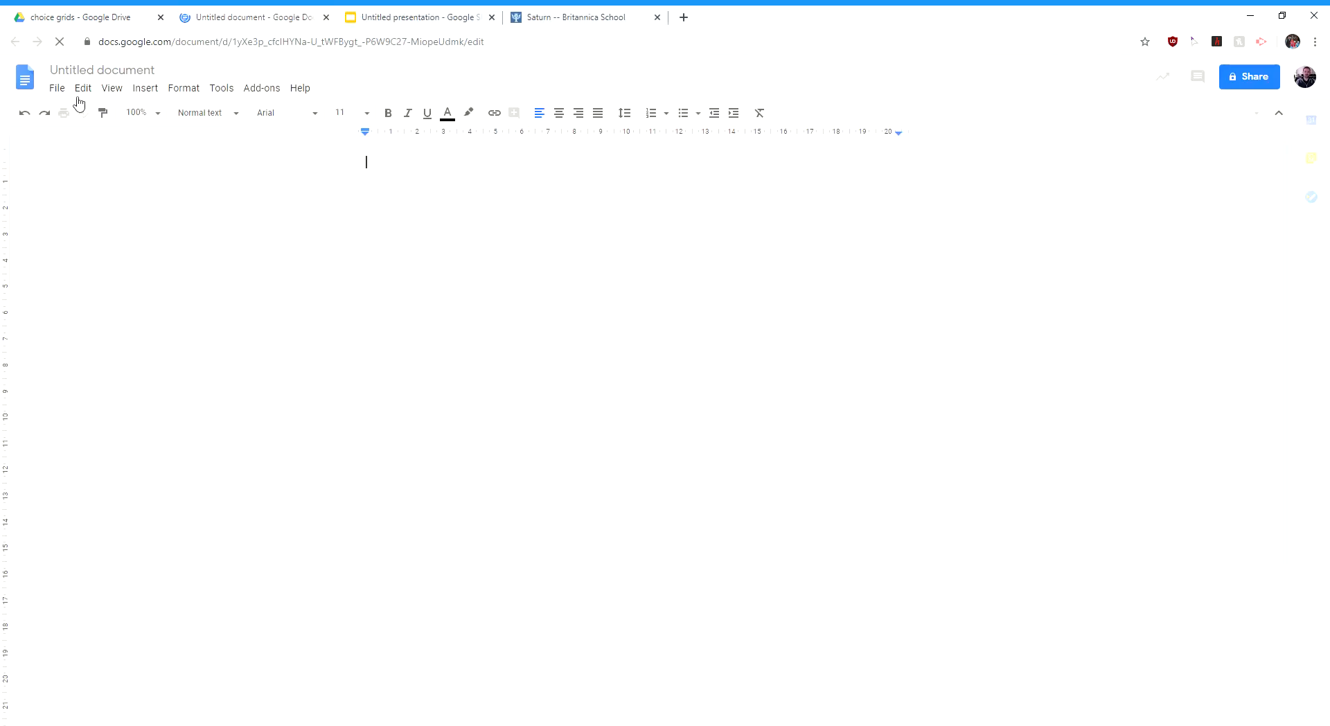
pyautogui.click(102, 69)
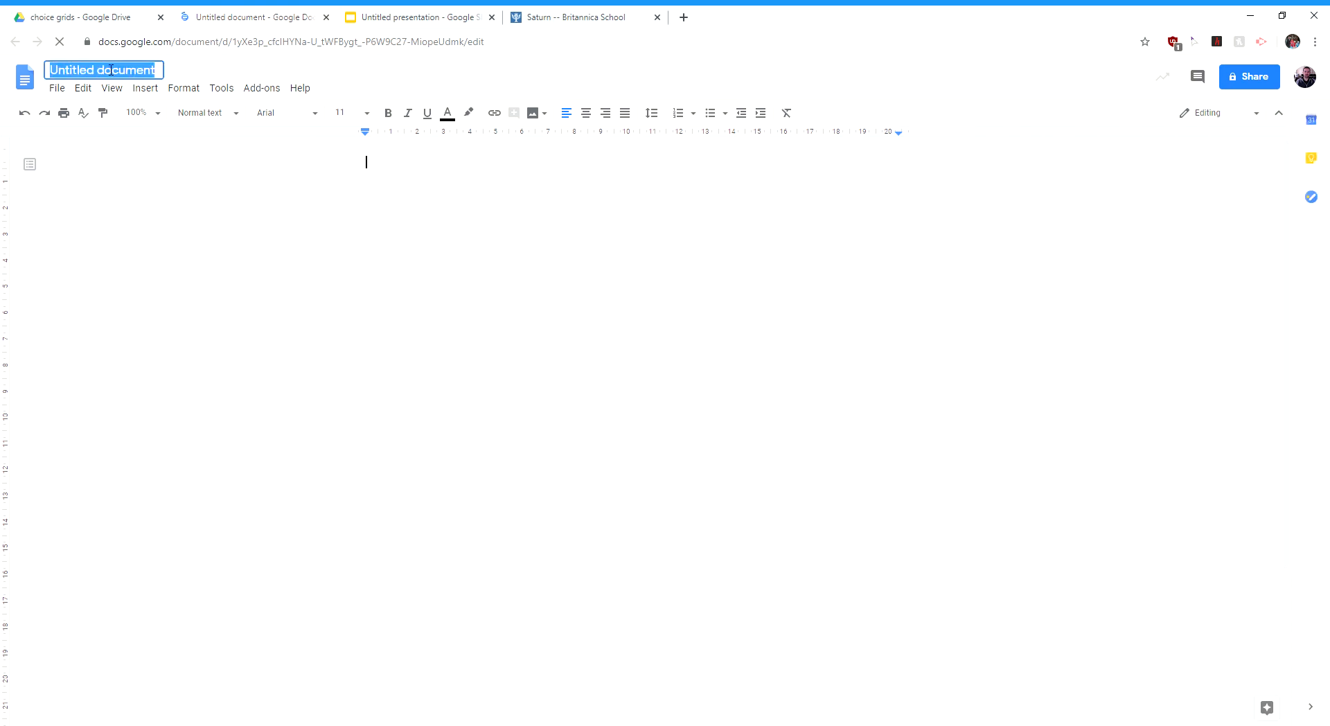
pyautogui.write('life on sa')
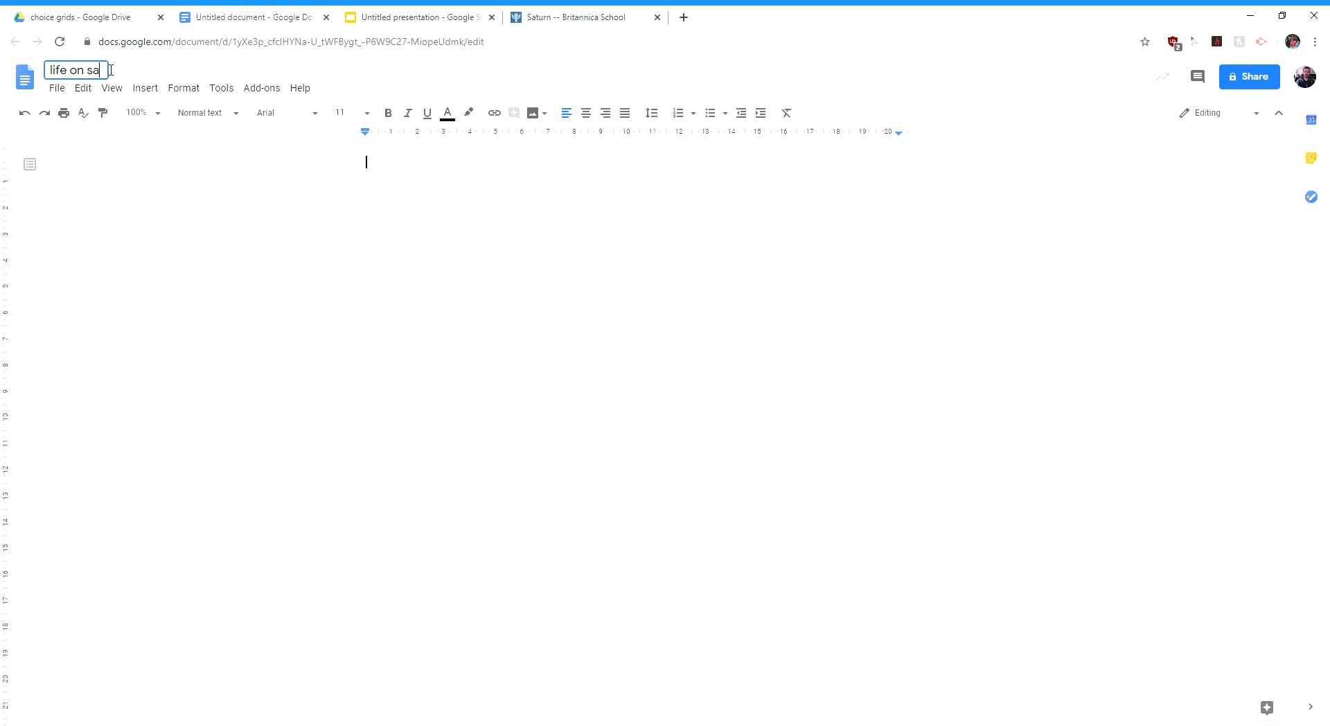
pyautogui.write('turn')
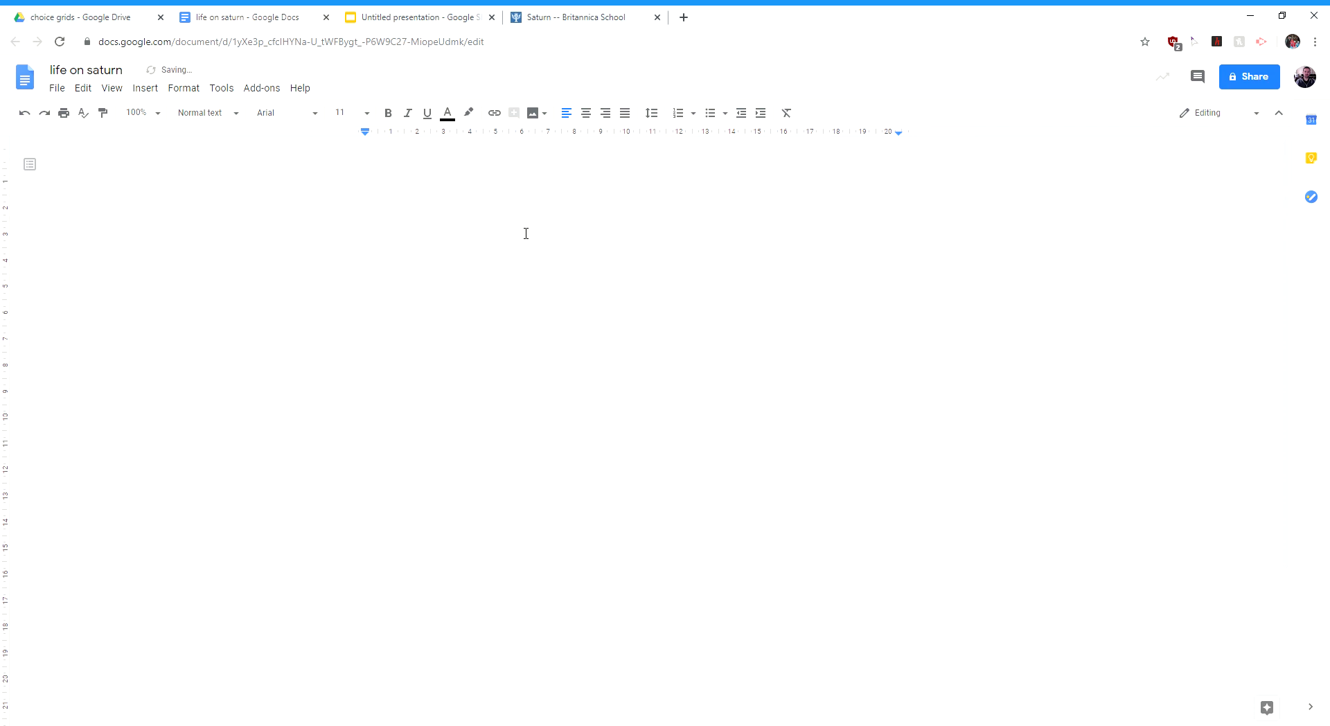
# - Write 'Do you think there could be any sort of life on Saturn? Why or why not?'
pyautogui.write('Do you thjn')
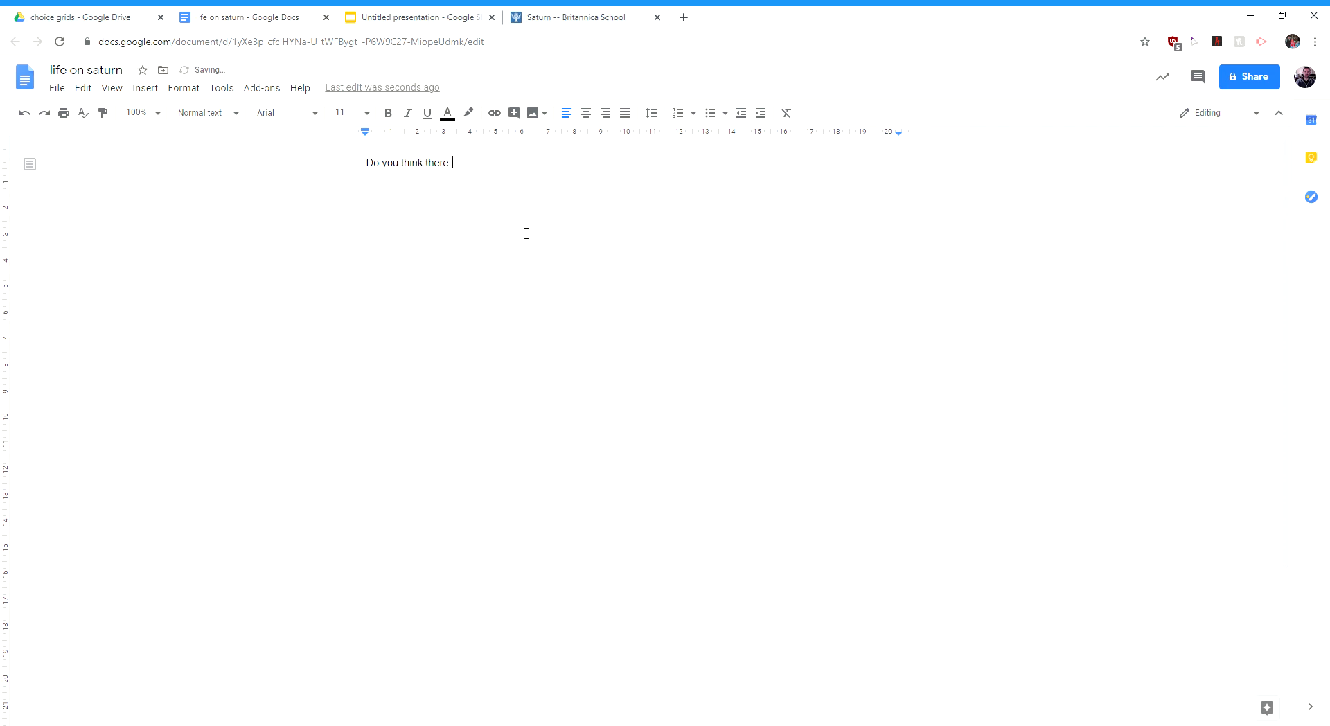
pyautogui.write('could be any')
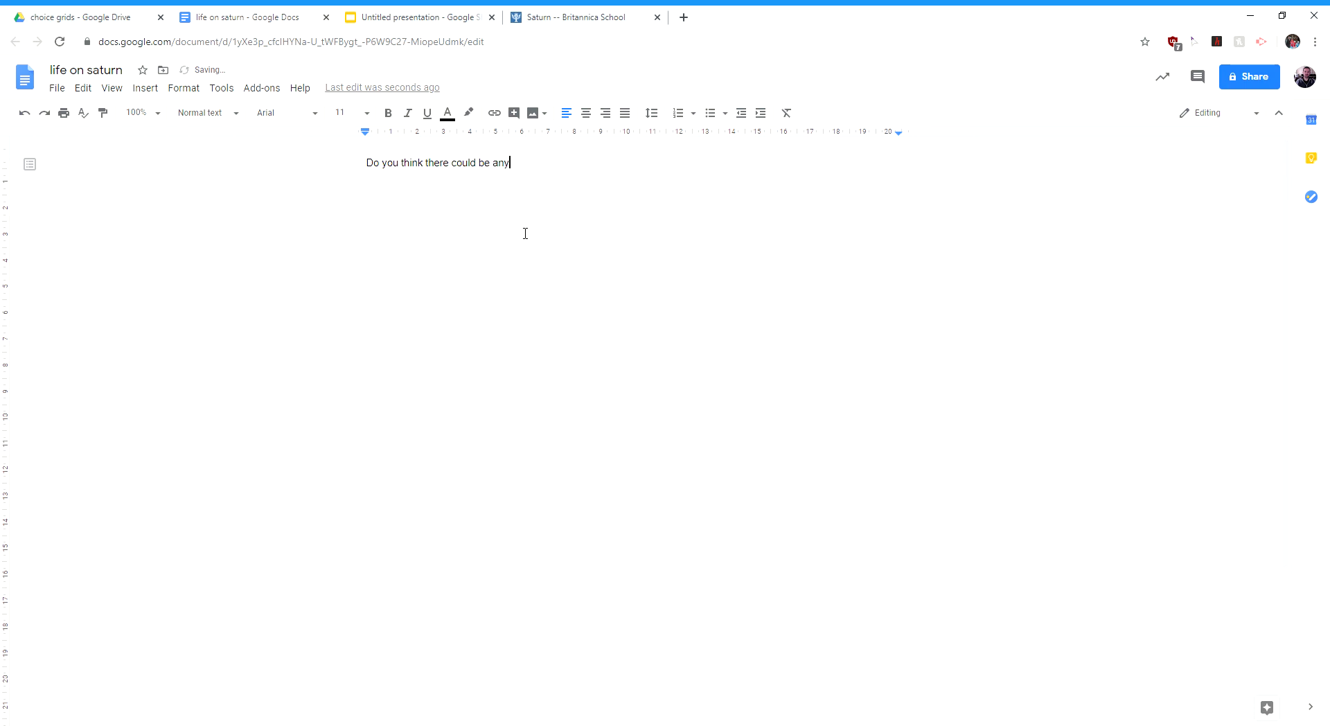
pyautogui.write('sort of life')
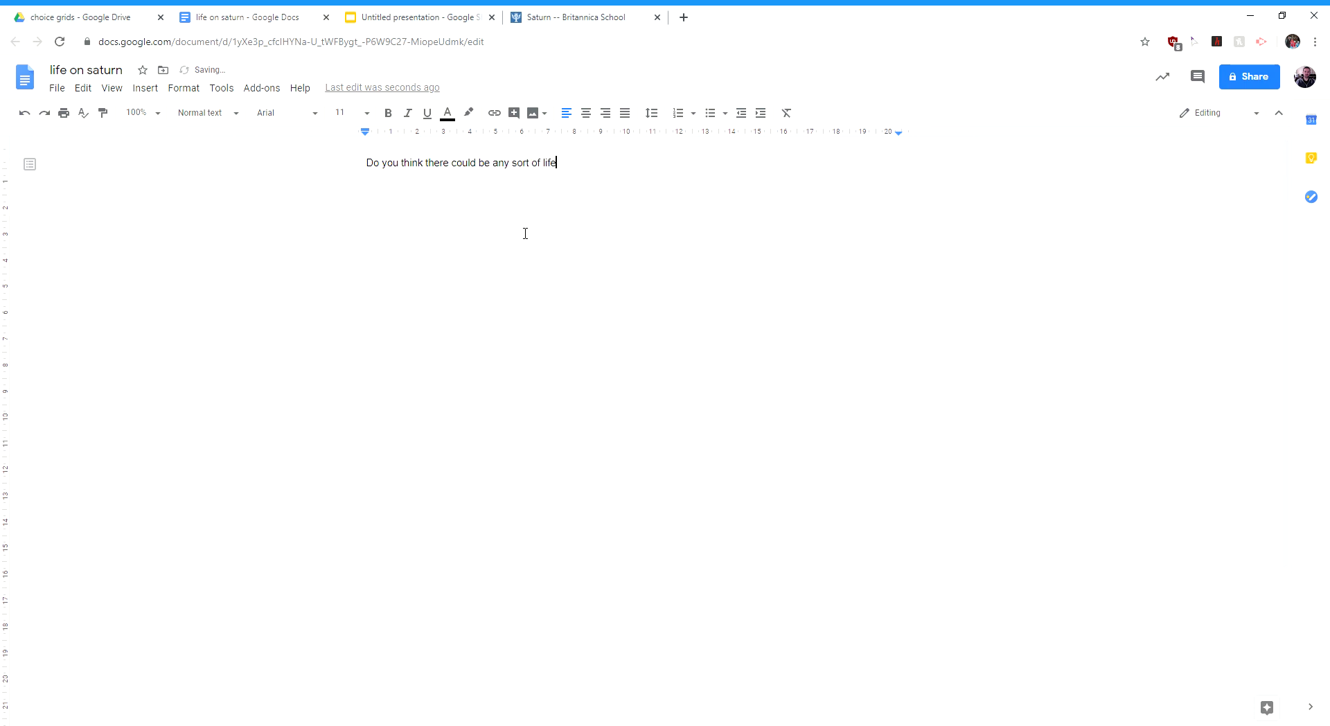
pyautogui.write('on Starun')
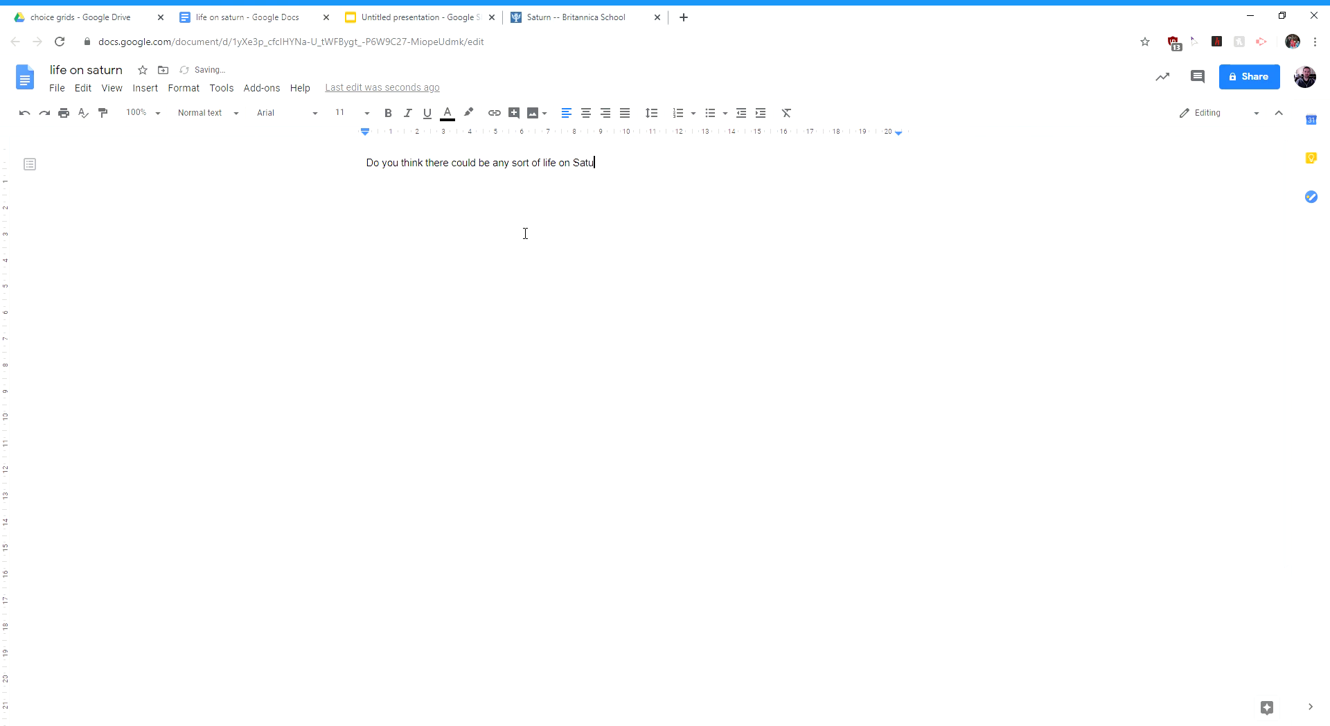
pyautogui.write('rn? W')
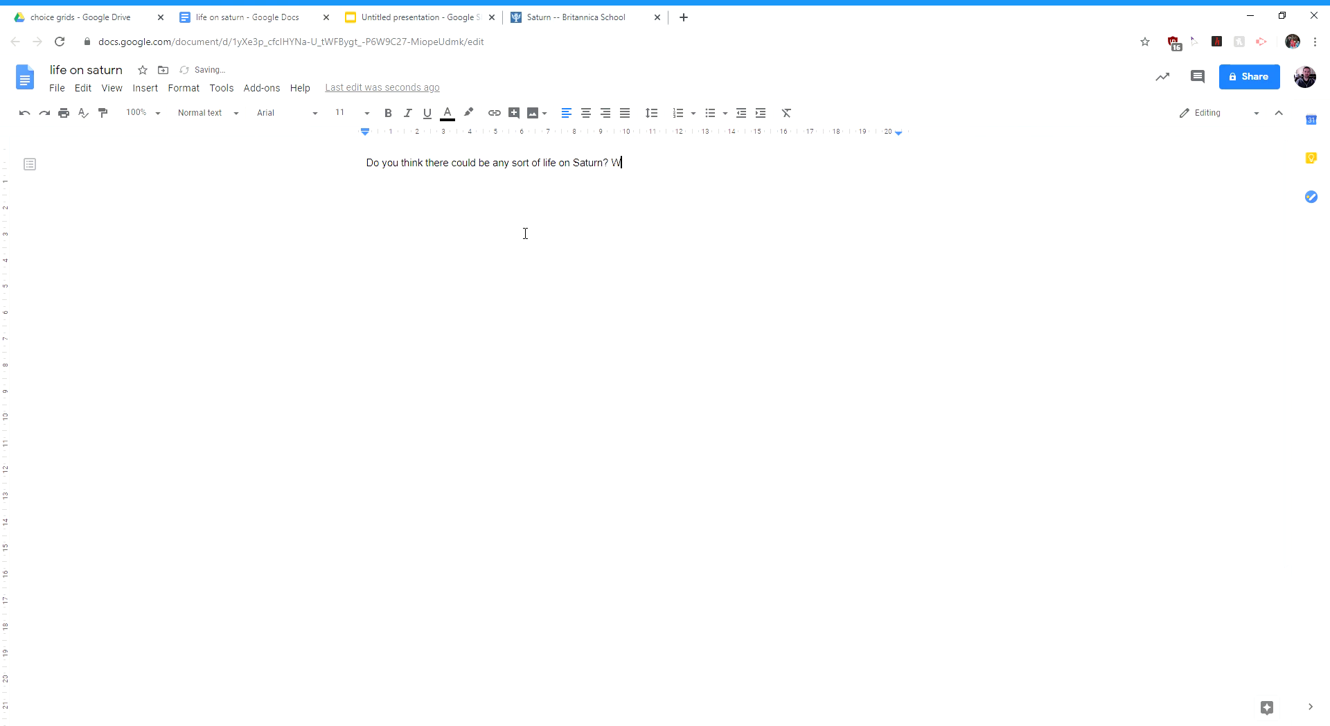
pyautogui.write('hy or why n')
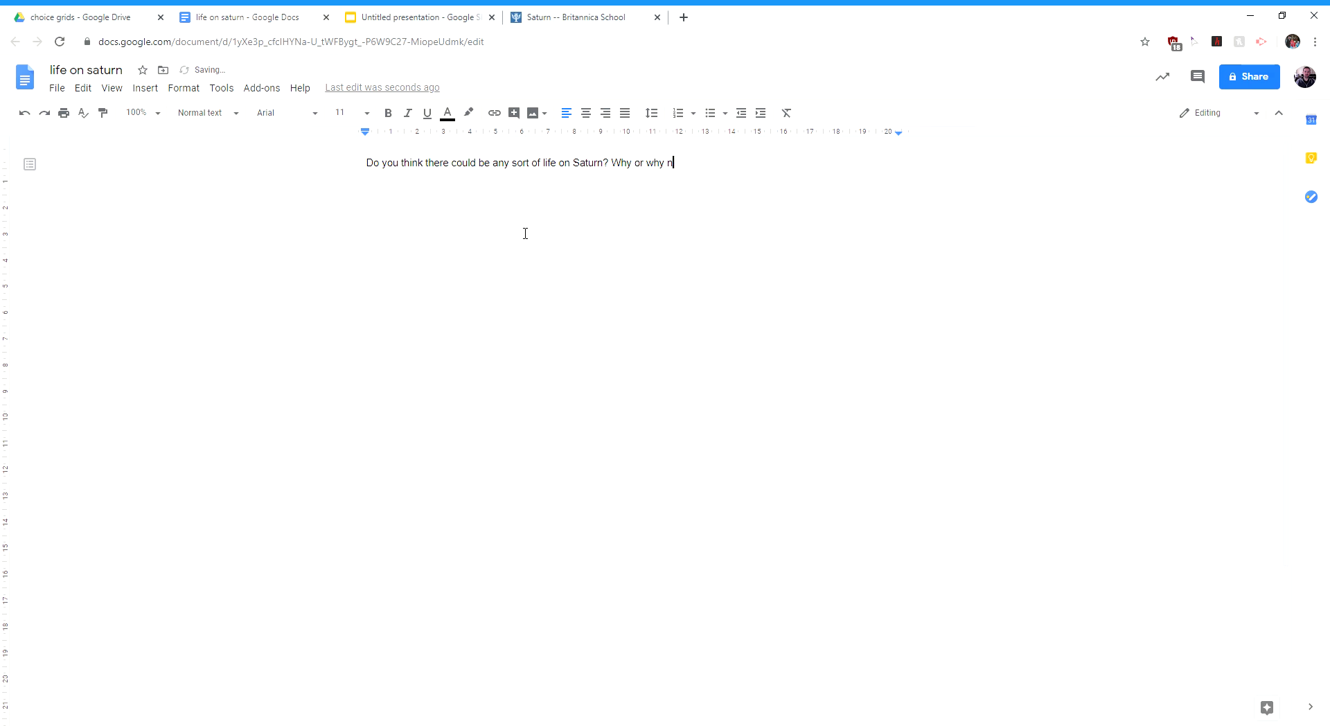
pyautogui.write('ot?')
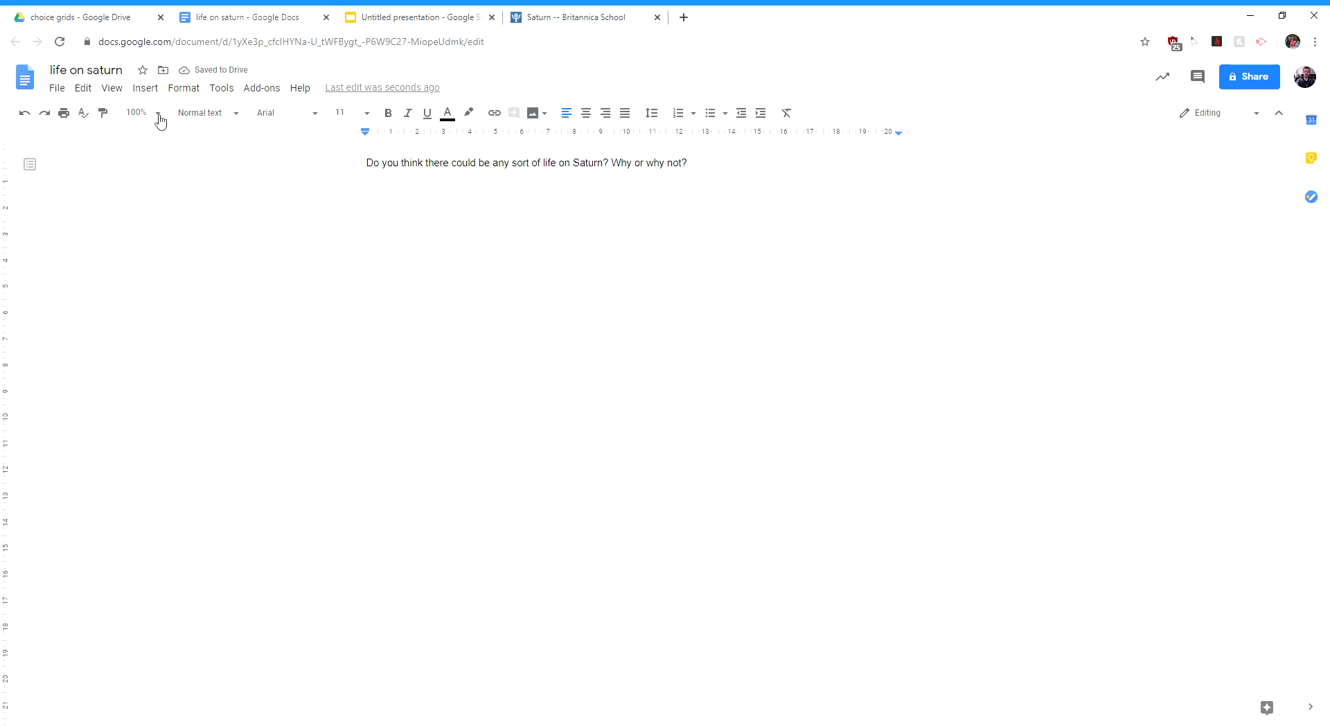
pyautogui.click(145, 88)
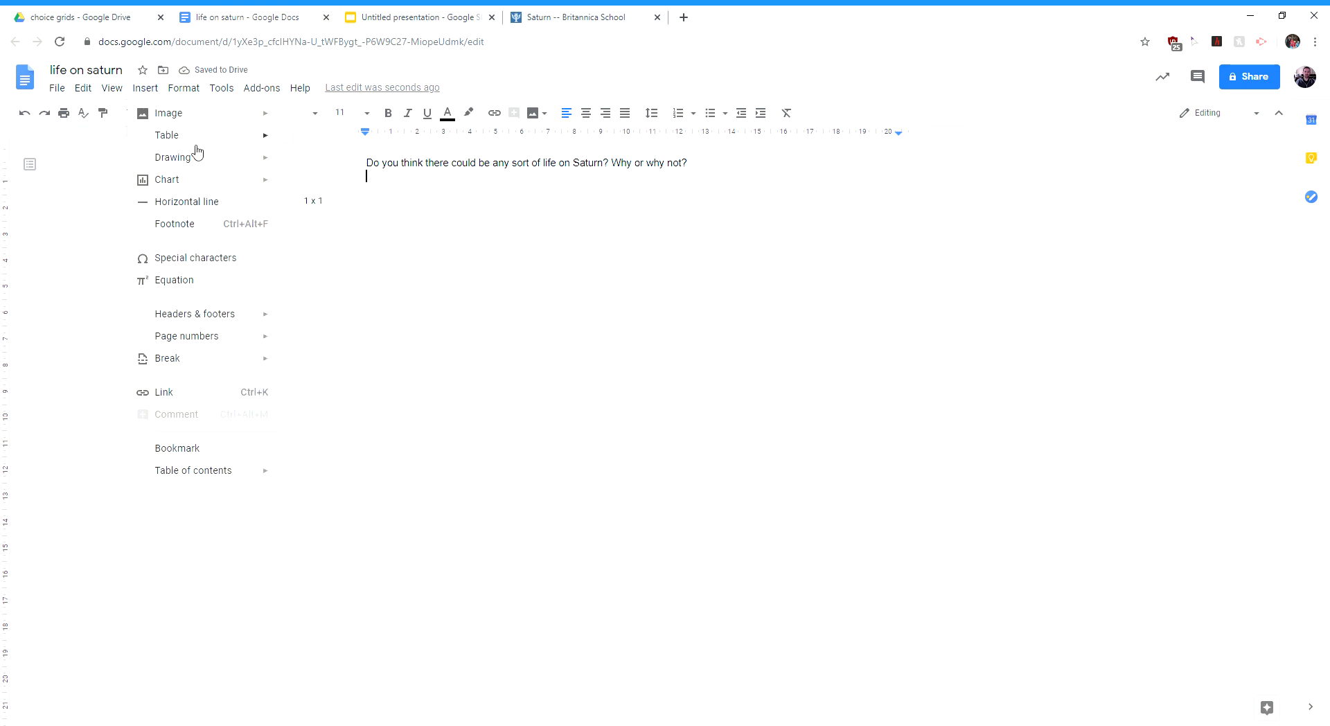
pyautogui.click(167, 133)
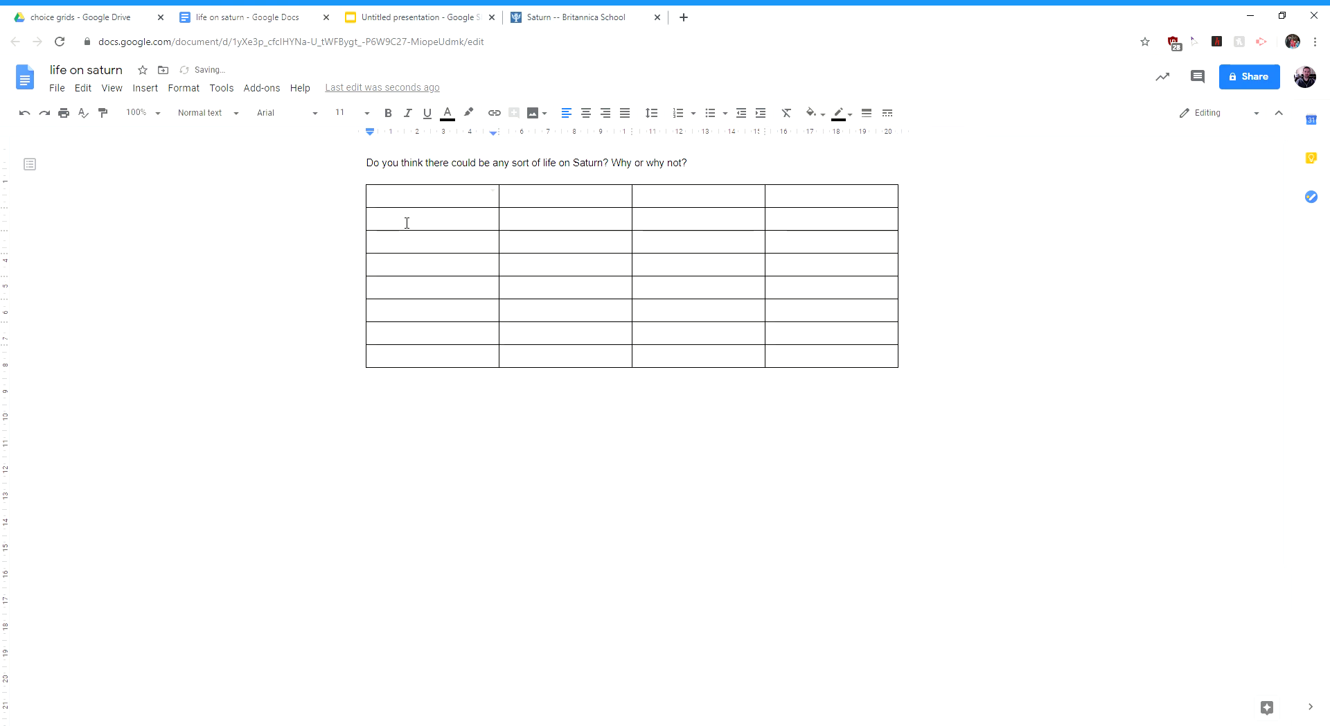
pyautogui.write('Evan')
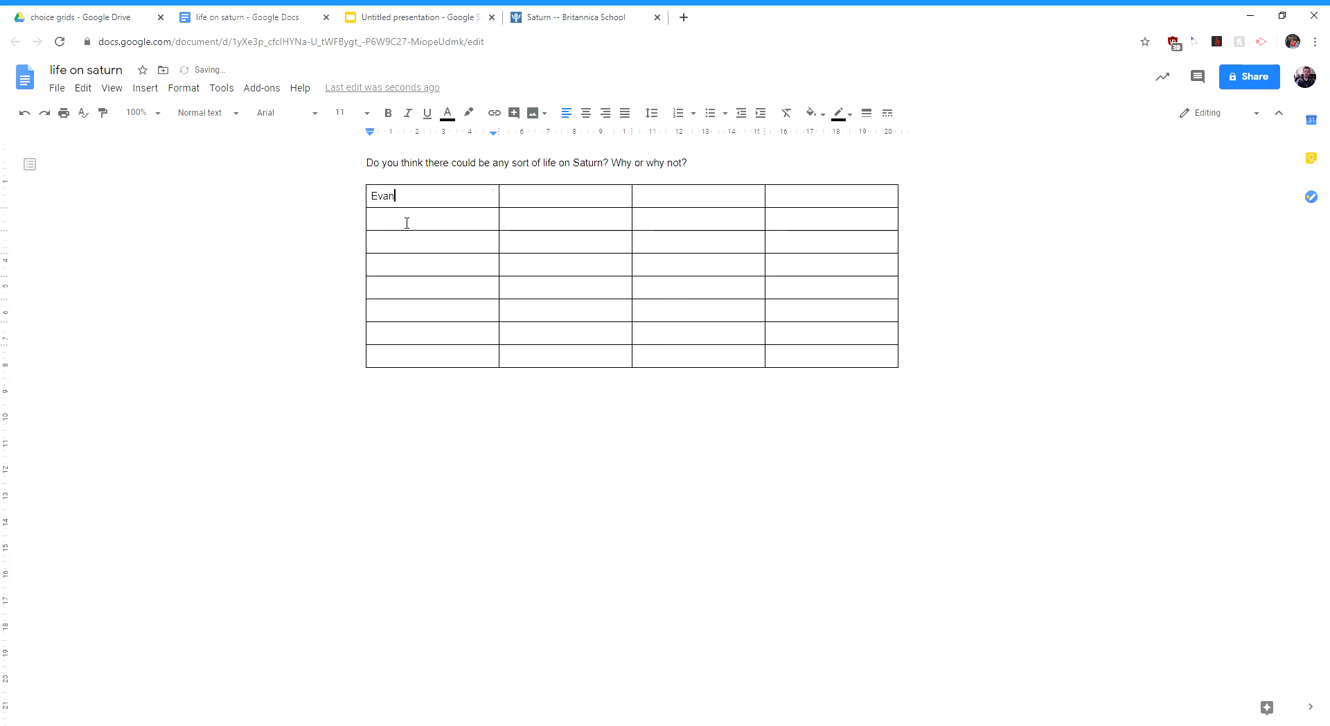
pyautogui.write('F')
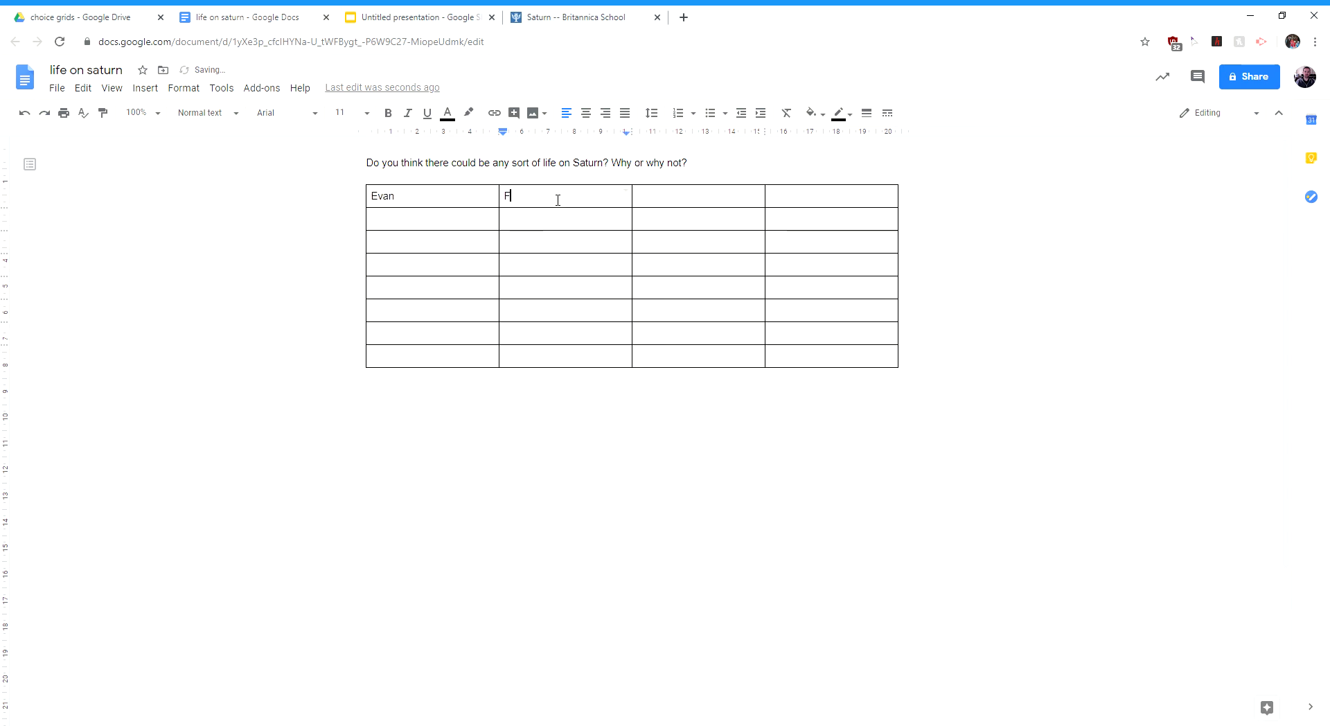
pyautogui.write('red')
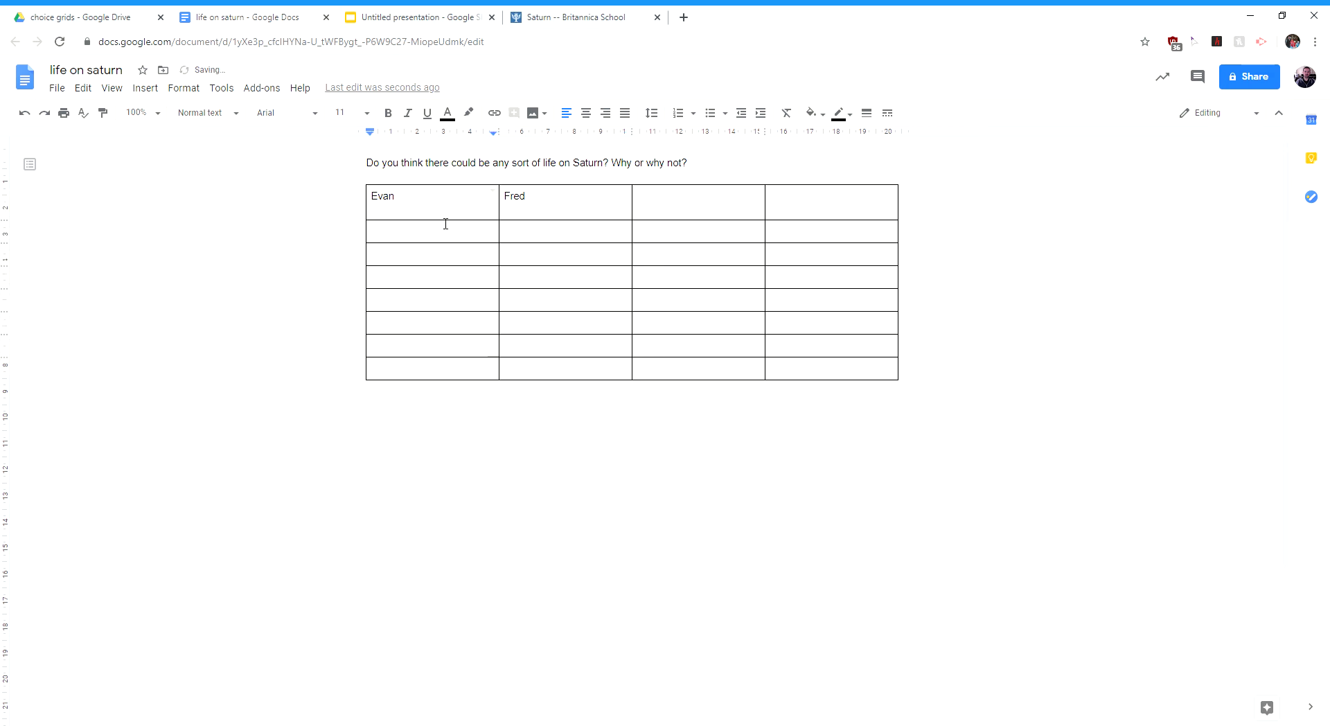
pyautogui.write("I don't know man")
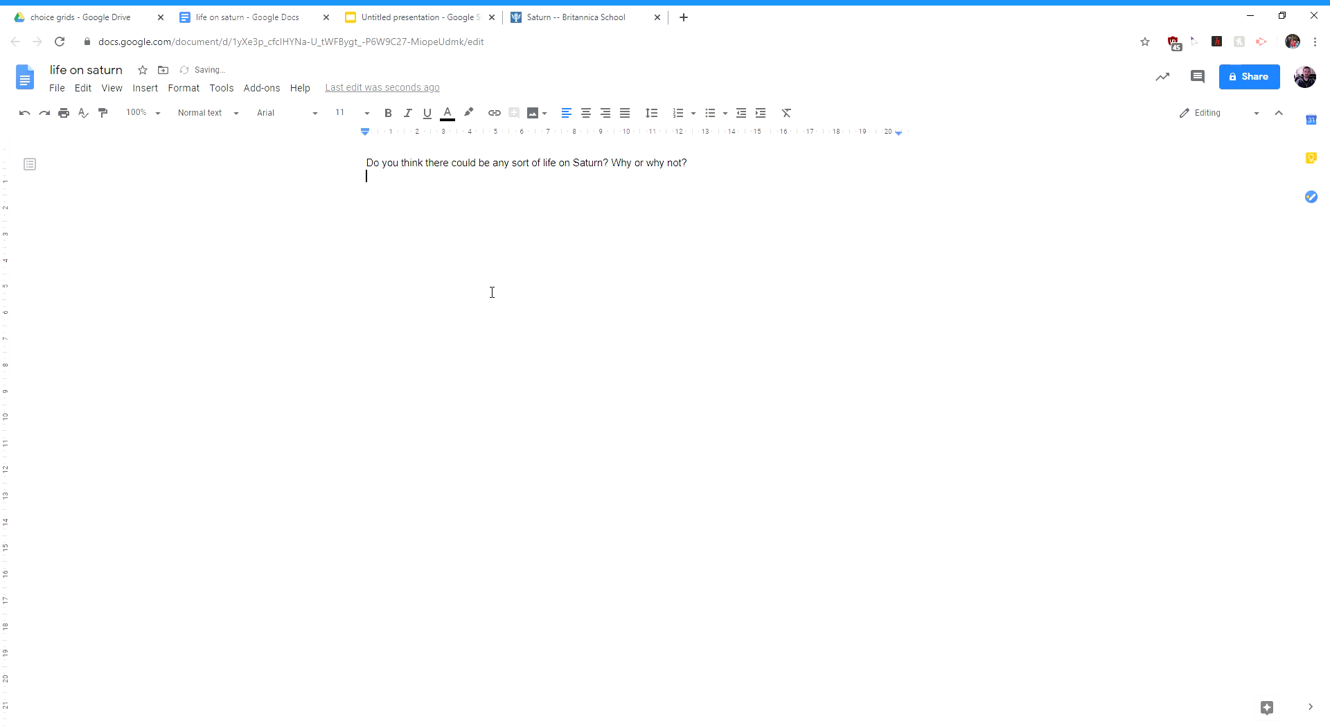
# - Type 'File - make a copy and share with me!' below the question
pyautogui.write('Fil')
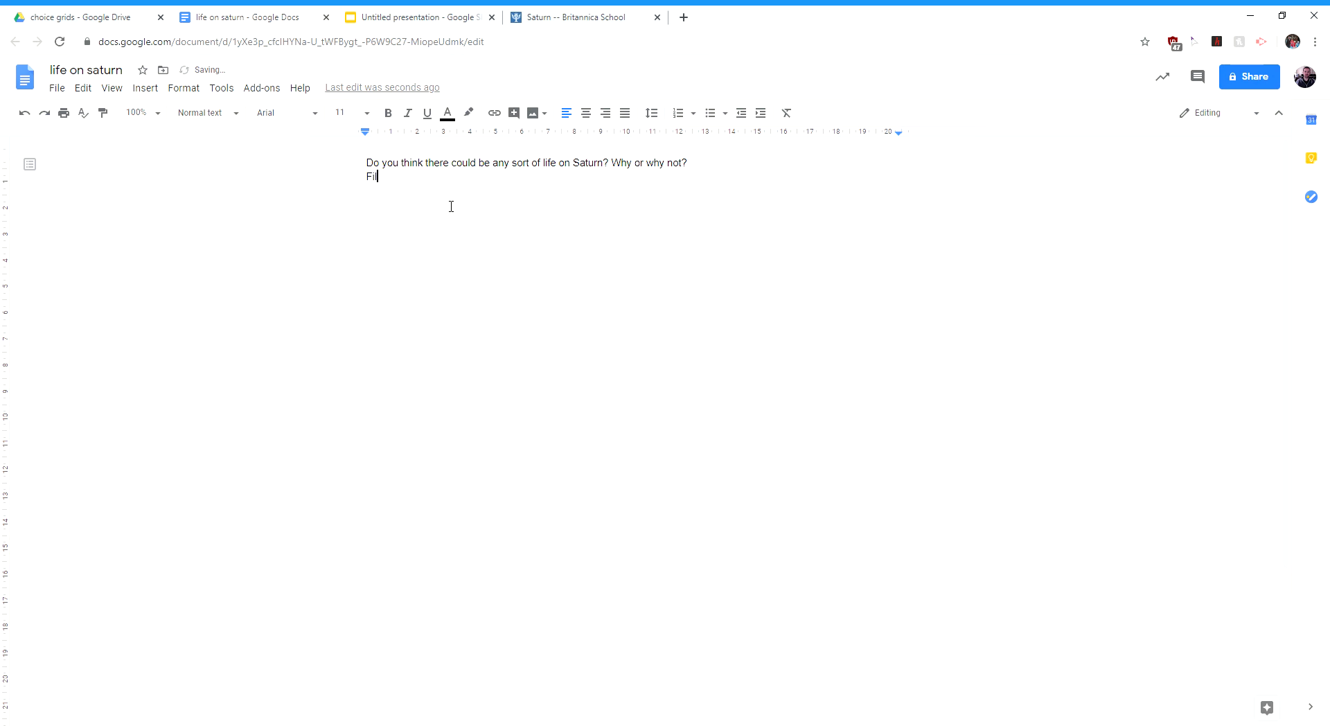
pyautogui.write('le - make a copy and')
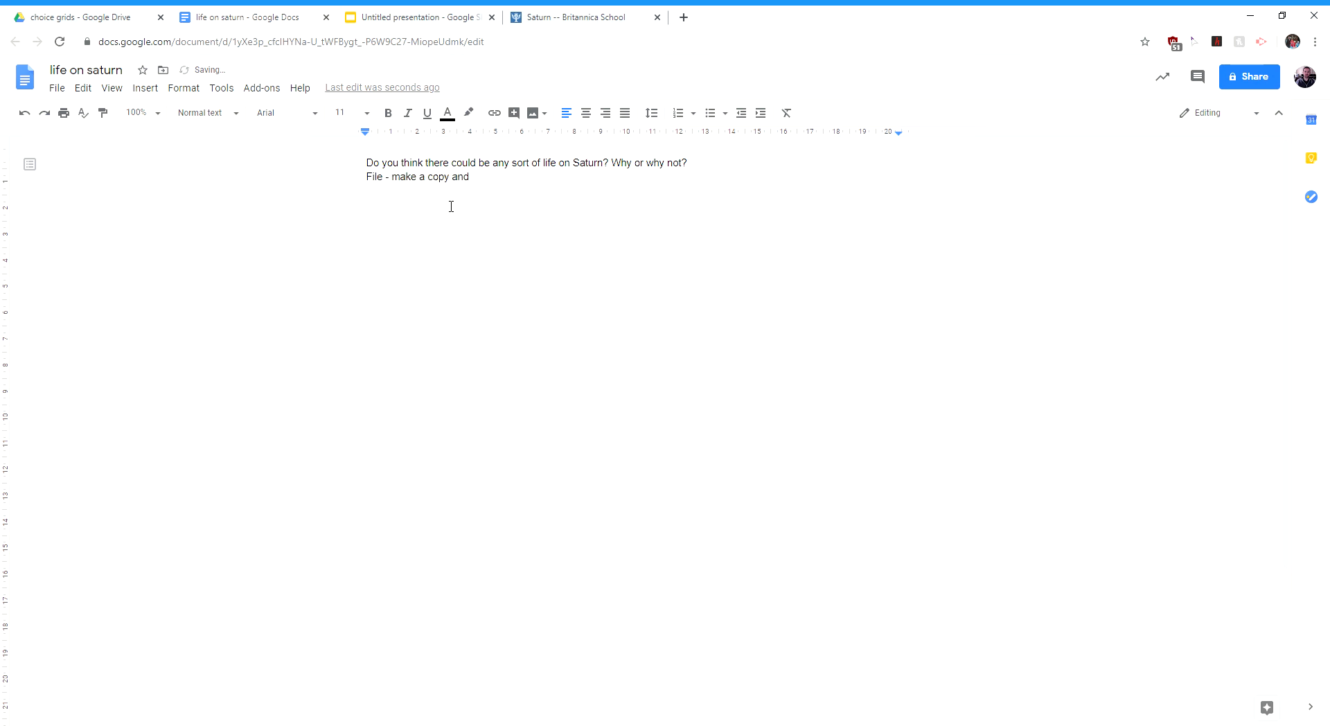
pyautogui.write('share wiht me!')
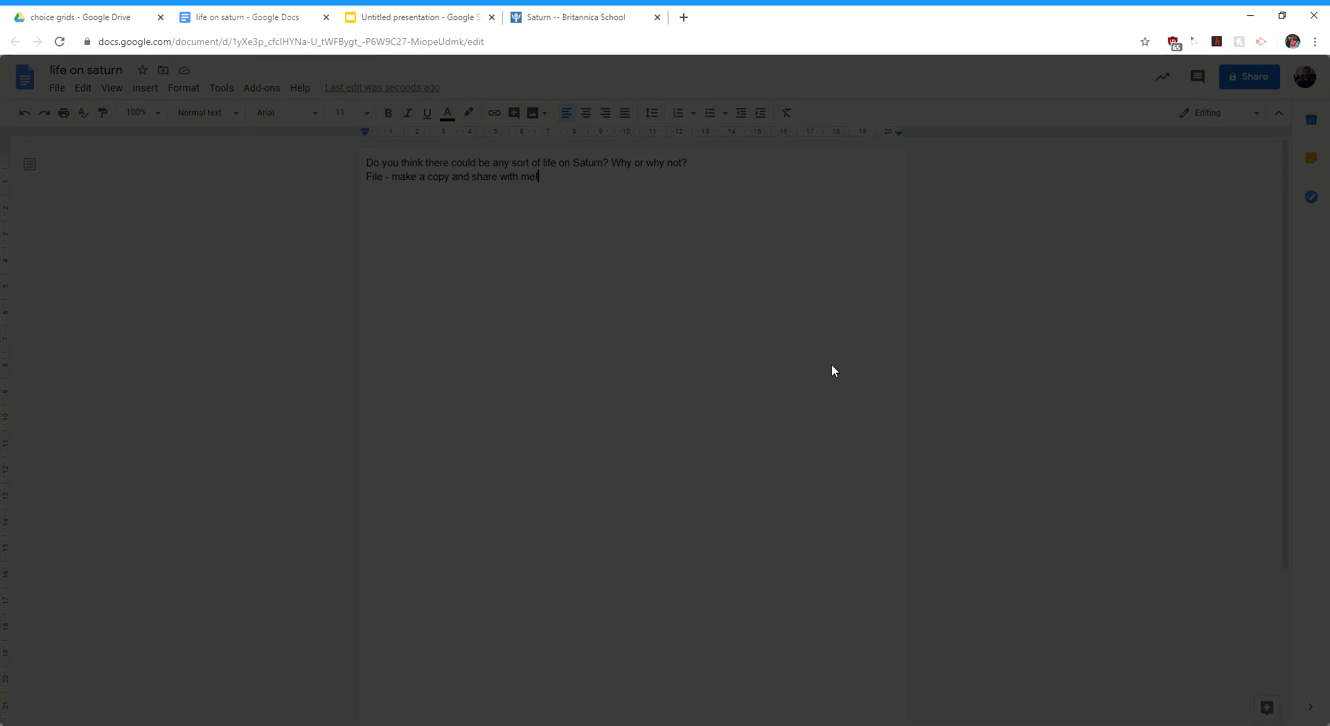
# - Set 'life on saturn' link access to Anyone with the link as Viewer, then copy the link
pyautogui.click(1248, 76)
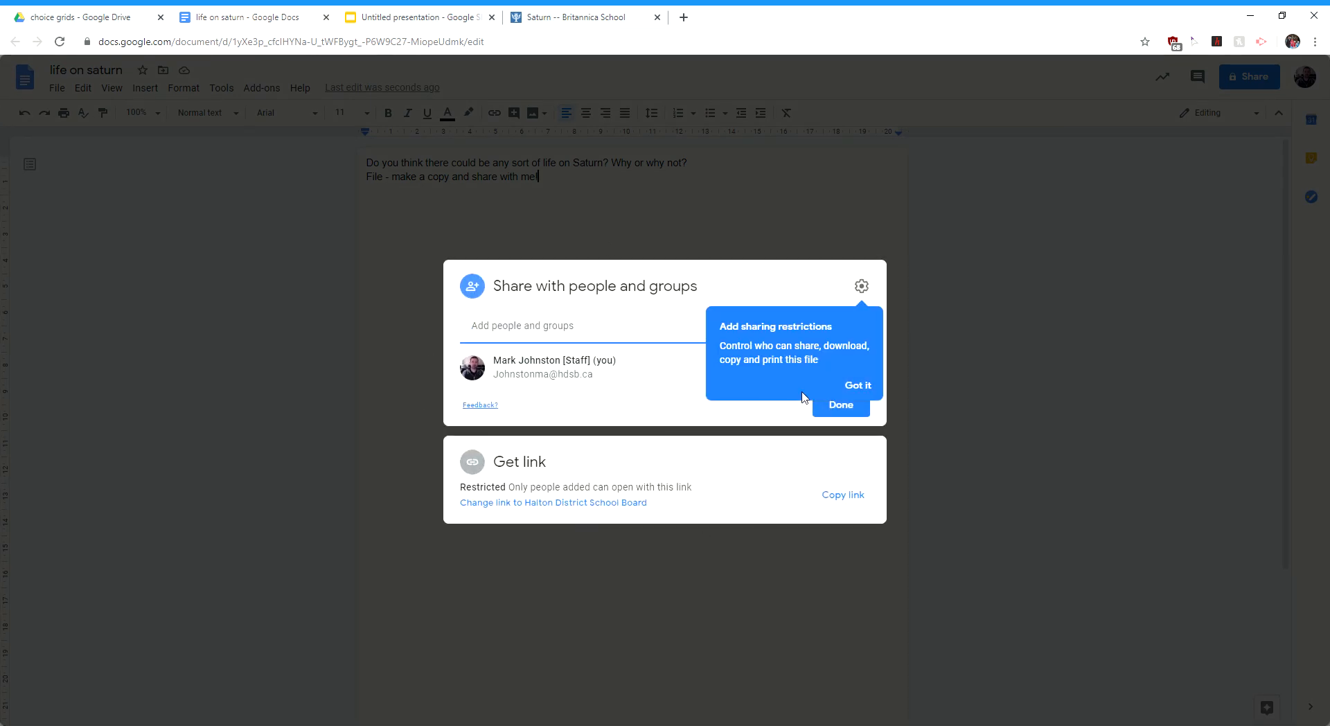
pyautogui.click(857, 385)
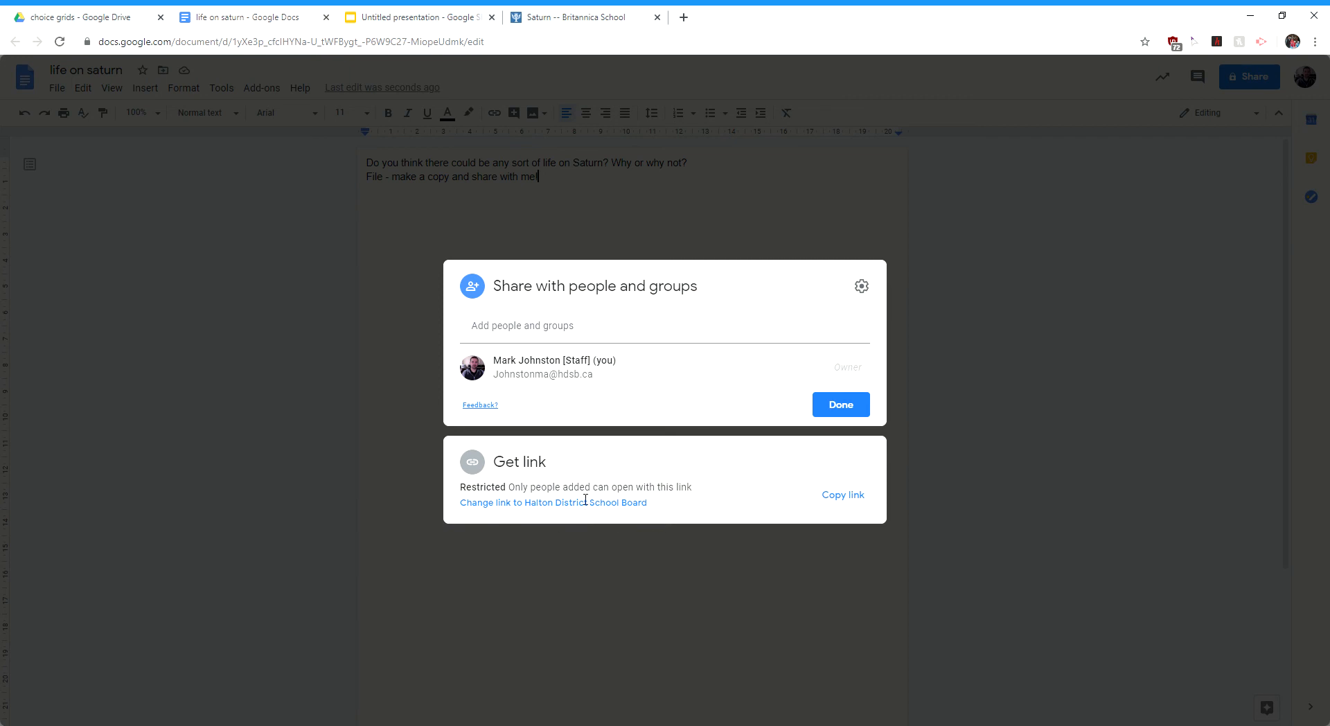
pyautogui.click(552, 502)
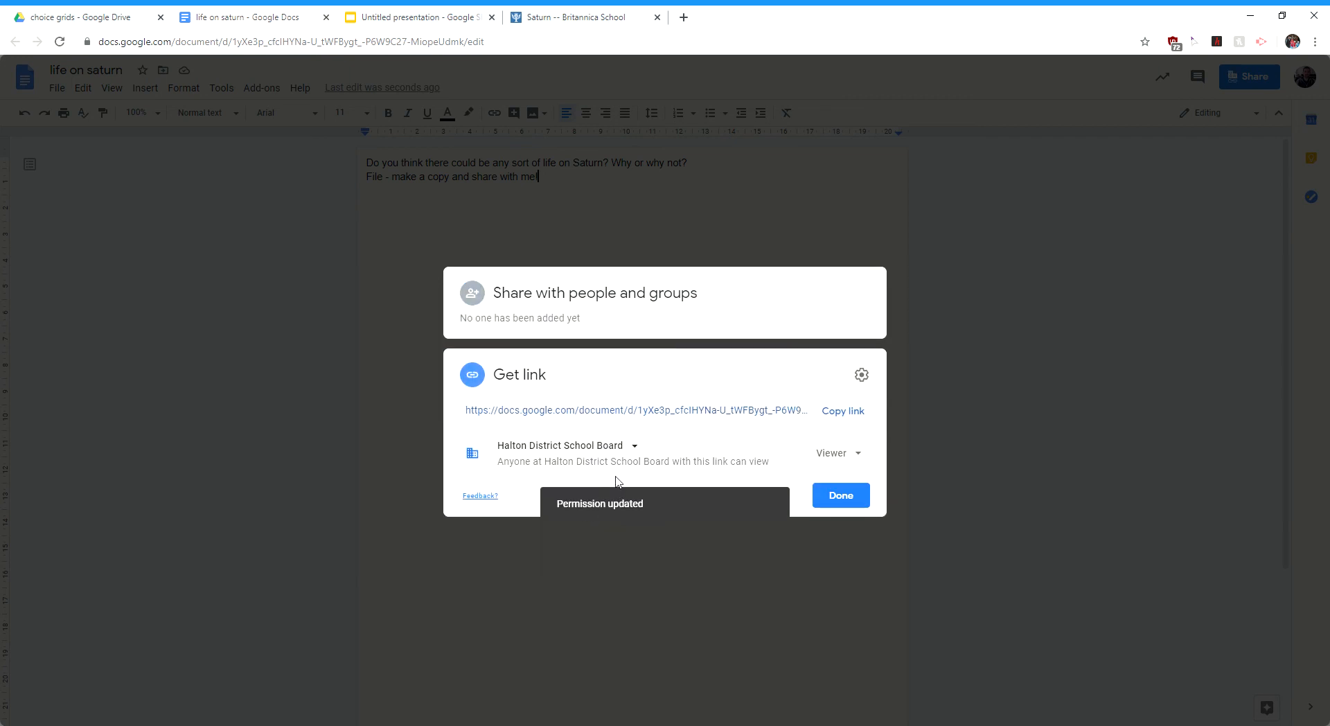
pyautogui.click(565, 445)
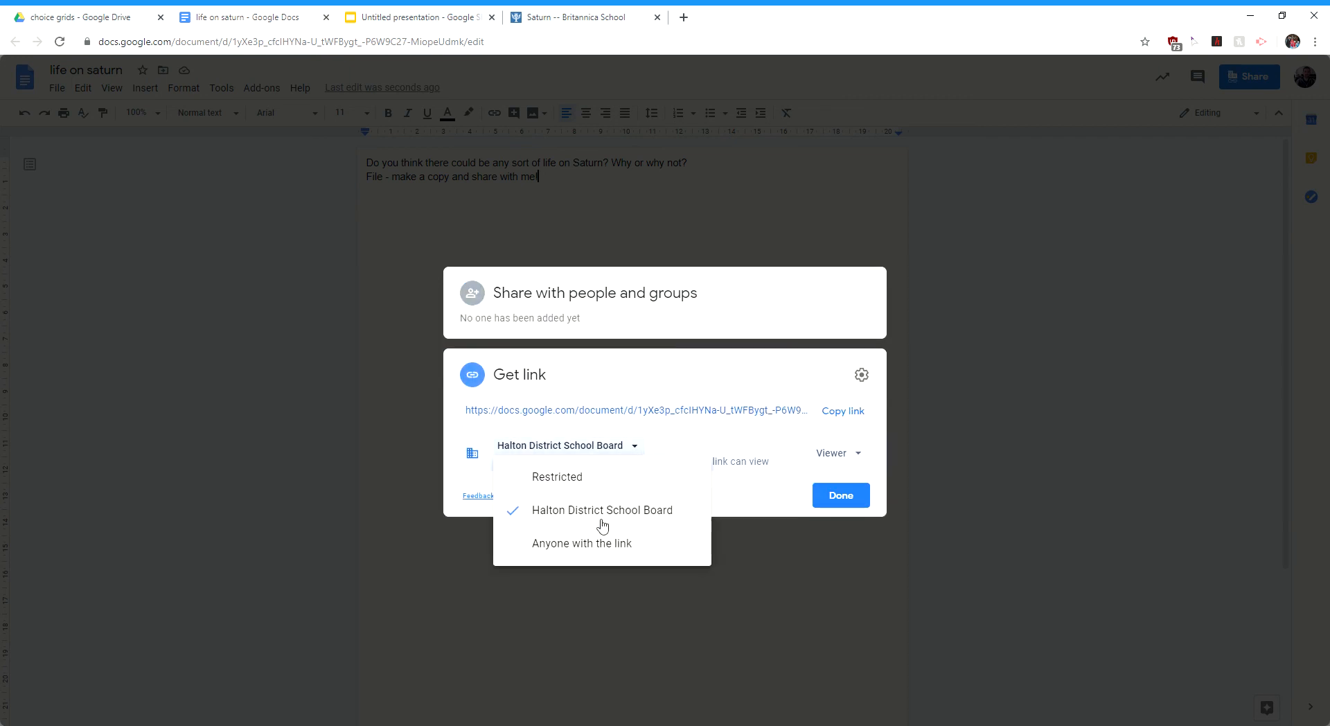
pyautogui.click(582, 543)
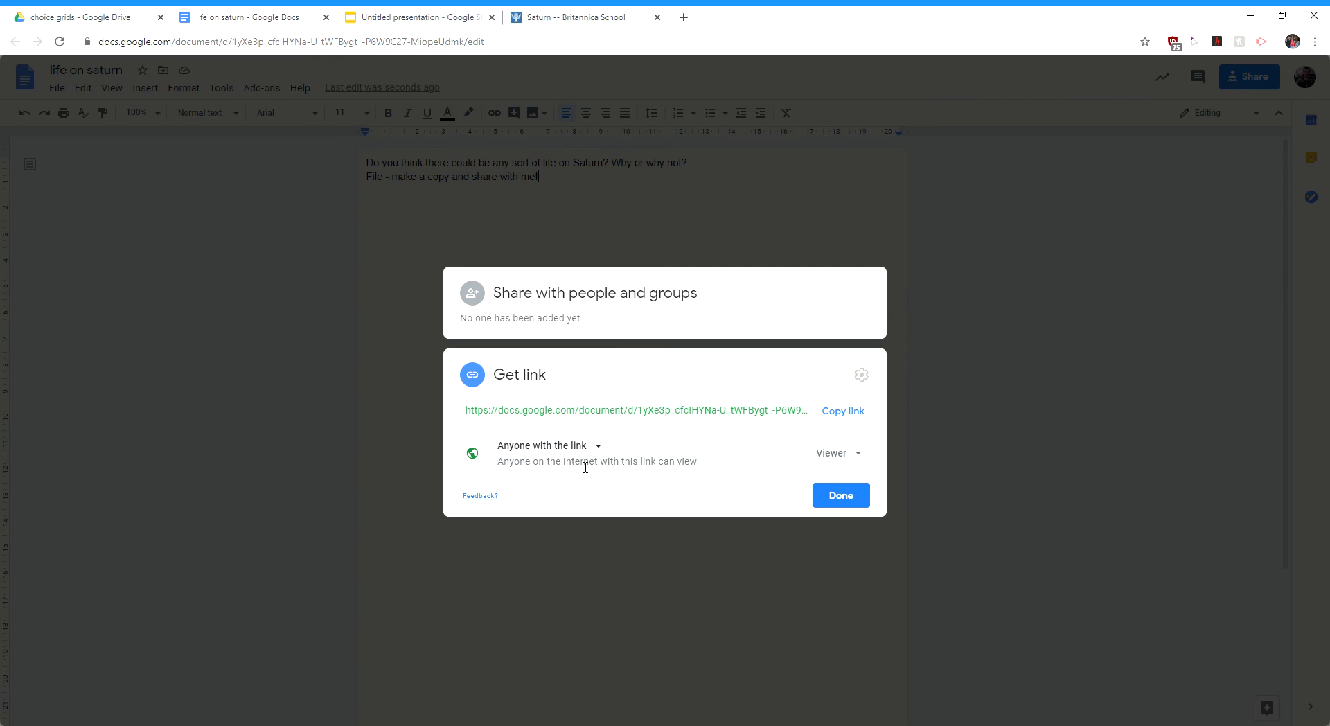
pyautogui.moveTo(646, 425)
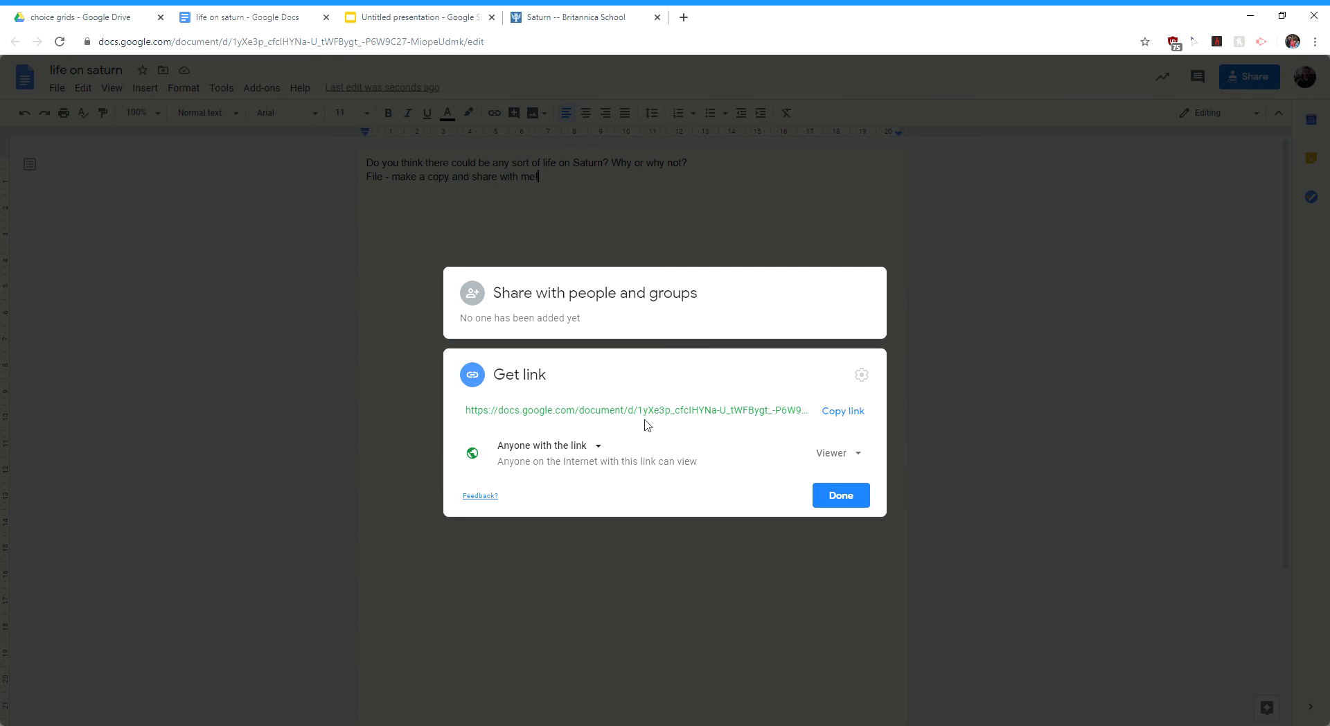
pyautogui.moveTo(849, 470)
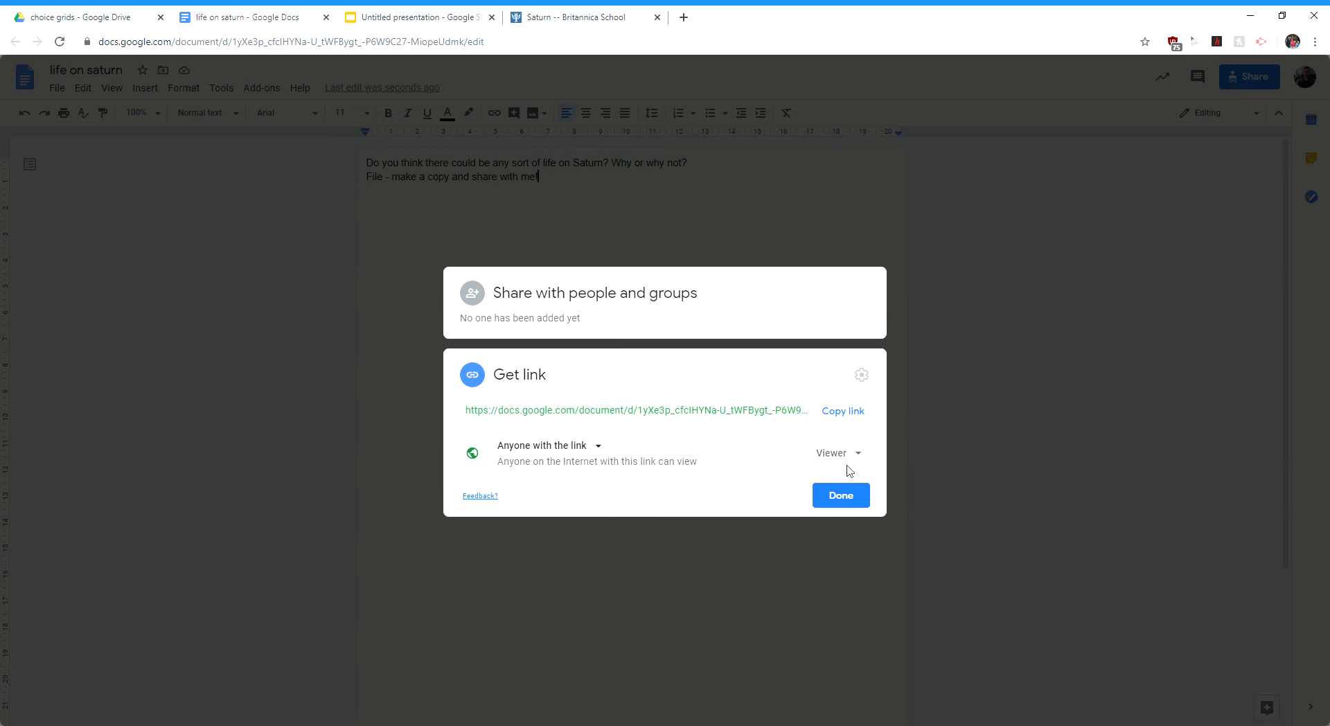
pyautogui.click(834, 453)
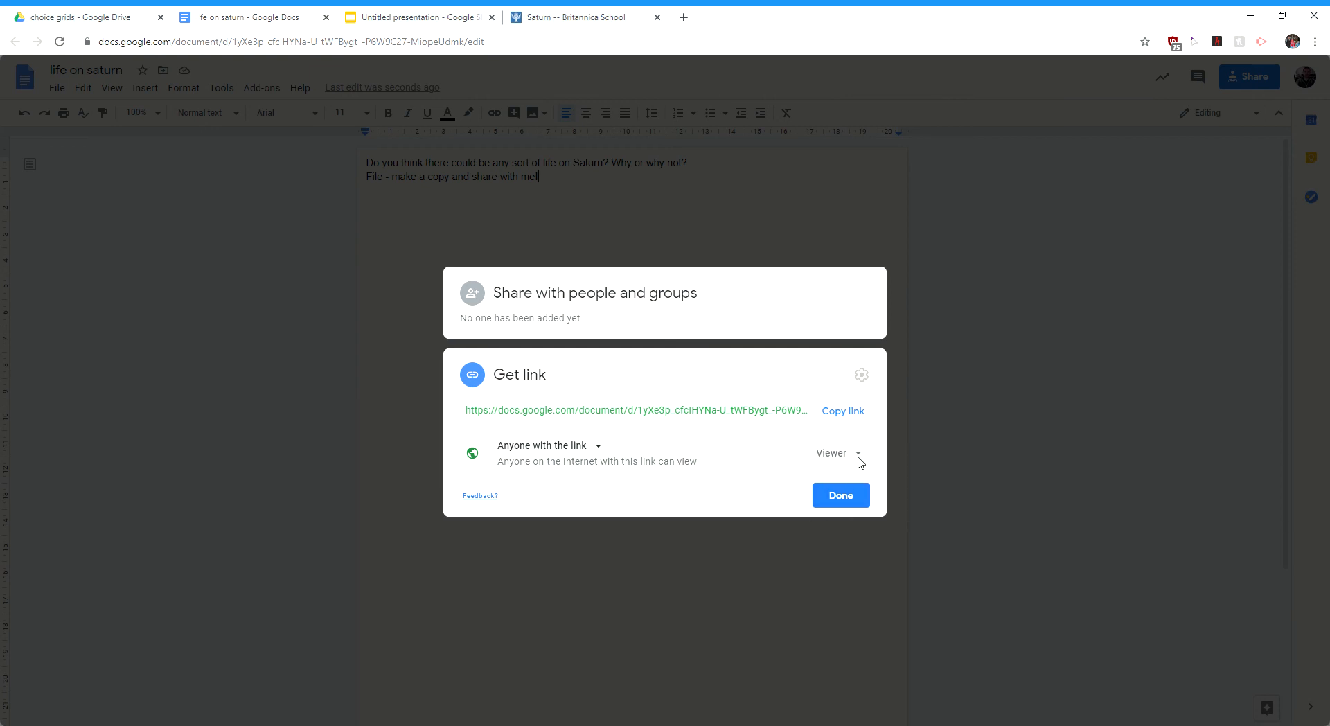
pyautogui.click(842, 411)
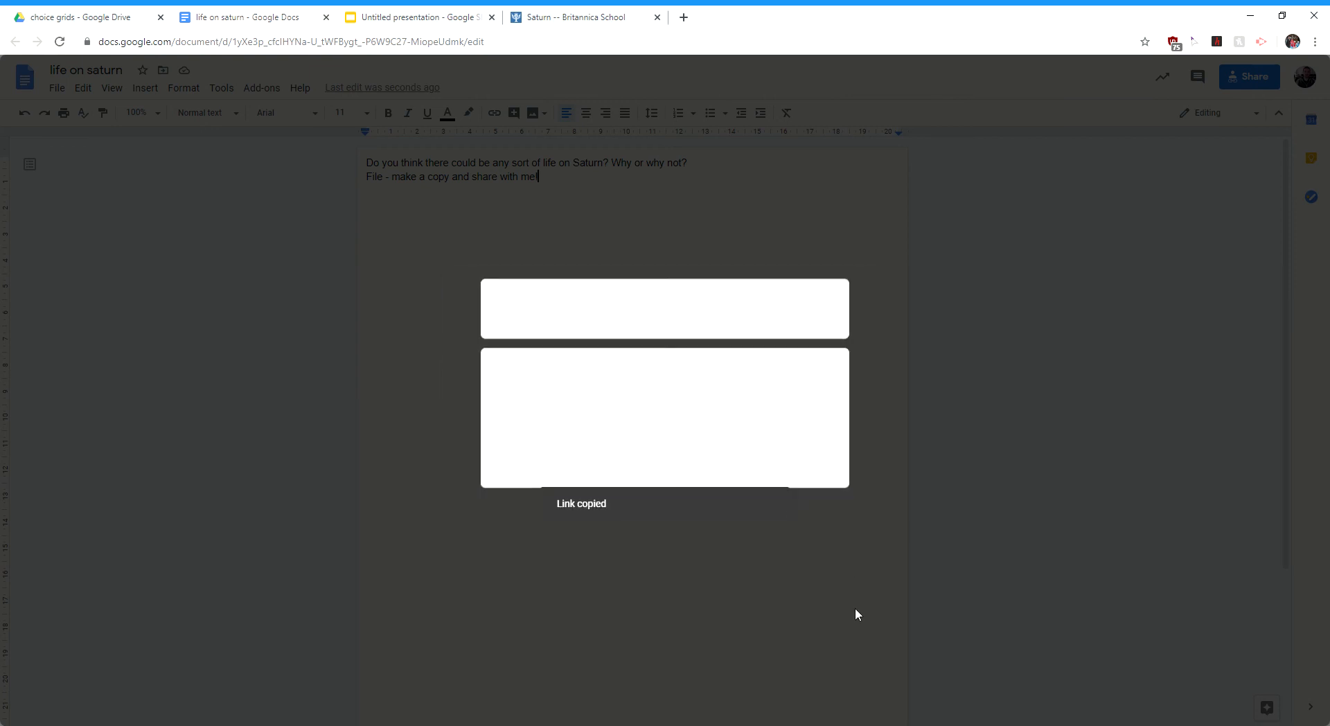
# - Attach the 'life on saturn' Google Doc link to the green box and verify it
pyautogui.click(415, 16)
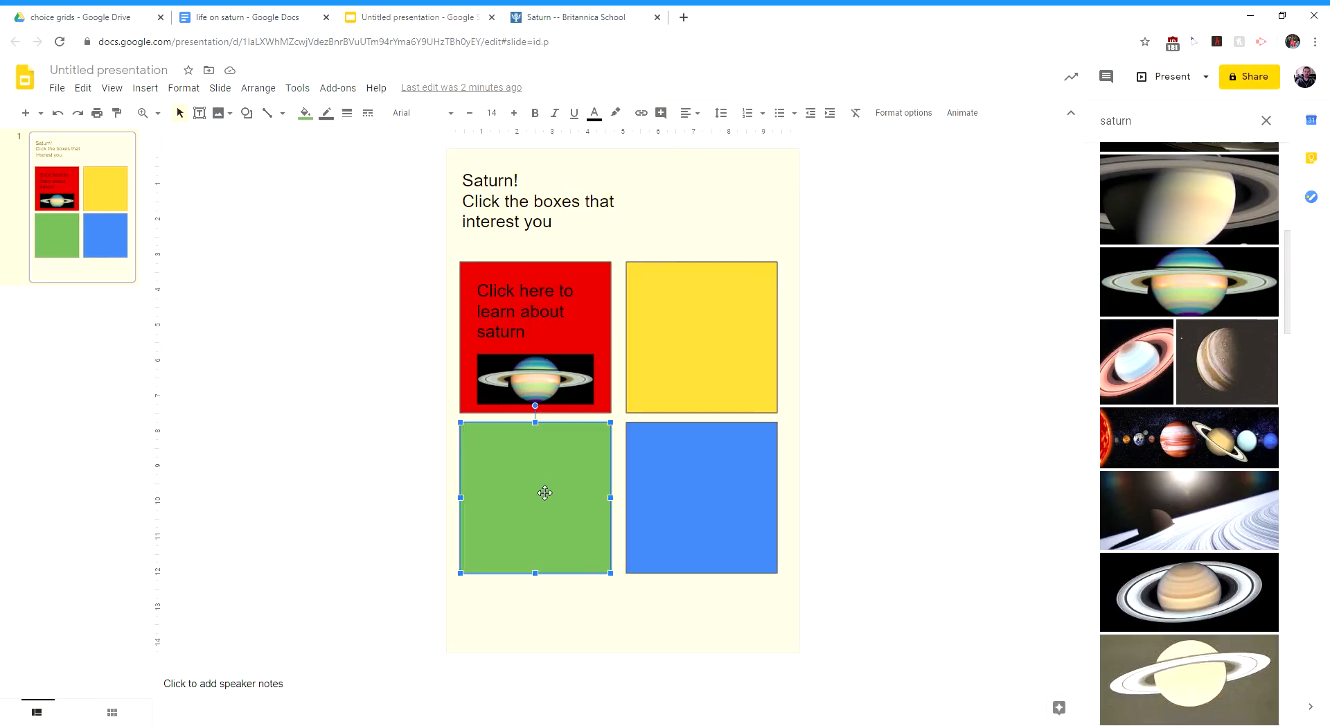
pyautogui.moveTo(642, 118)
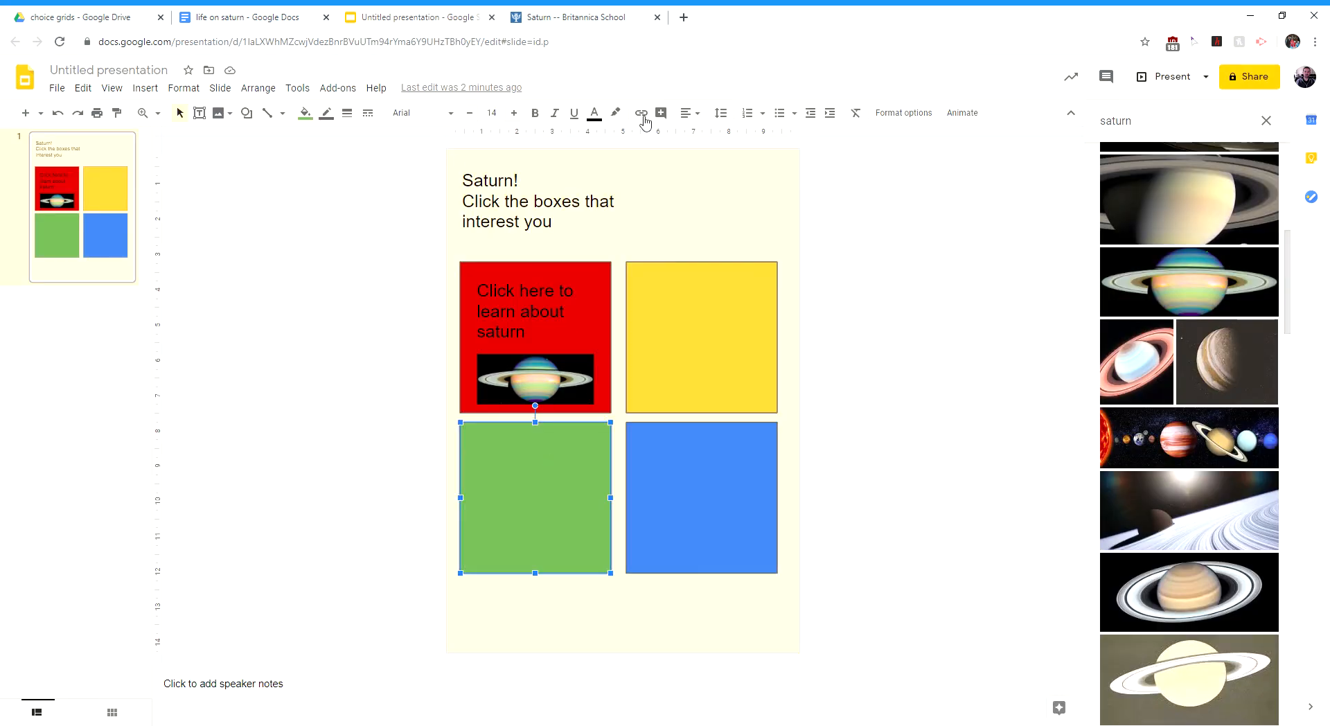
pyautogui.click(640, 113)
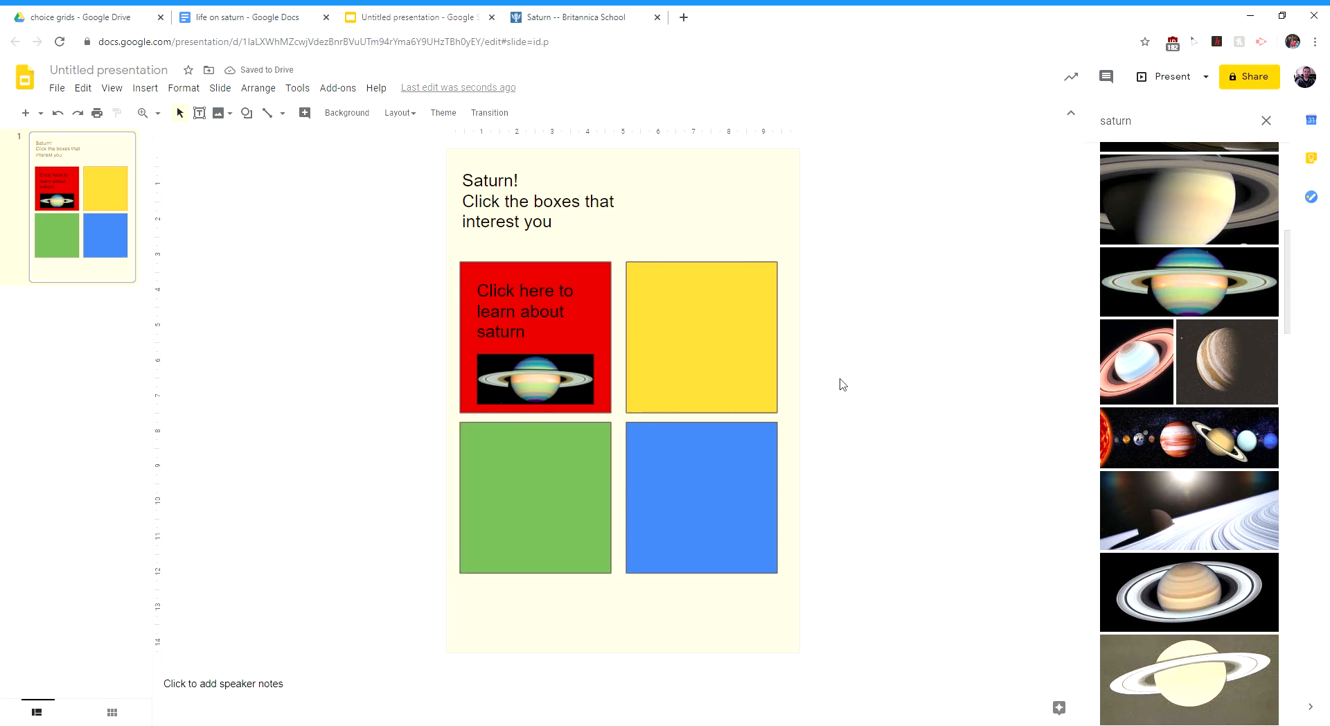
pyautogui.moveTo(610, 333)
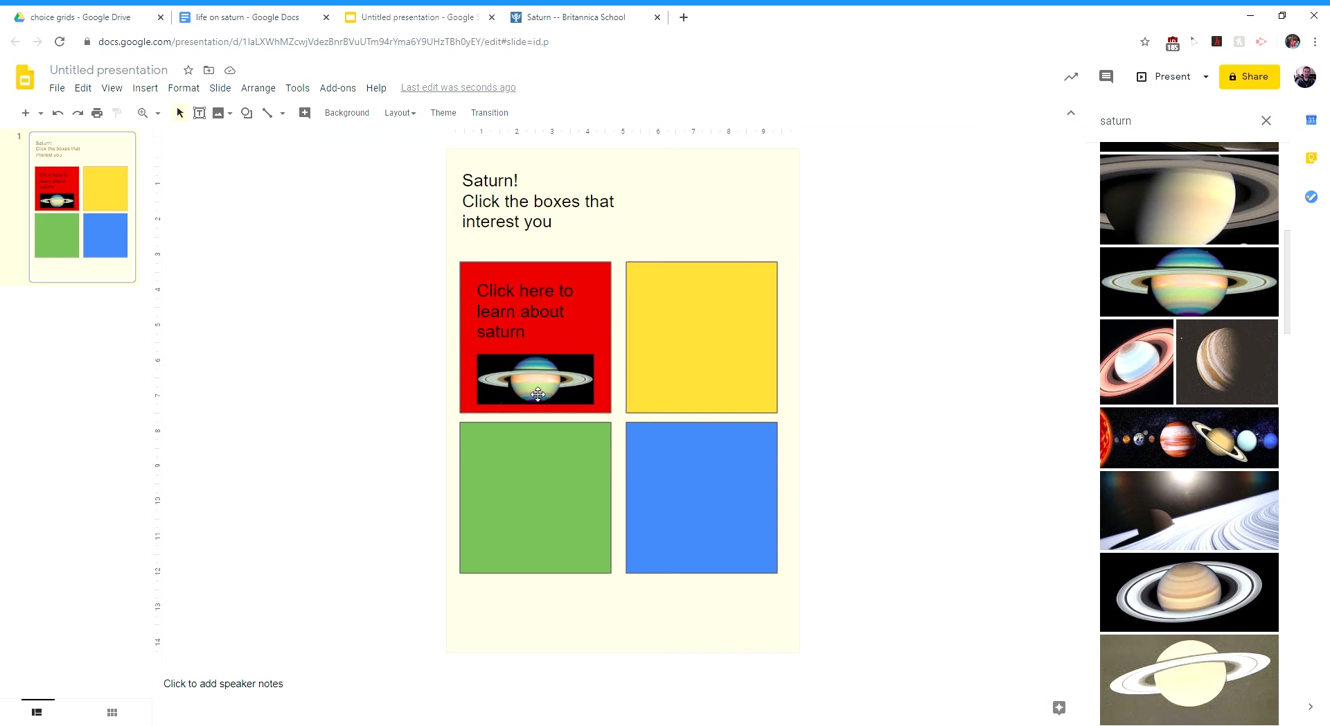
pyautogui.moveTo(532, 346)
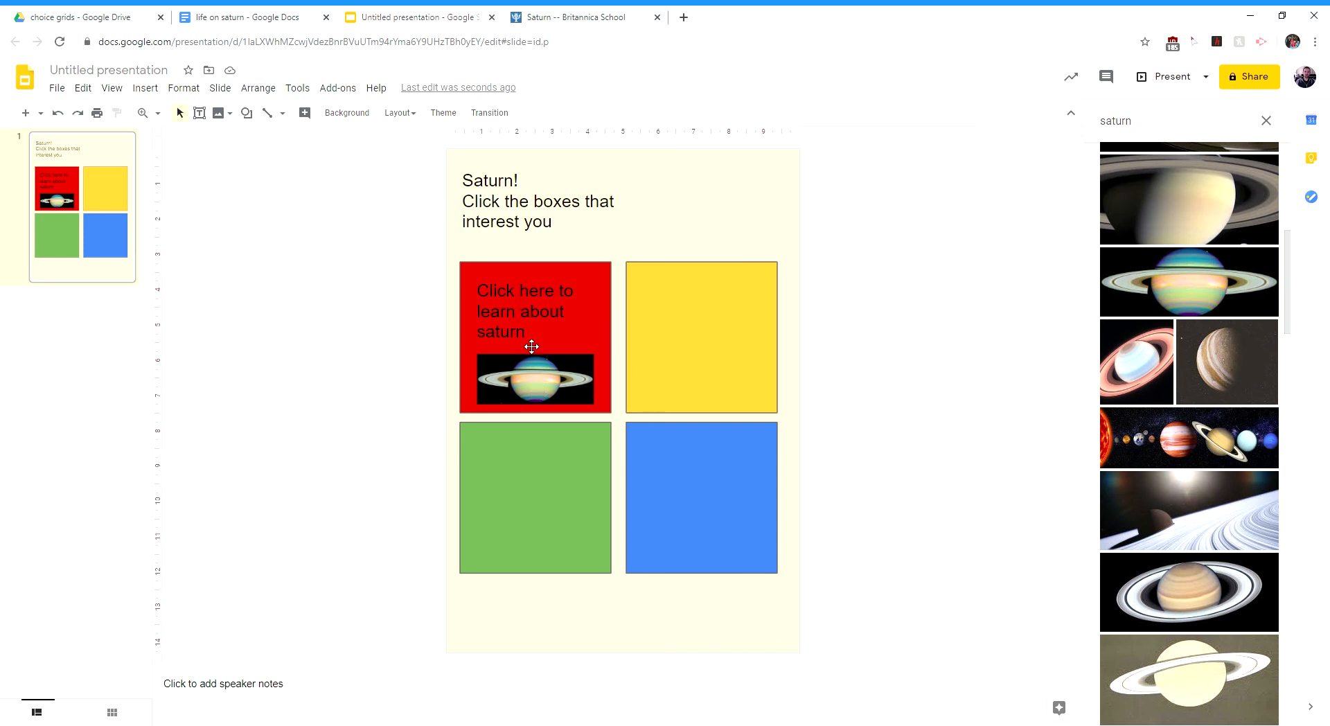
pyautogui.moveTo(590, 389)
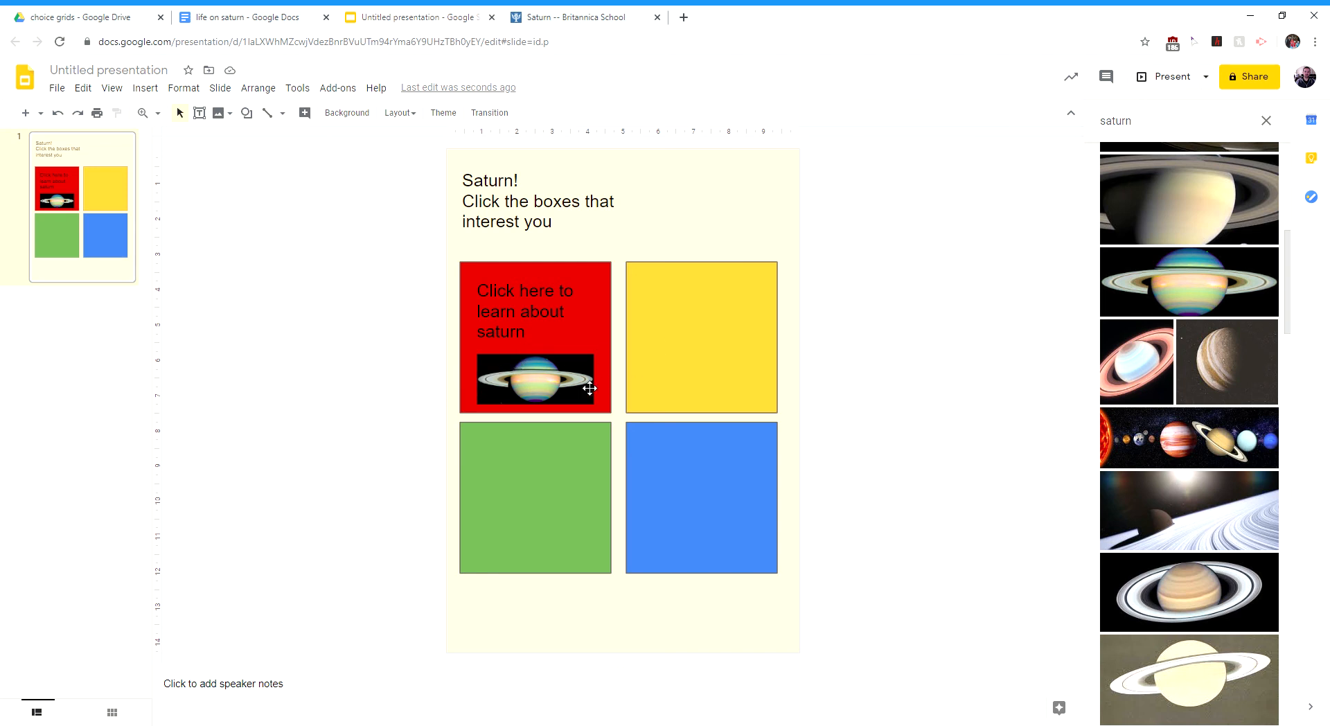
pyautogui.moveTo(569, 345)
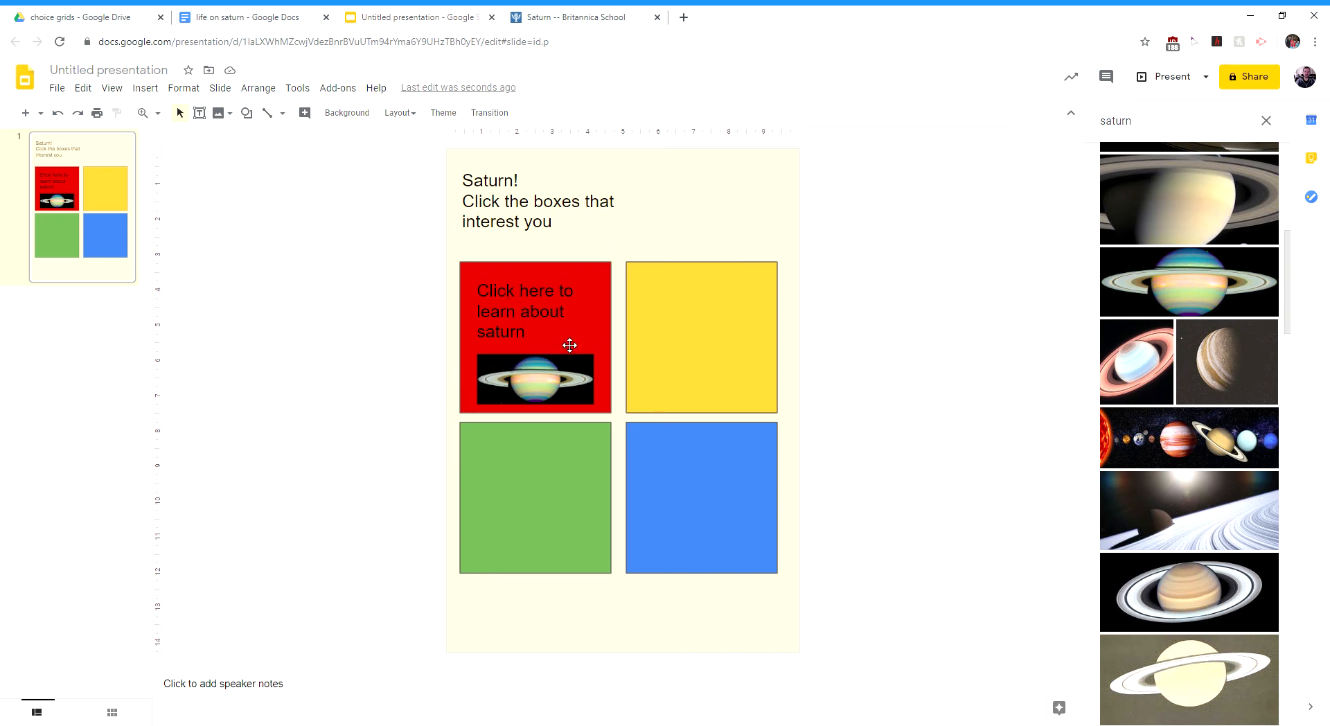
pyautogui.click(536, 498)
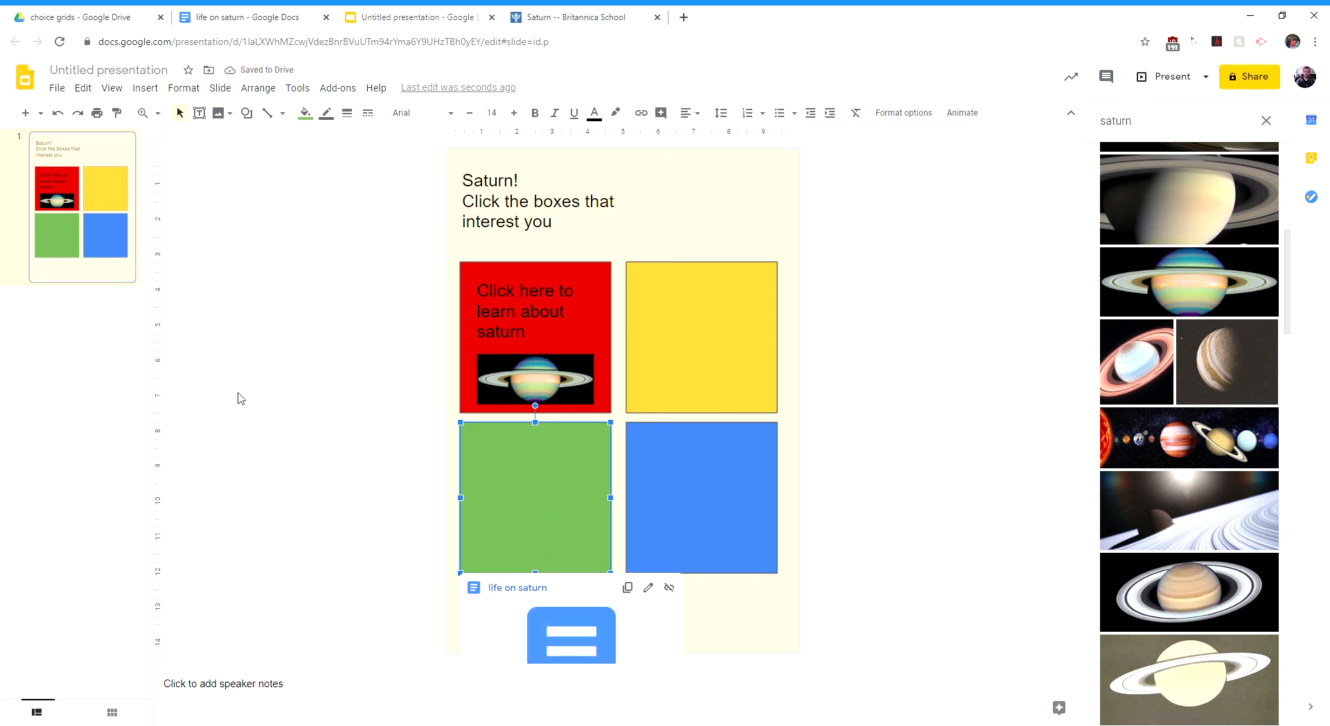
pyautogui.moveTo(57, 87)
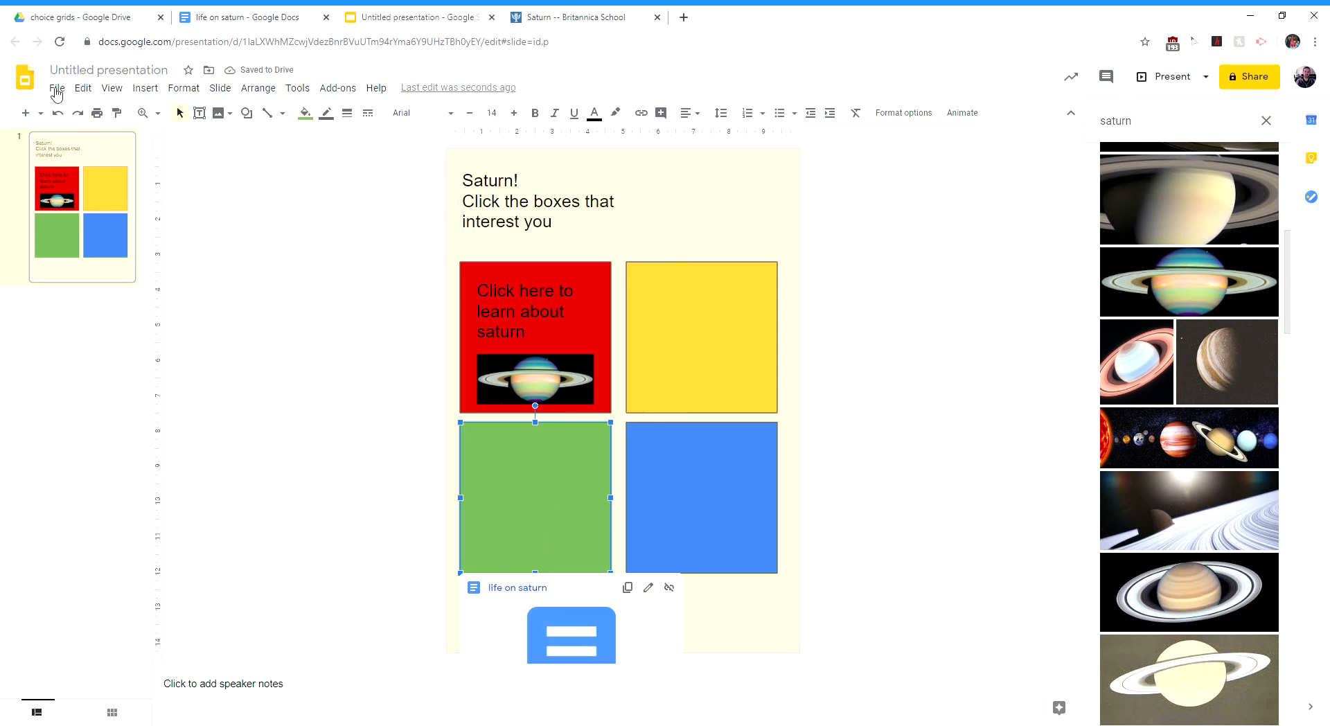
# - Publish the deck to the web with 30-second auto-advance, autostart, and restart after the last slide
pyautogui.click(56, 87)
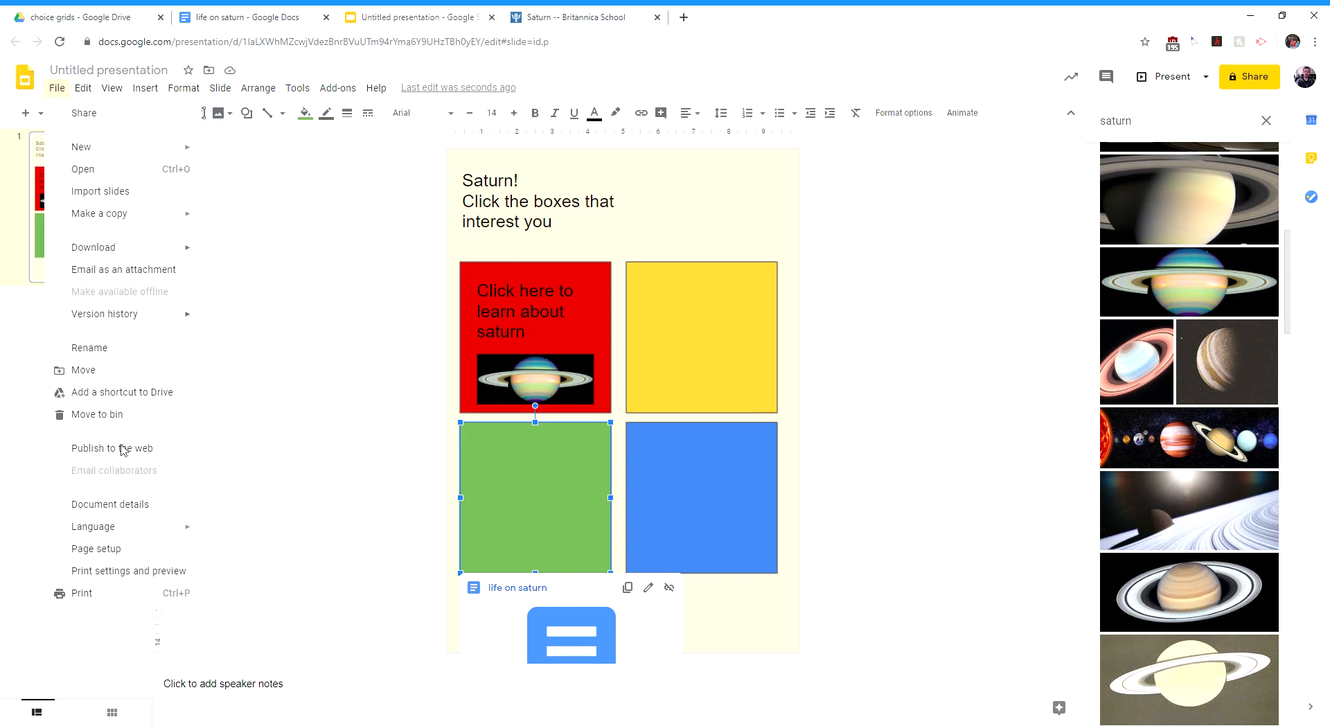
pyautogui.click(111, 448)
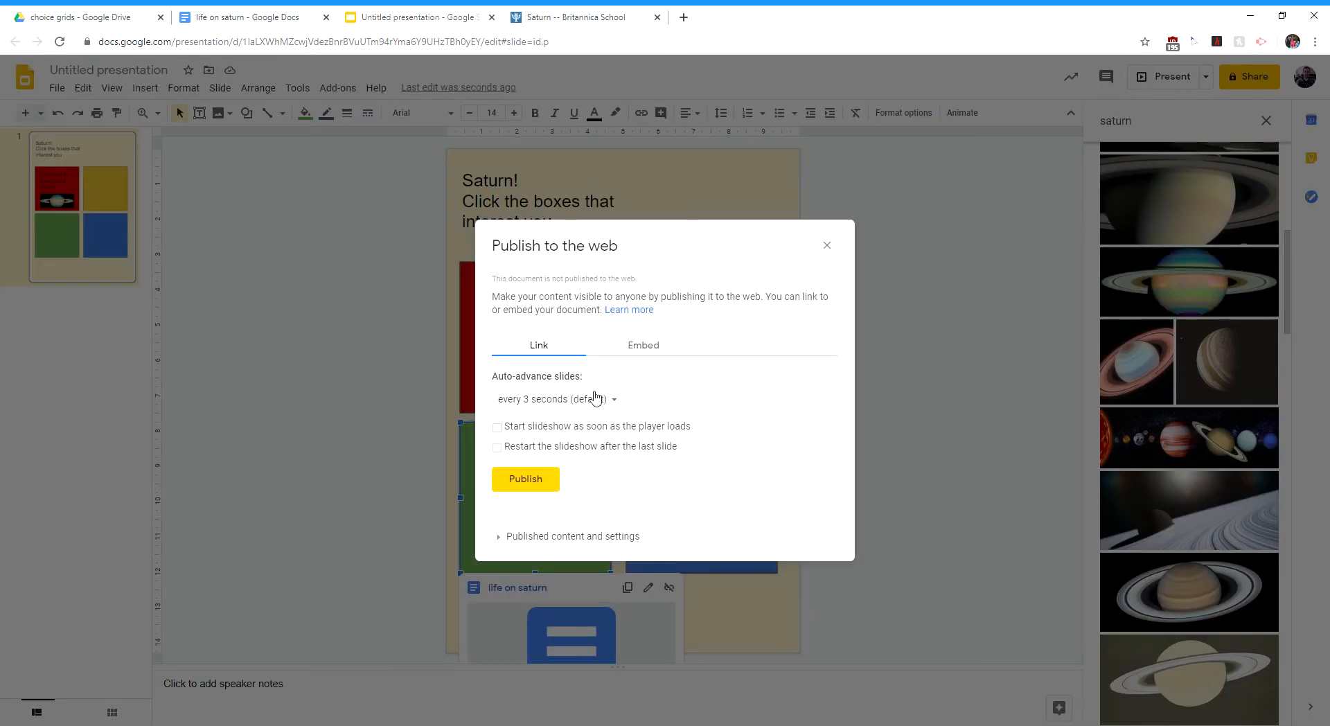
pyautogui.moveTo(74, 254)
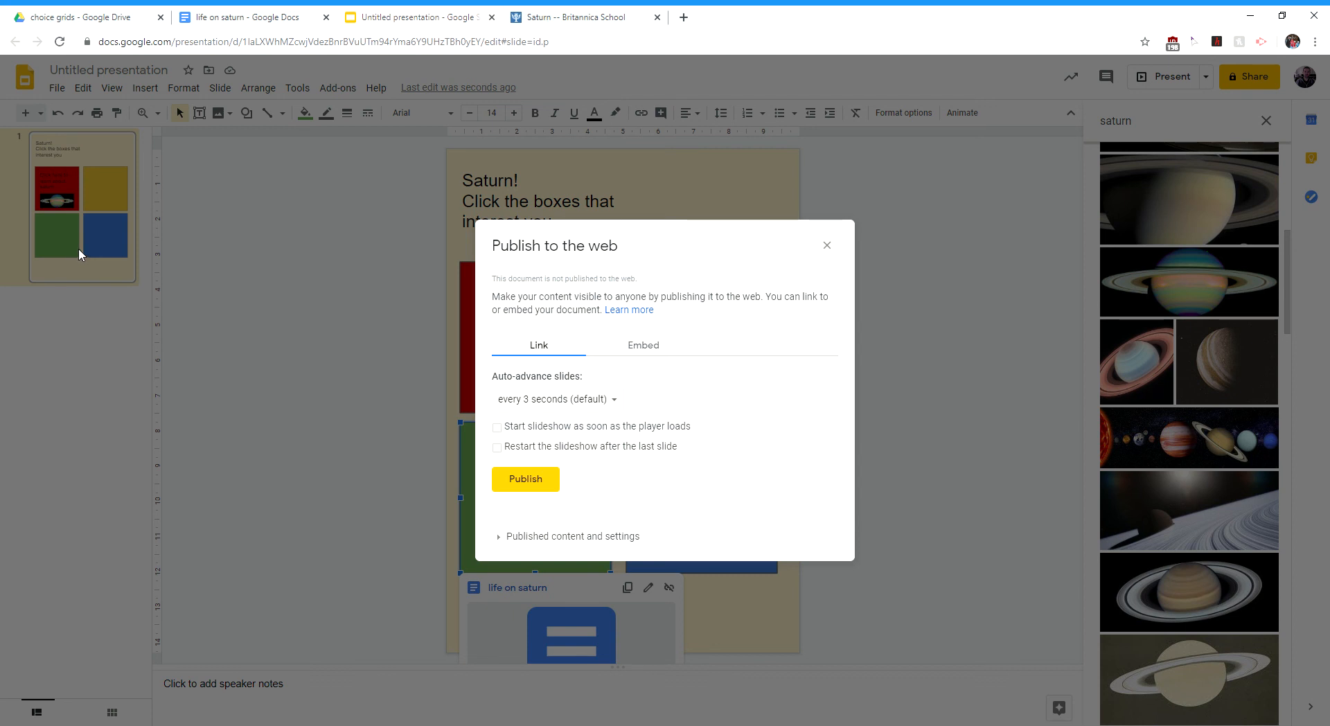
pyautogui.moveTo(404, 412)
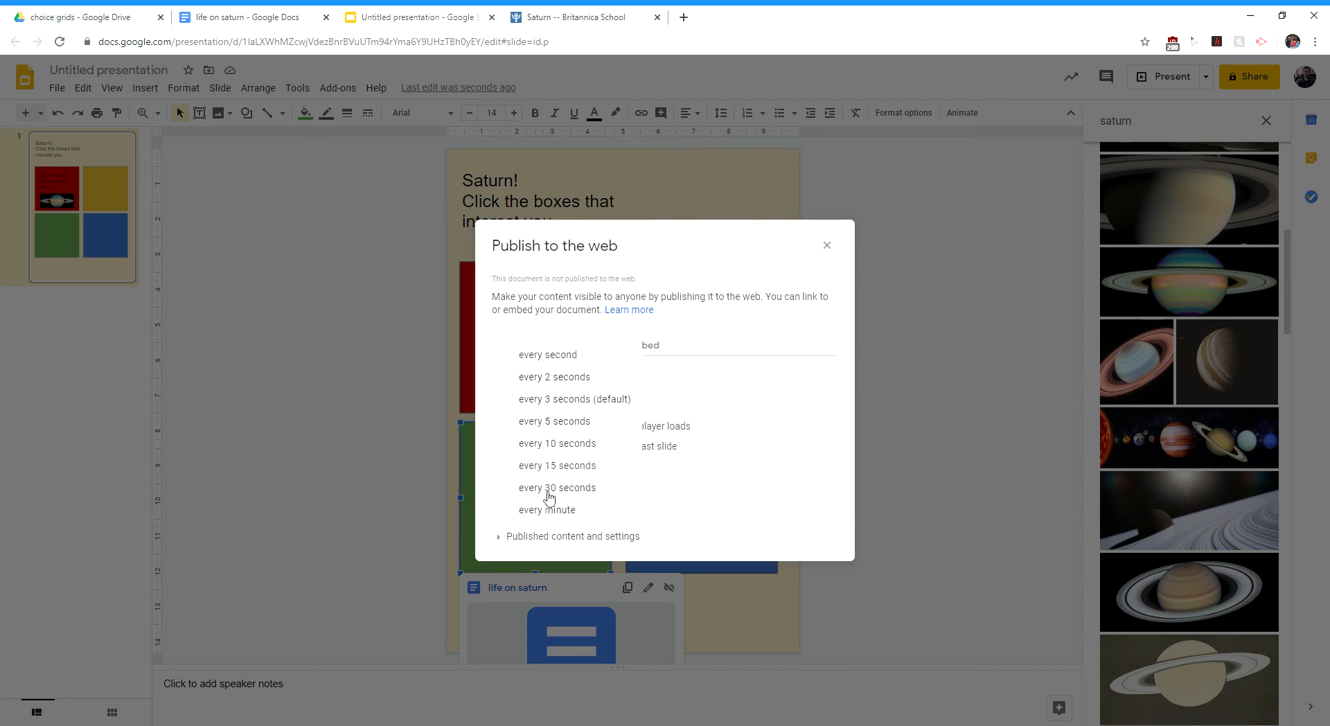
pyautogui.click(557, 487)
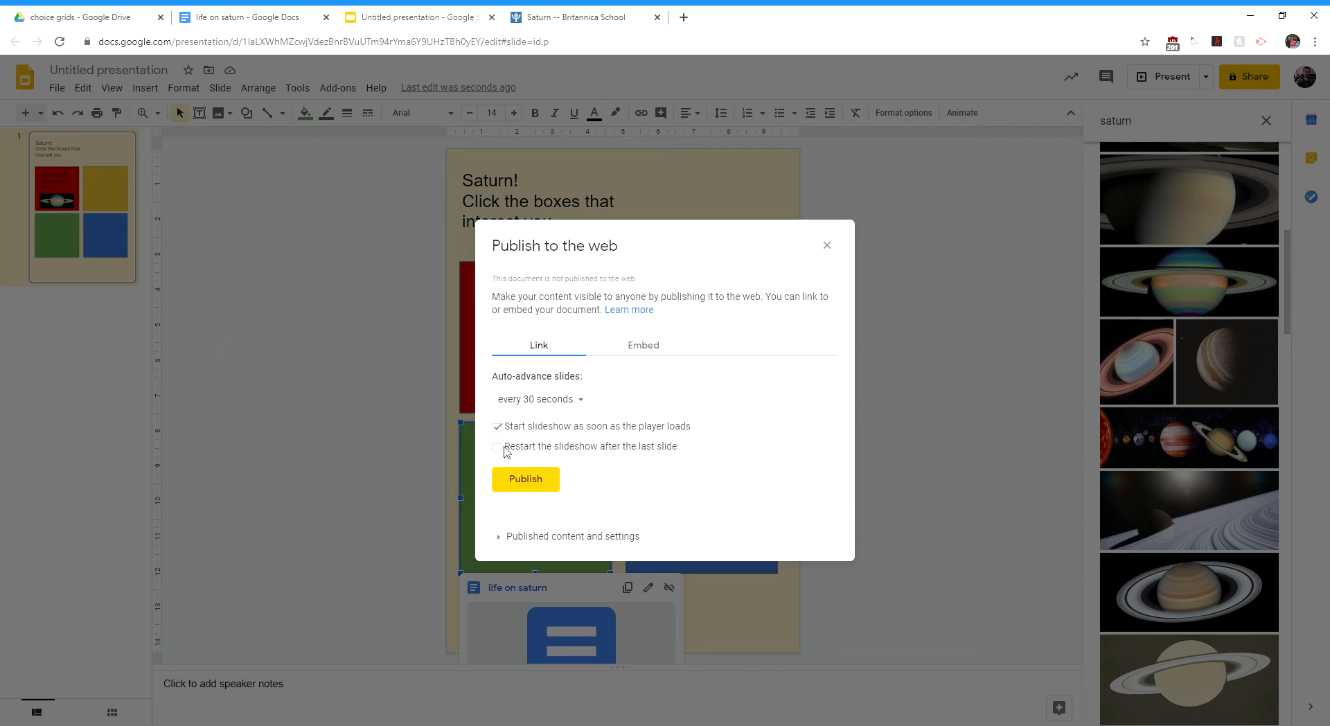
pyautogui.click(524, 479)
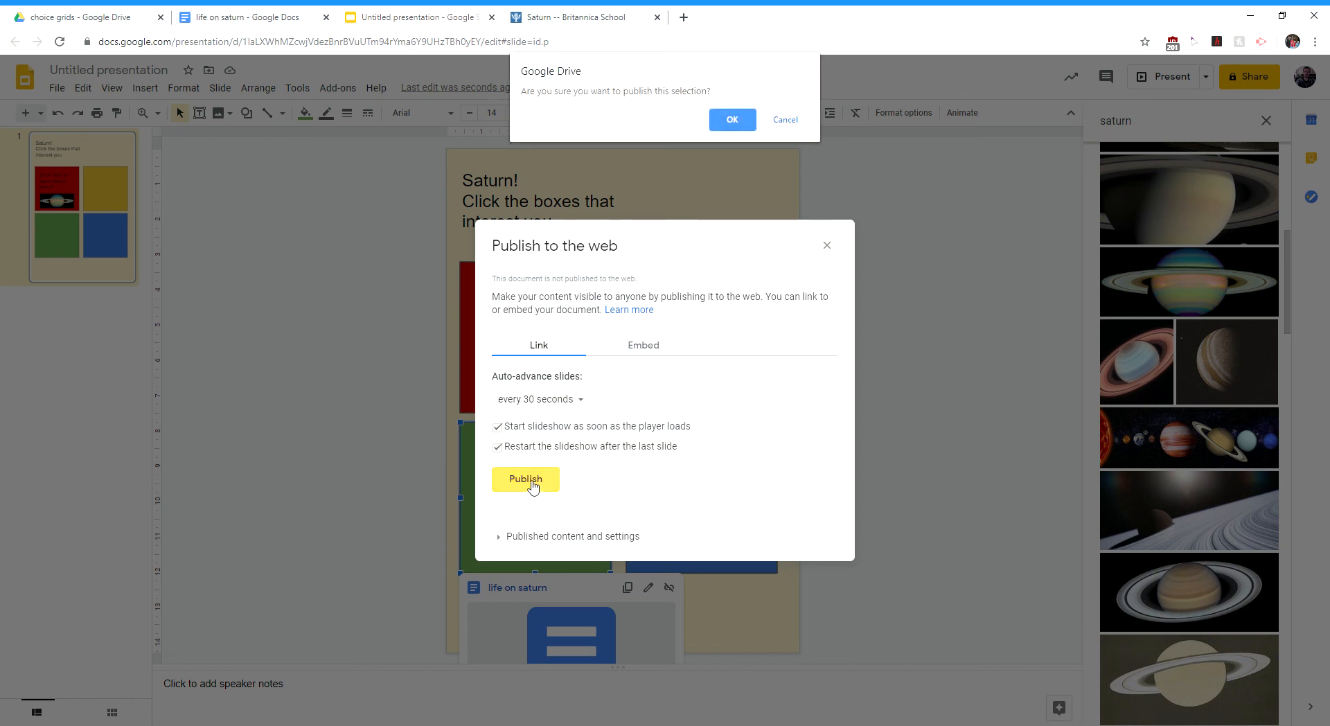
pyautogui.click(732, 119)
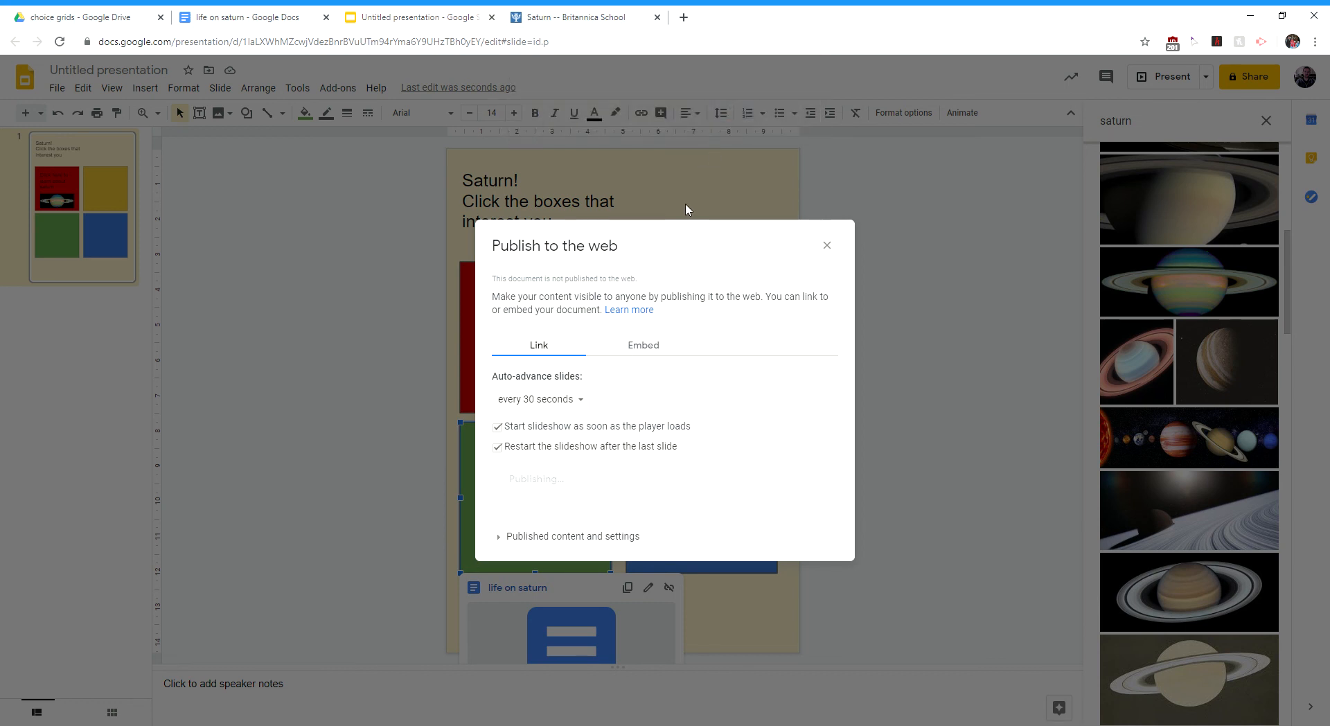
pyautogui.click(535, 479)
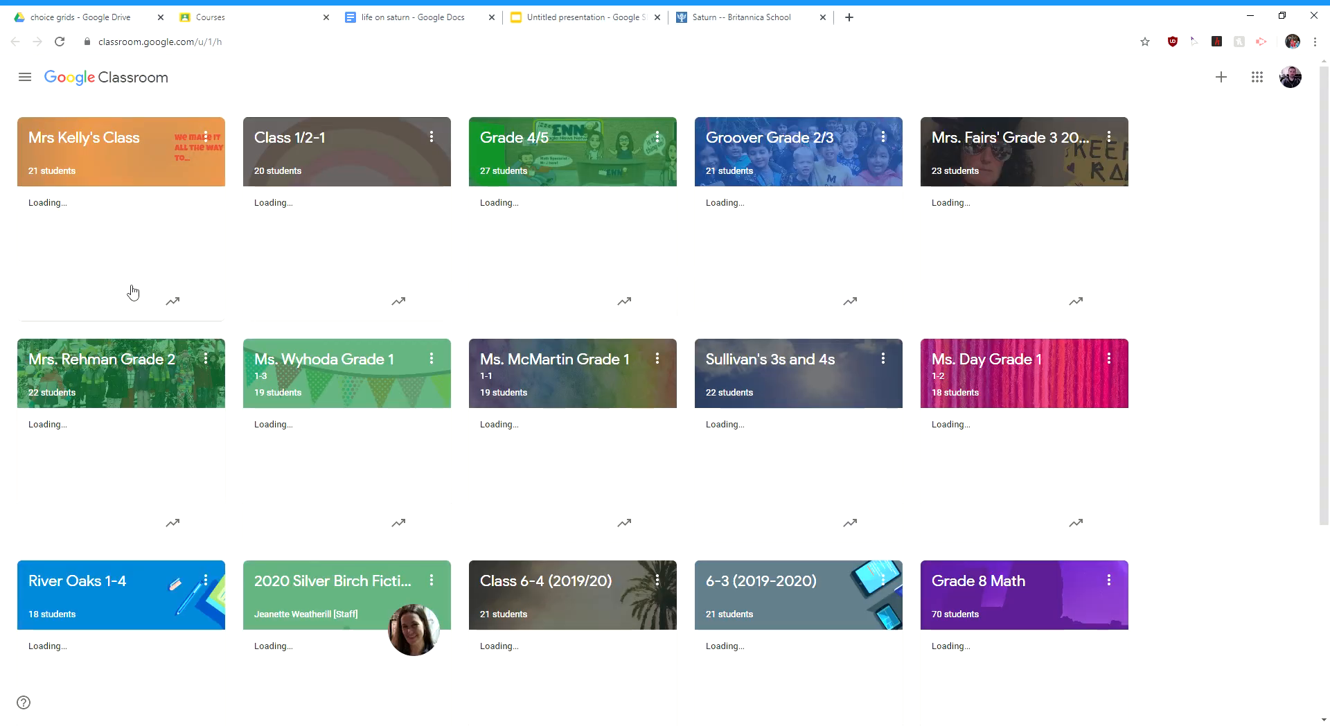
# - Start a new announcement in Mrs Kelly's Class
pyautogui.click(83, 137)
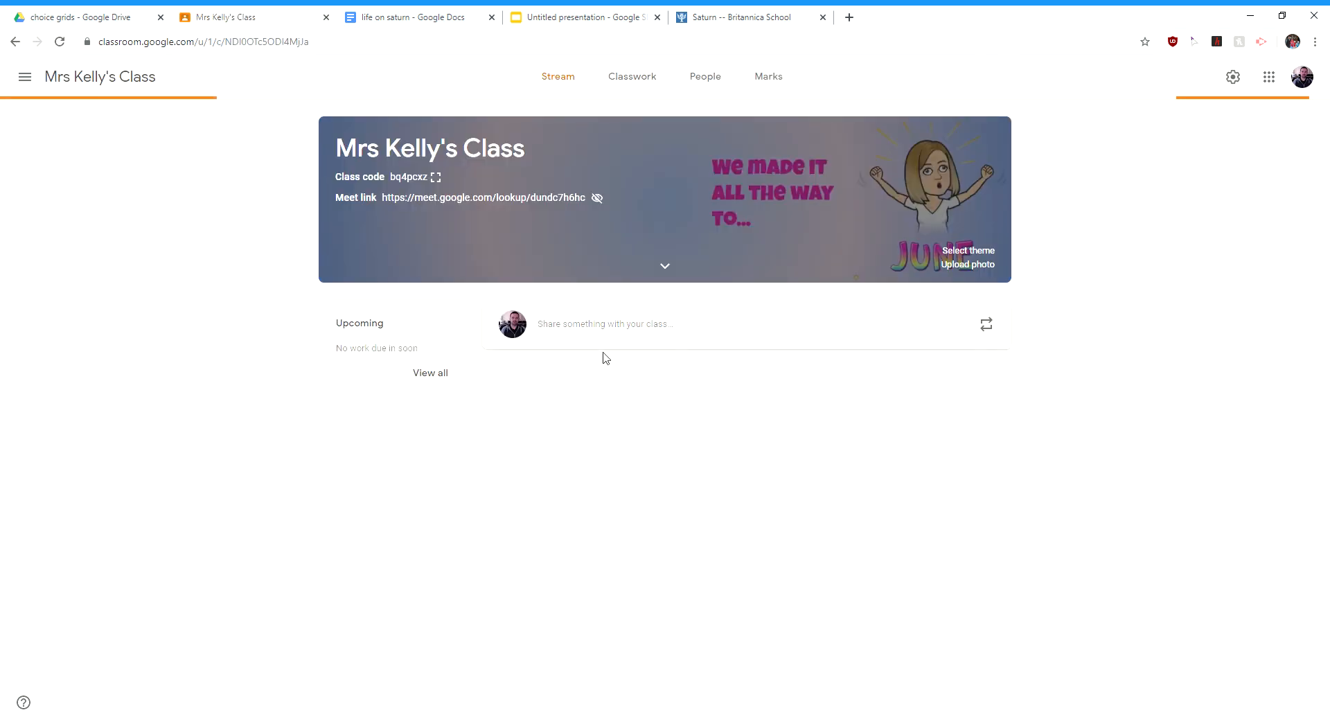
pyautogui.click(604, 323)
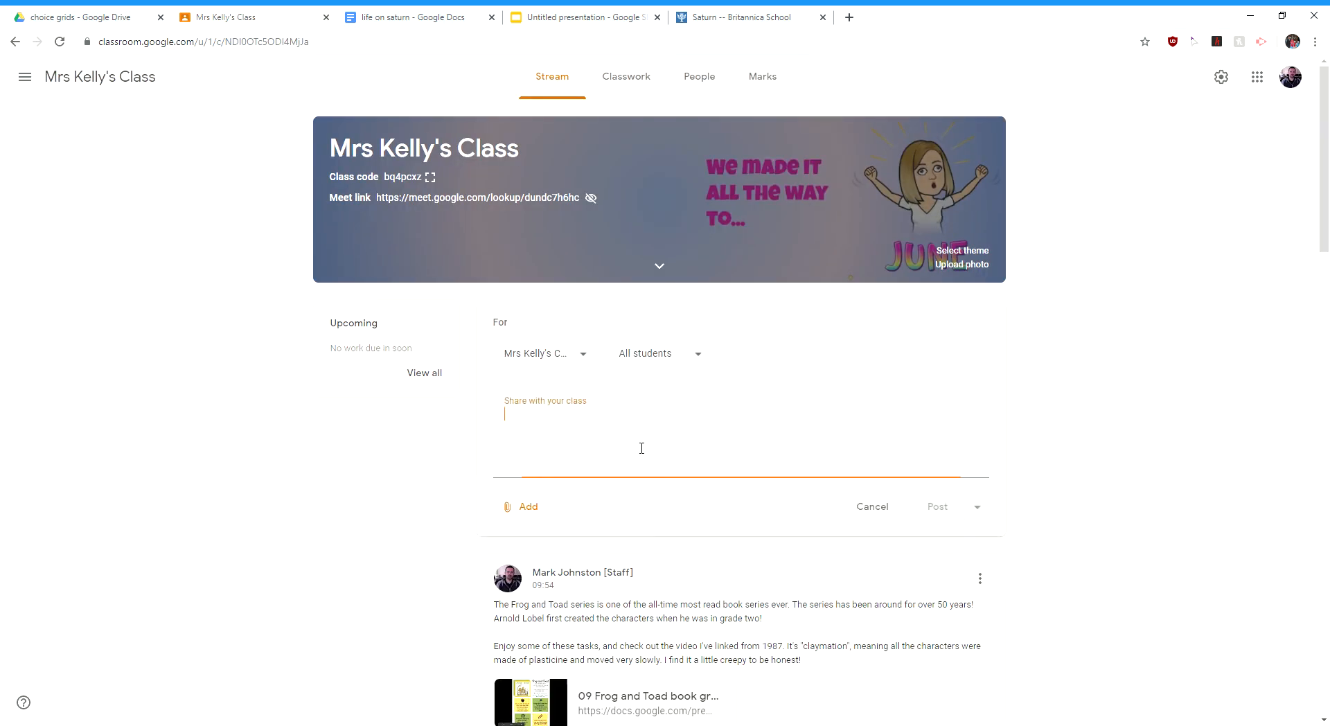
pyautogui.write('sjdklajl')
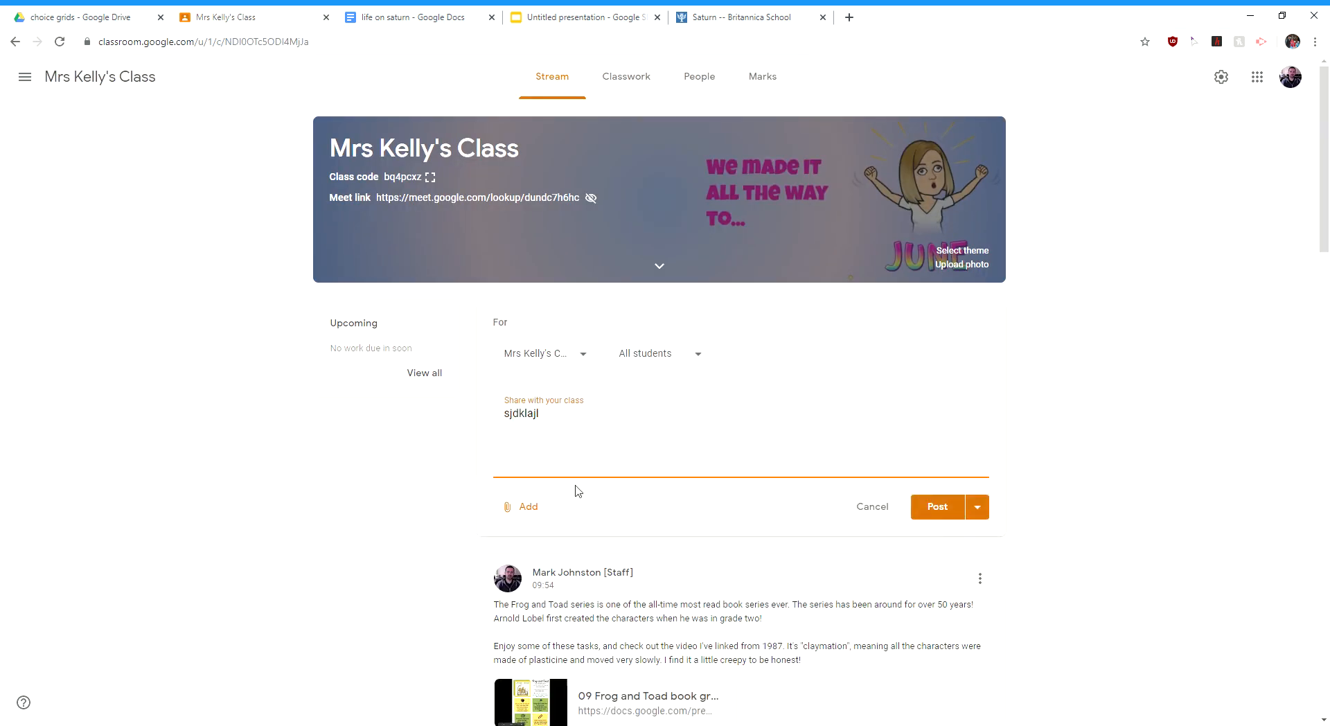
# - Attach the published Saturn slideshow URL (delayms=30000) as a link to the post
pyautogui.click(521, 506)
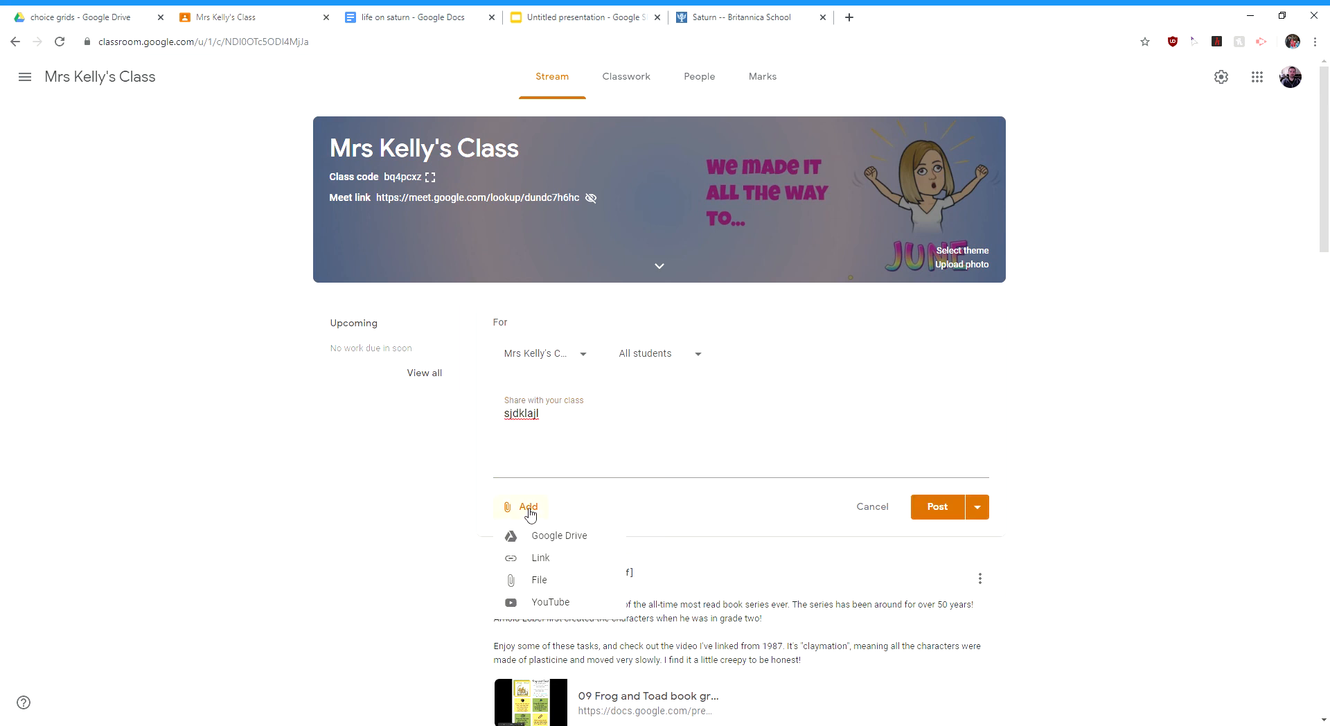
pyautogui.moveTo(543, 535)
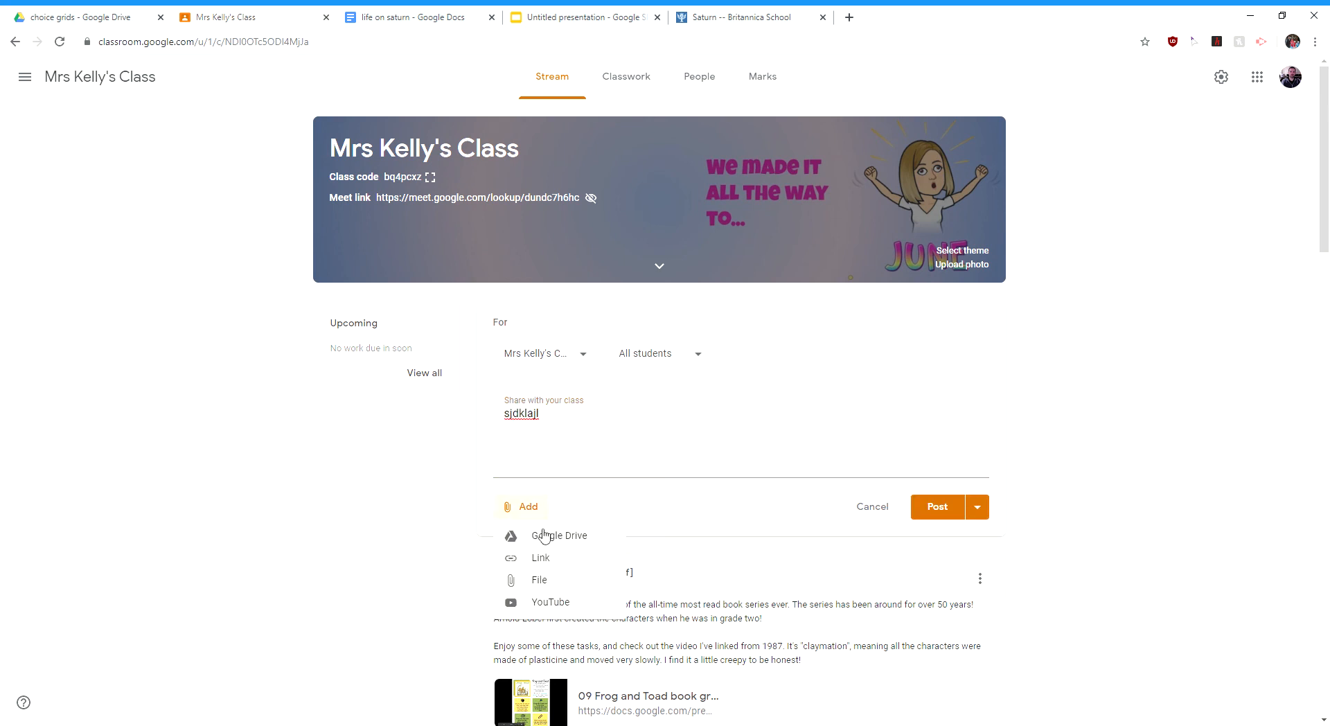
pyautogui.click(540, 557)
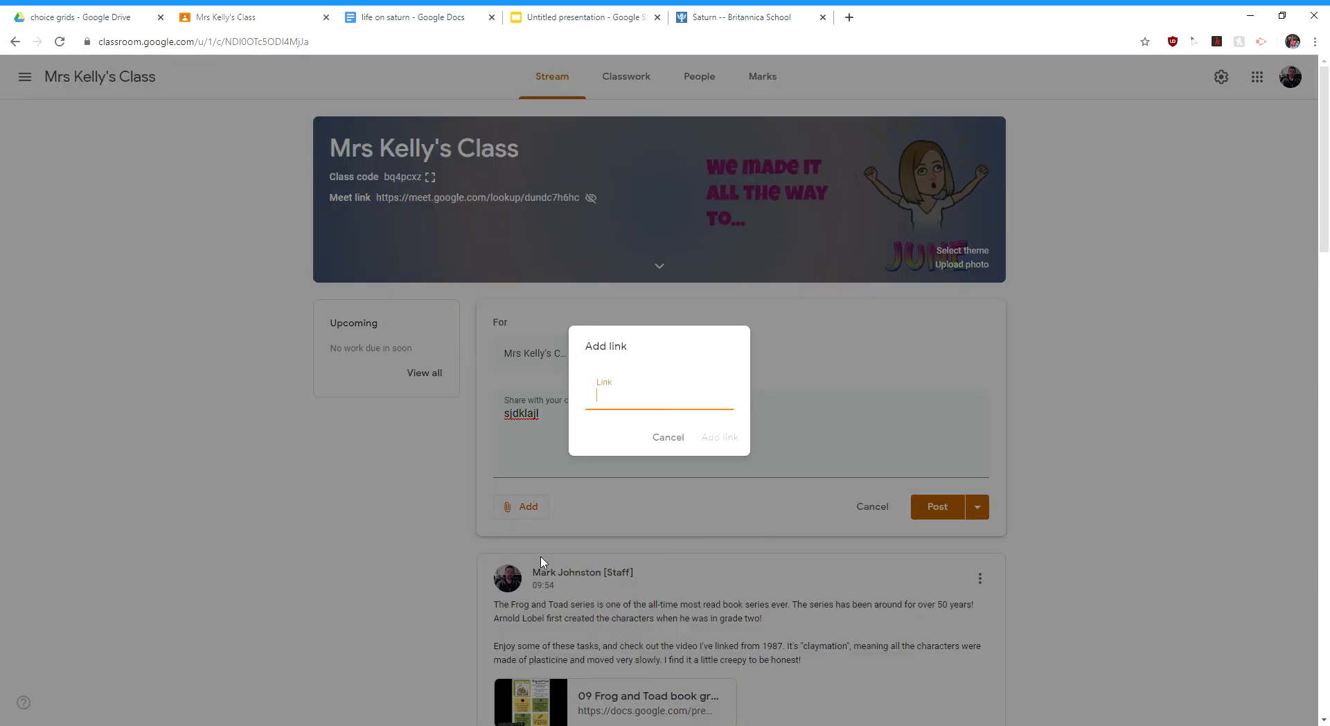
pyautogui.write('op=true&delayms=30000')
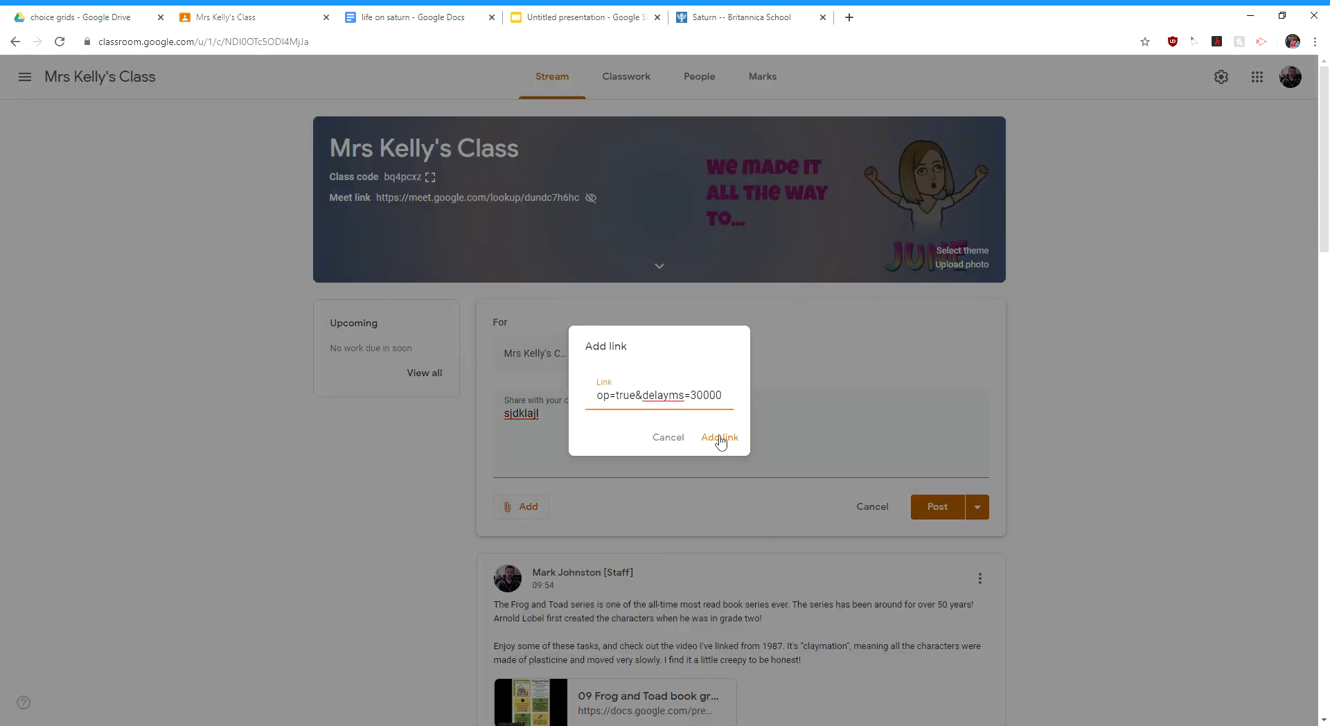
pyautogui.click(718, 437)
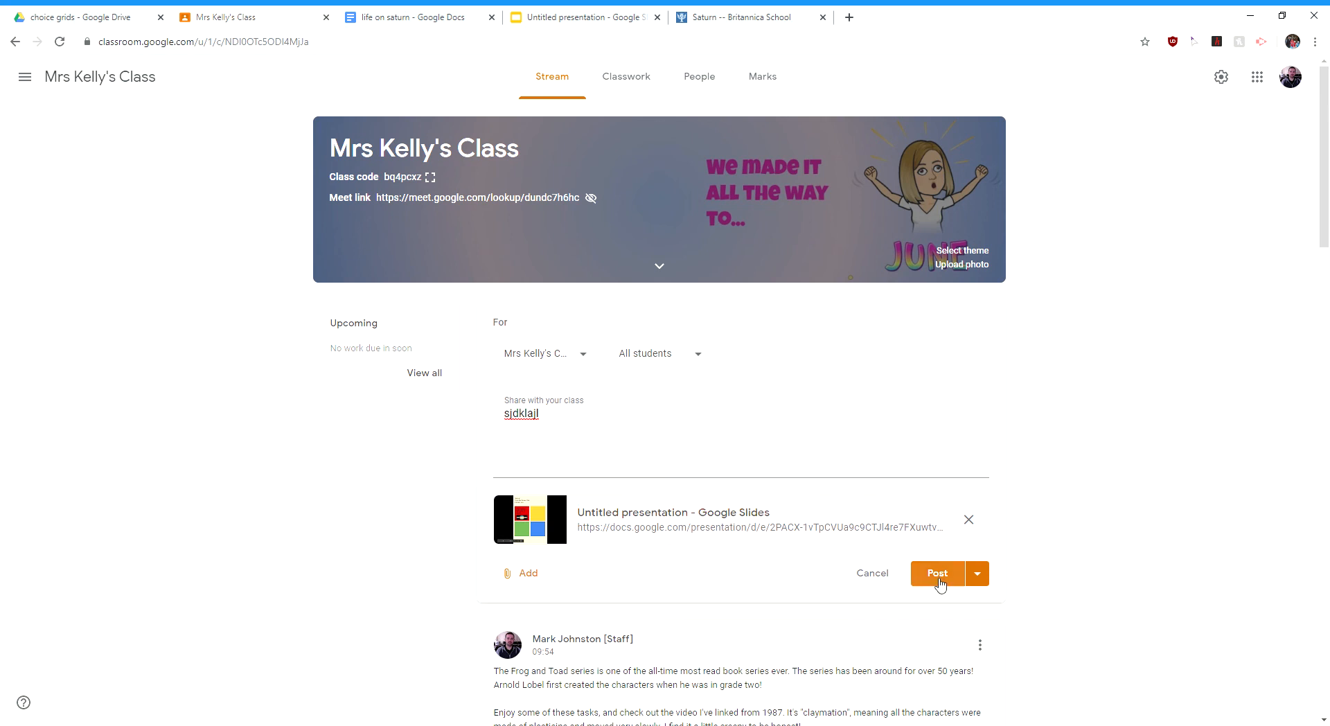
pyautogui.moveTo(584, 540)
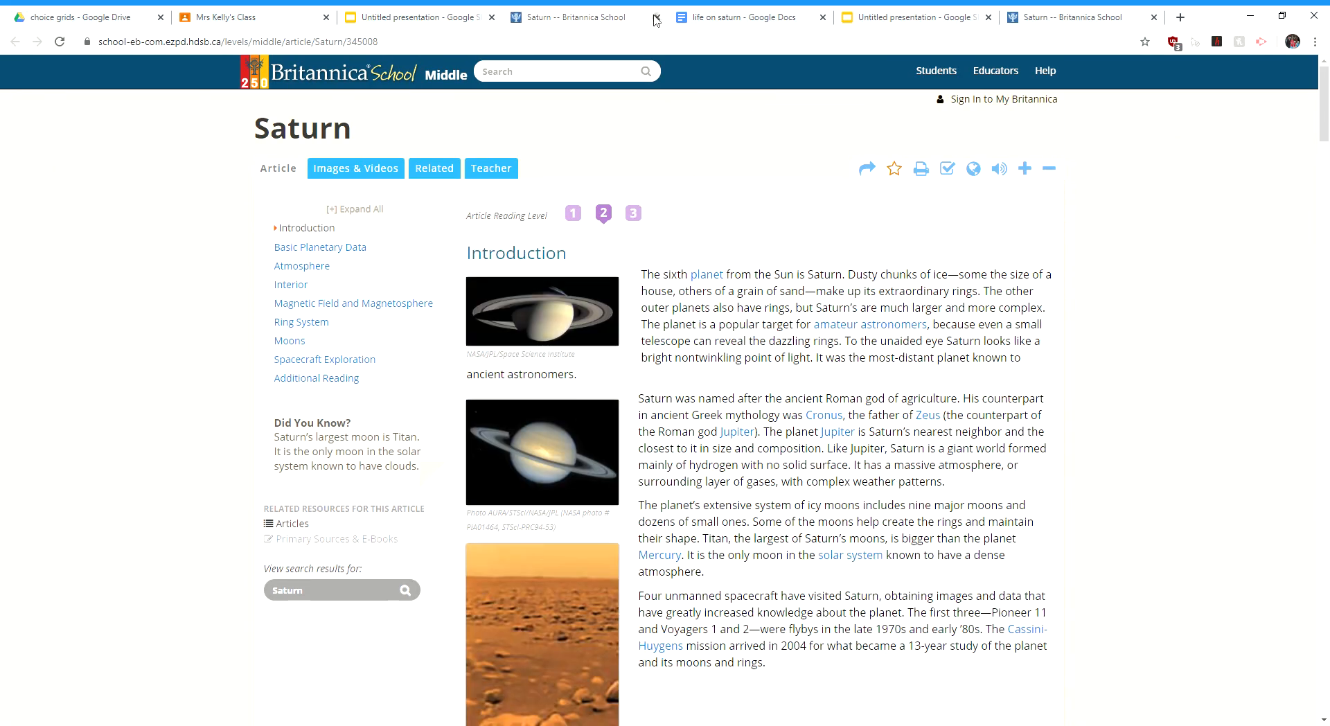
pyautogui.click(580, 17)
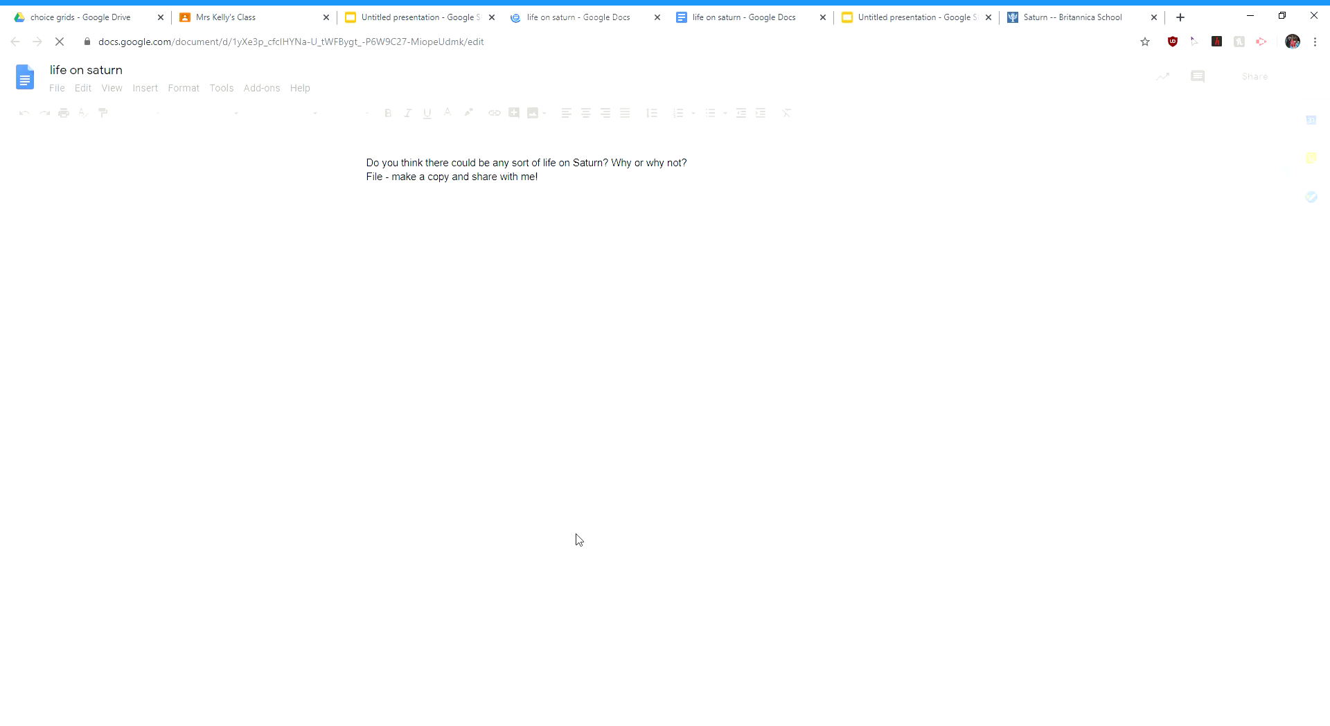